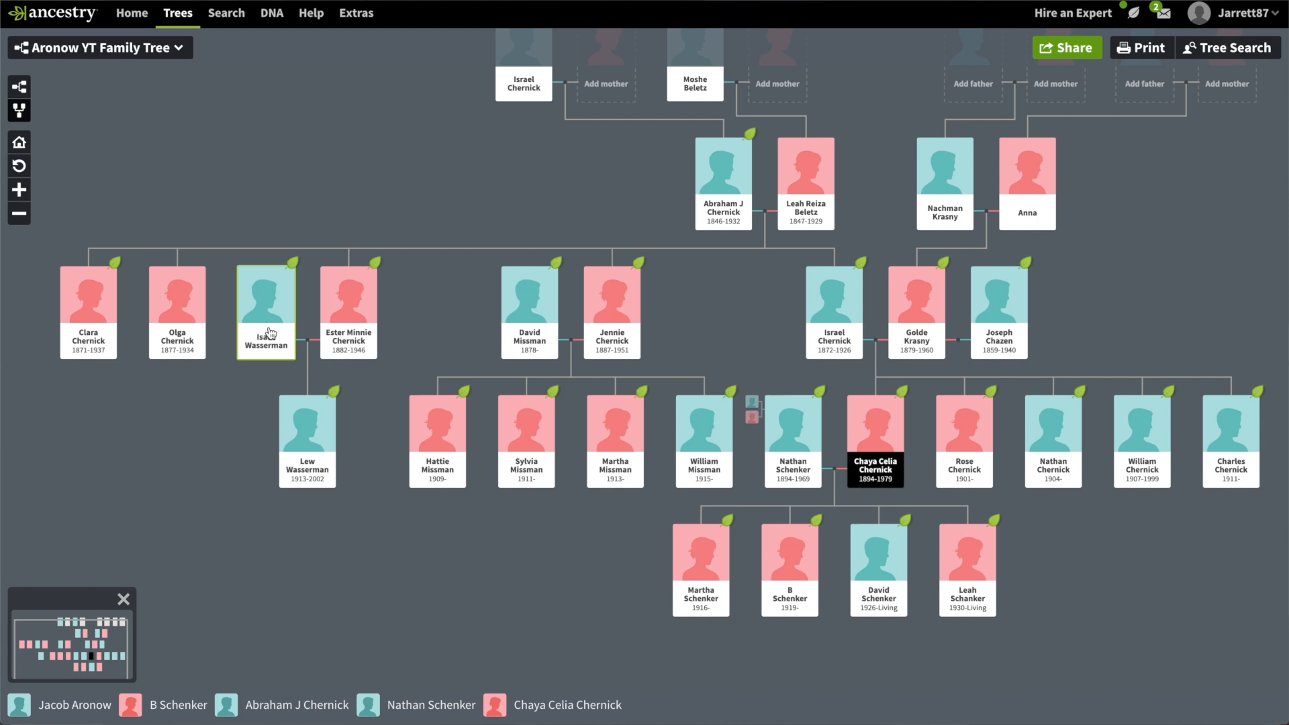
{"action": "left_click", "coordinate": [266, 309]}
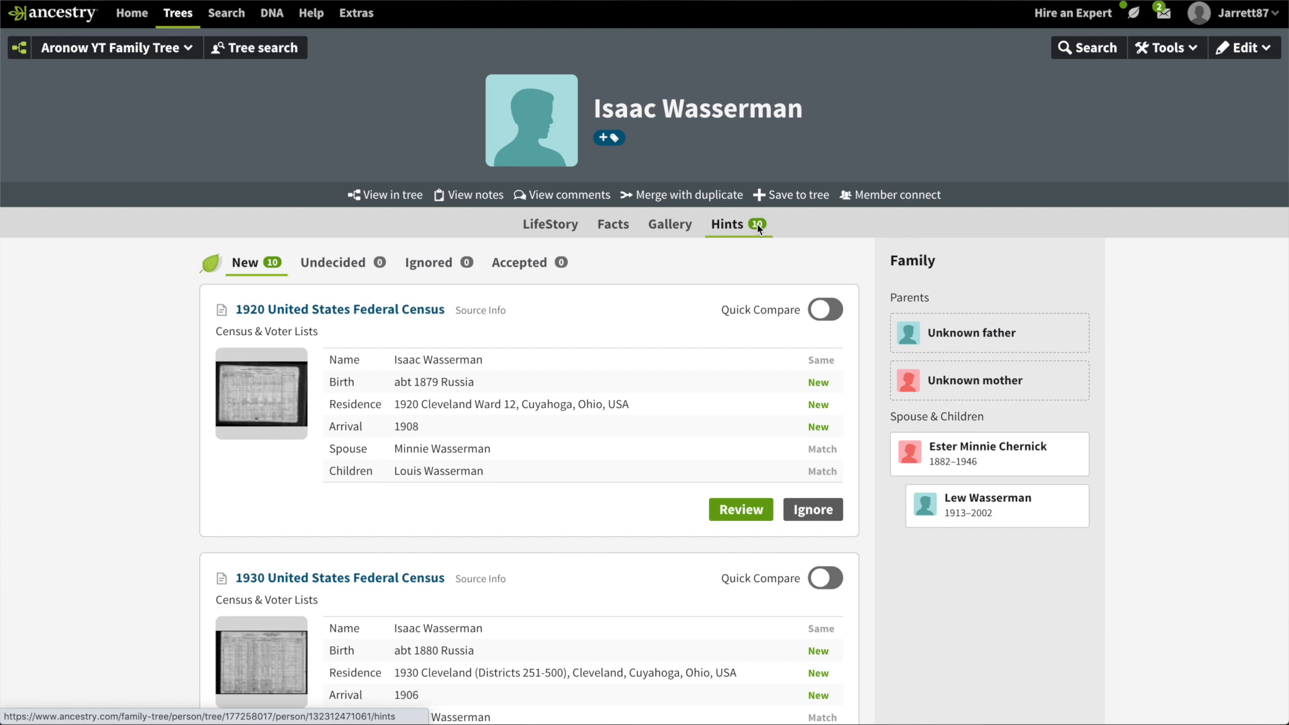
{"action": "scroll", "scroll_direction": "down", "scroll_amount": 3}
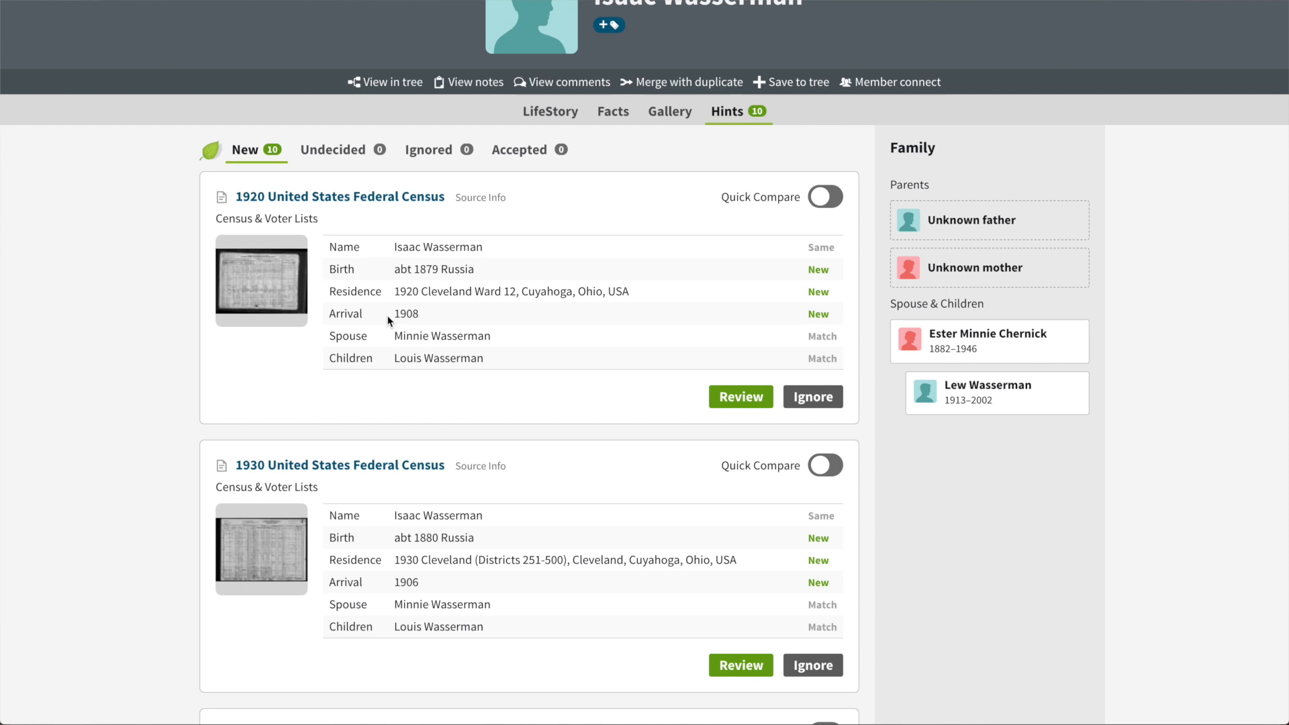
{"action": "scroll", "scroll_direction": "down", "scroll_amount": 3}
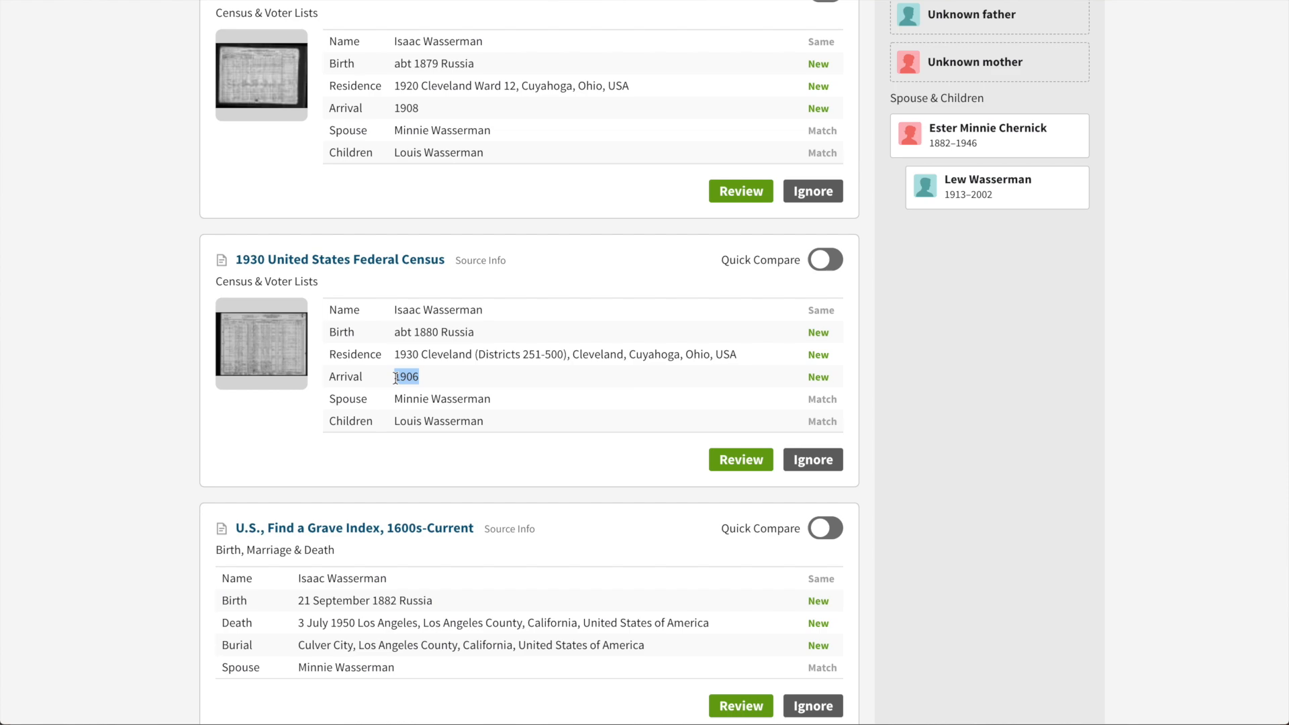
{"action": "scroll", "scroll_direction": "down", "scroll_amount": 3}
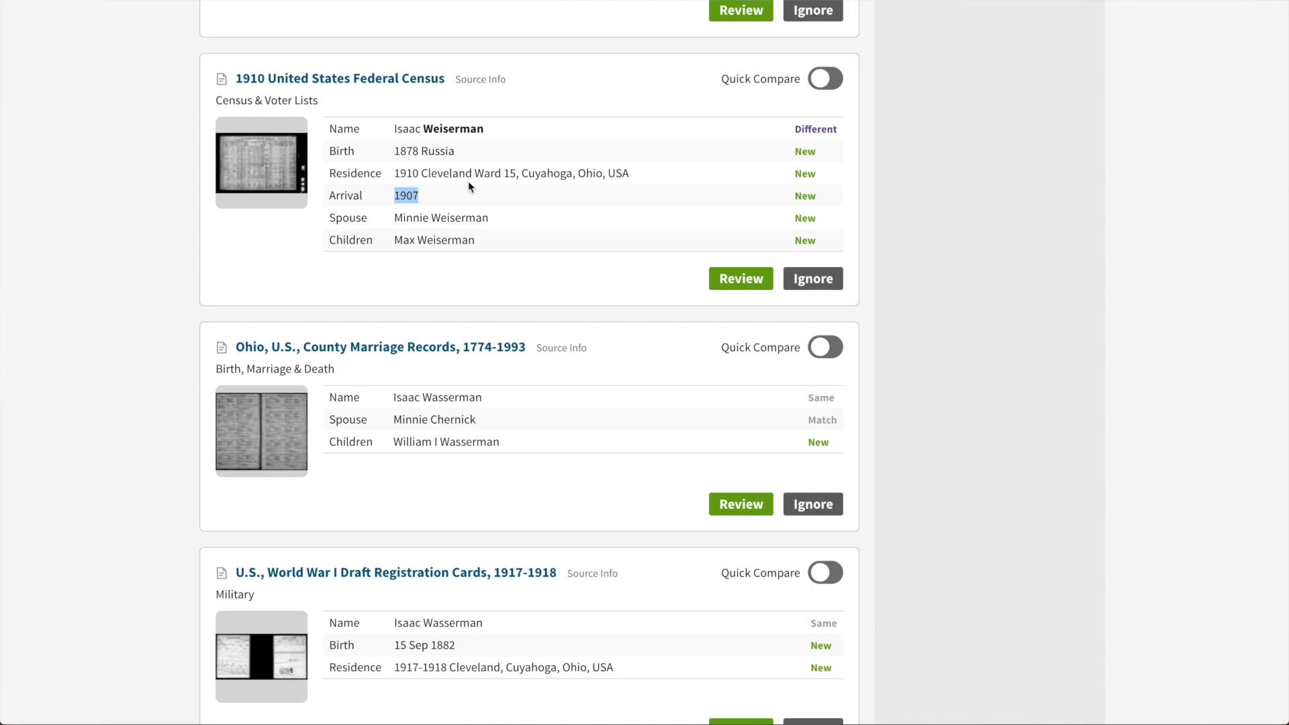
{"action": "scroll", "scroll_direction": "up", "scroll_amount": 3}
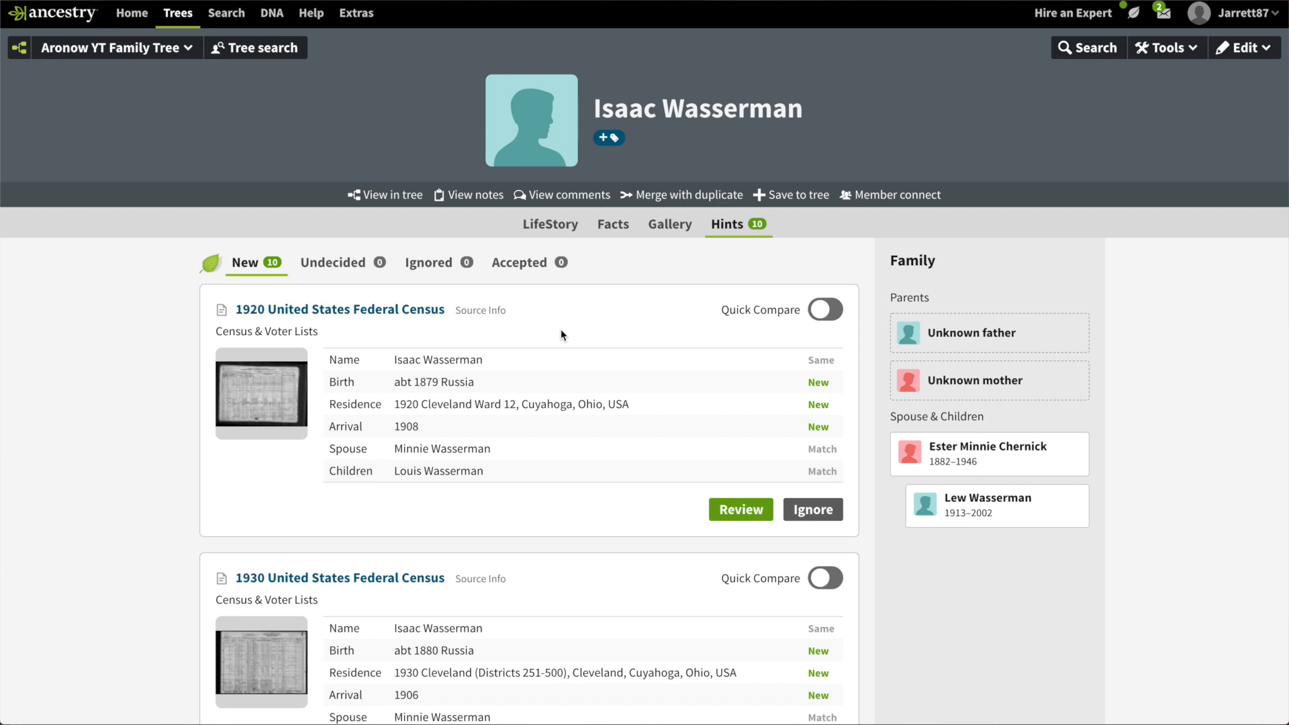
{"action": "mouse_move", "coordinate": [599, 407]}
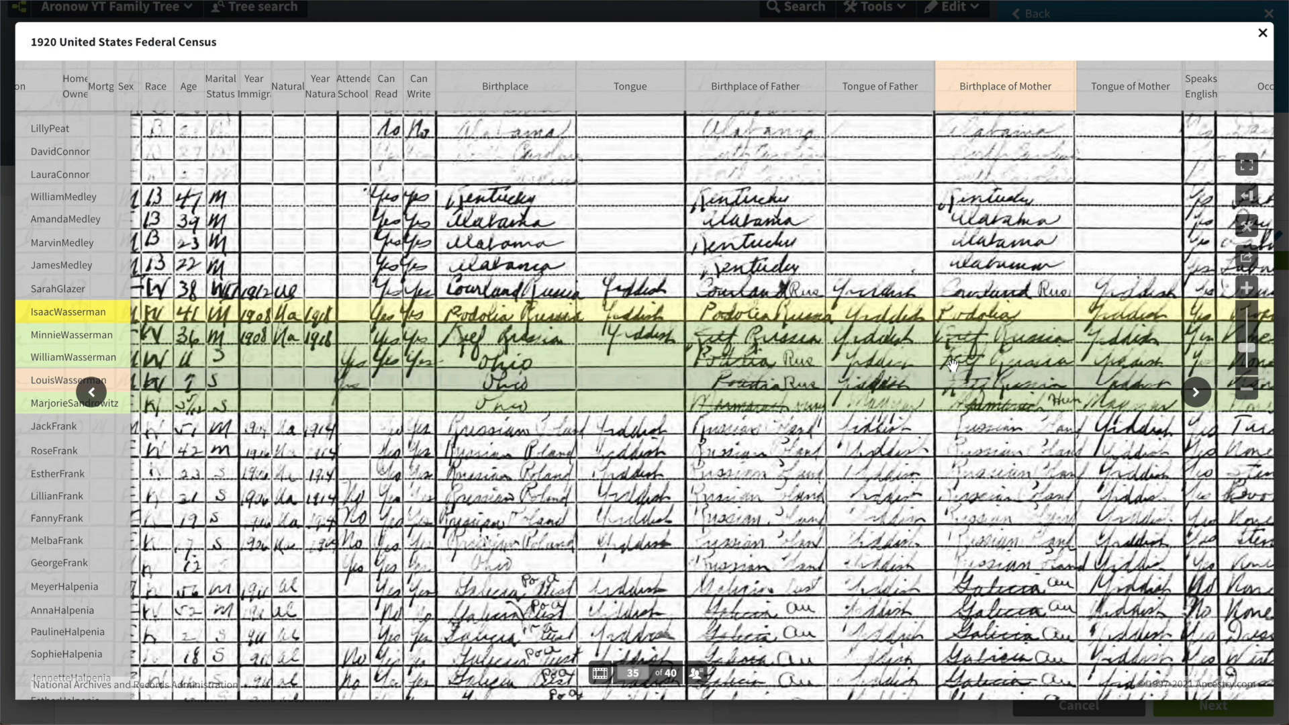
Step: Shift the 1920 census image sideways to view the highlighted Wasserman household
{"action": "scroll", "scroll_direction": "left", "scroll_amount": 3}
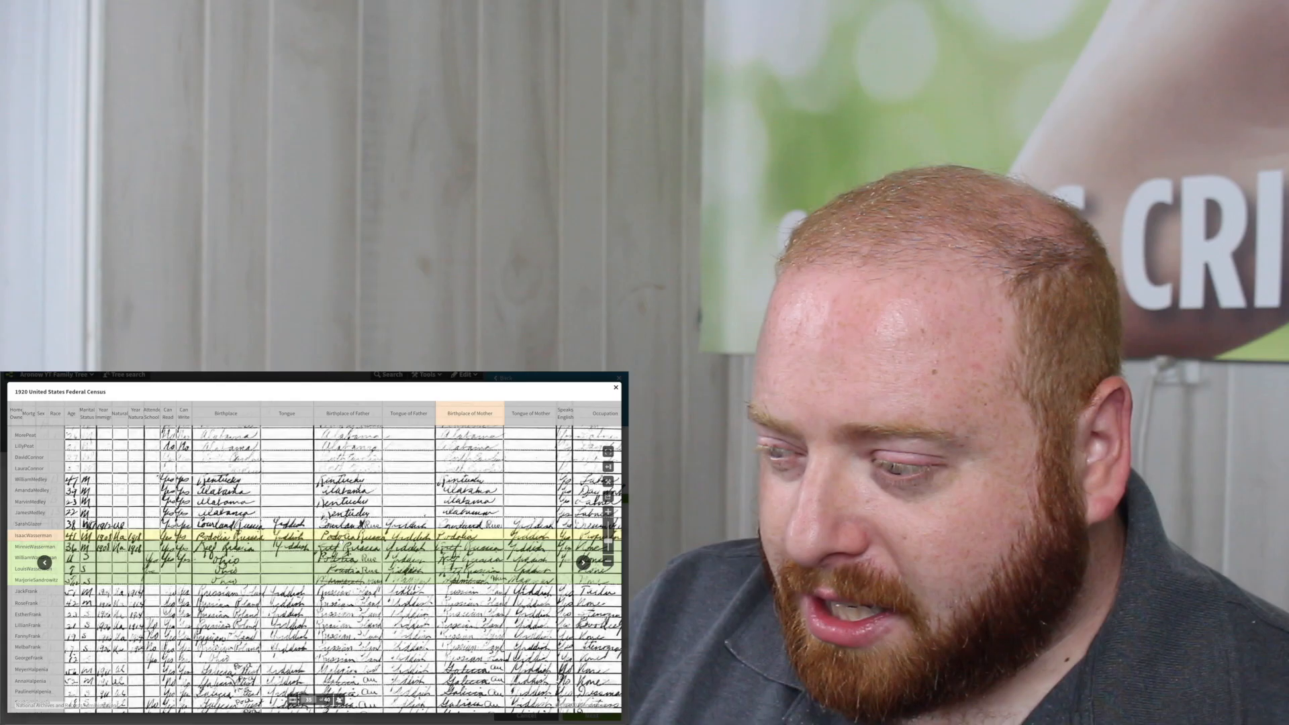
{"action": "scroll", "scroll_direction": "right", "scroll_amount": 3}
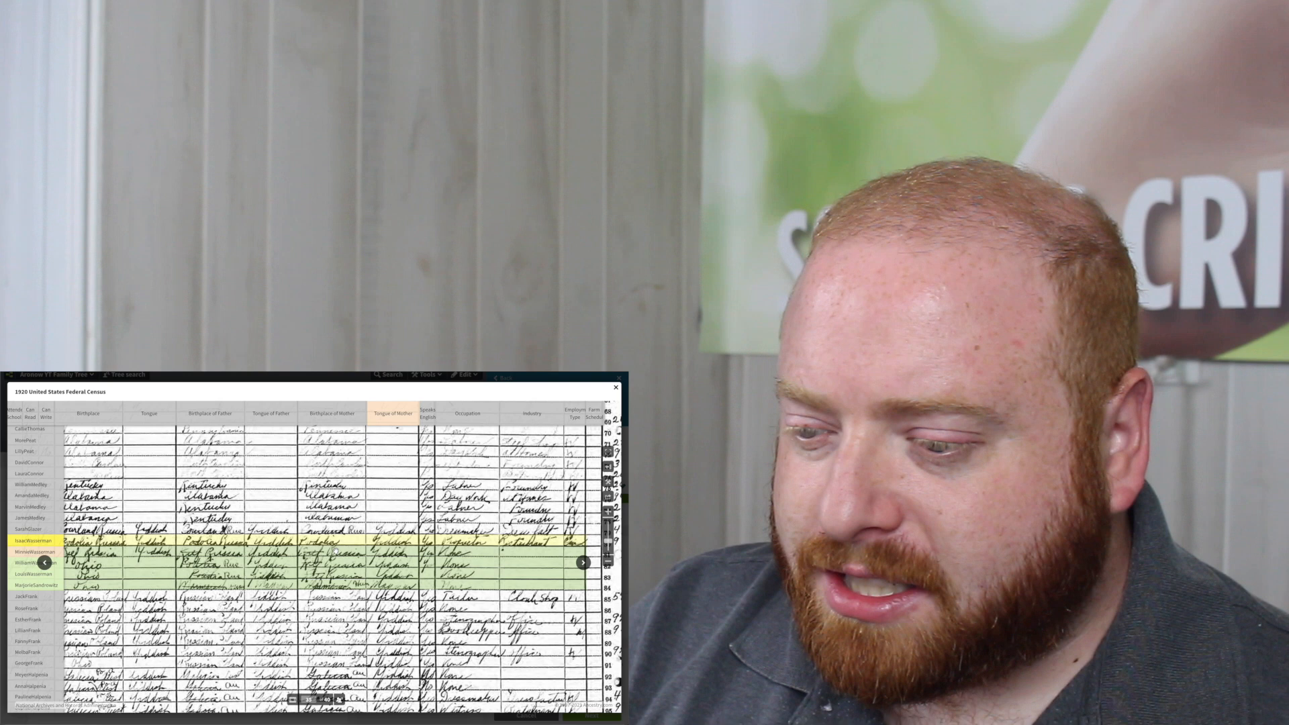
{"action": "mouse_move", "coordinate": [353, 551]}
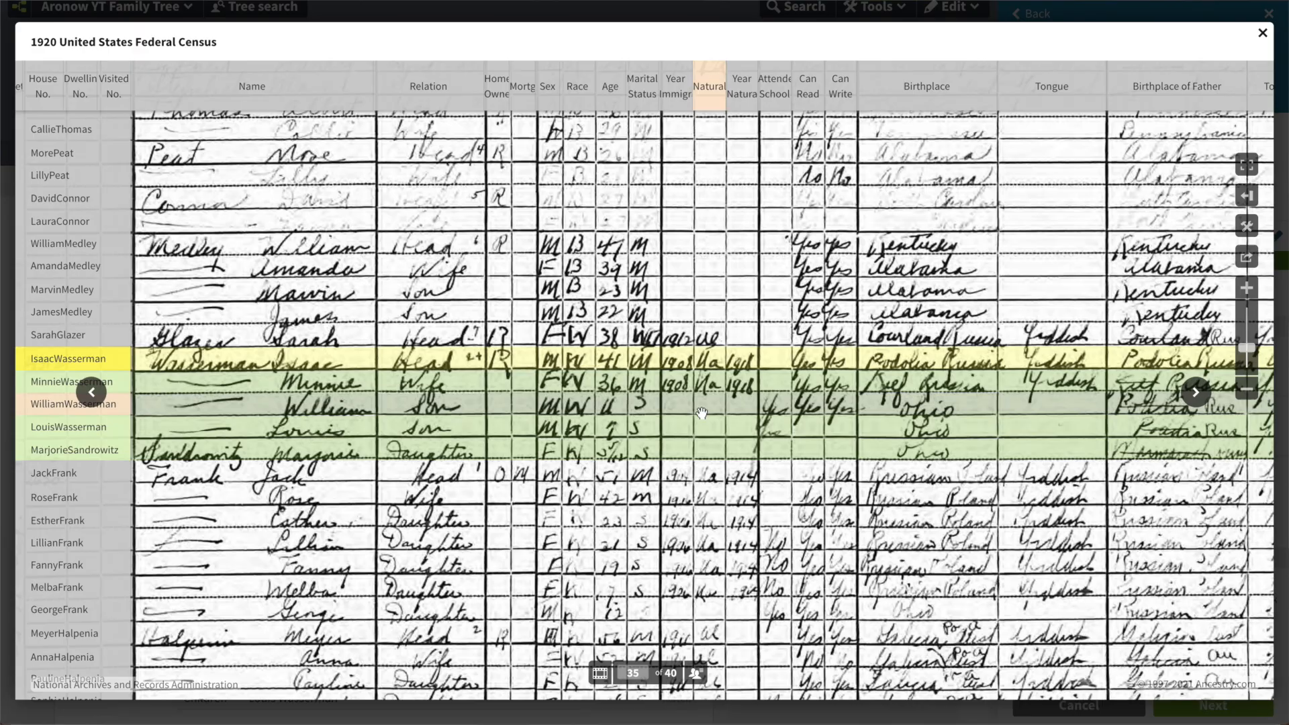
{"action": "left_click", "coordinate": [1261, 32]}
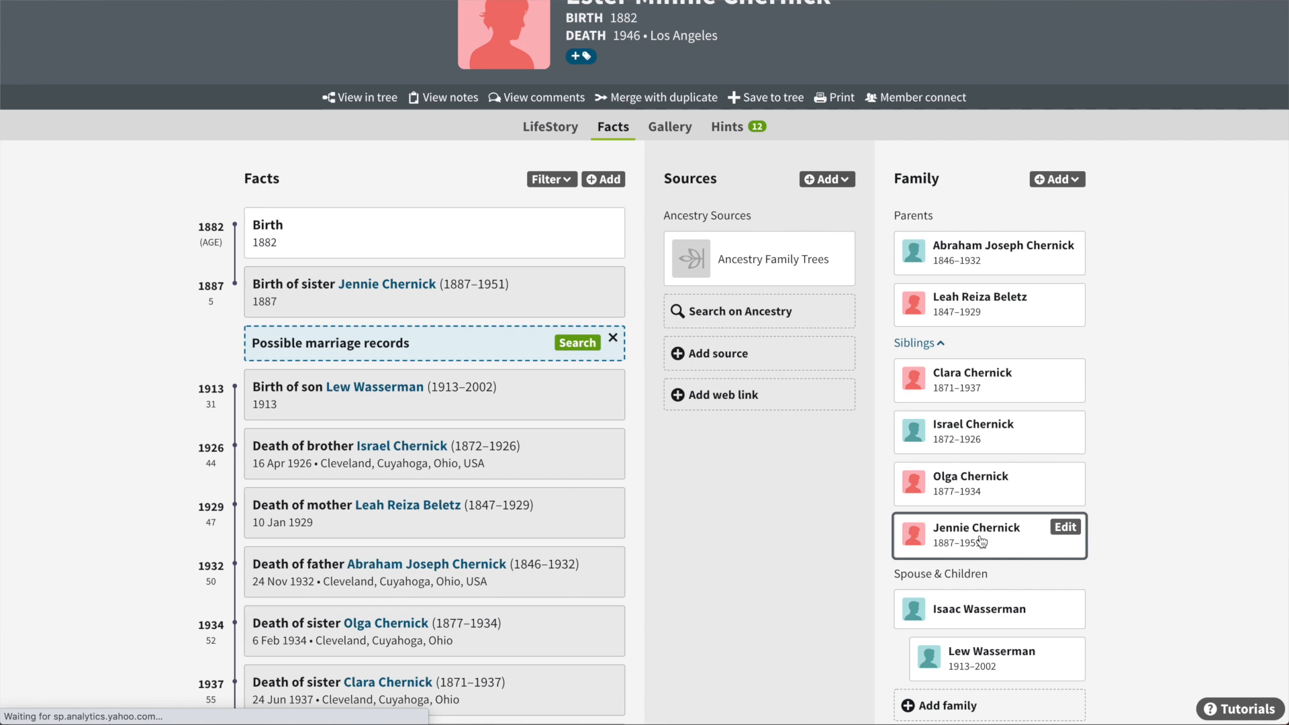
{"action": "left_click", "coordinate": [976, 526]}
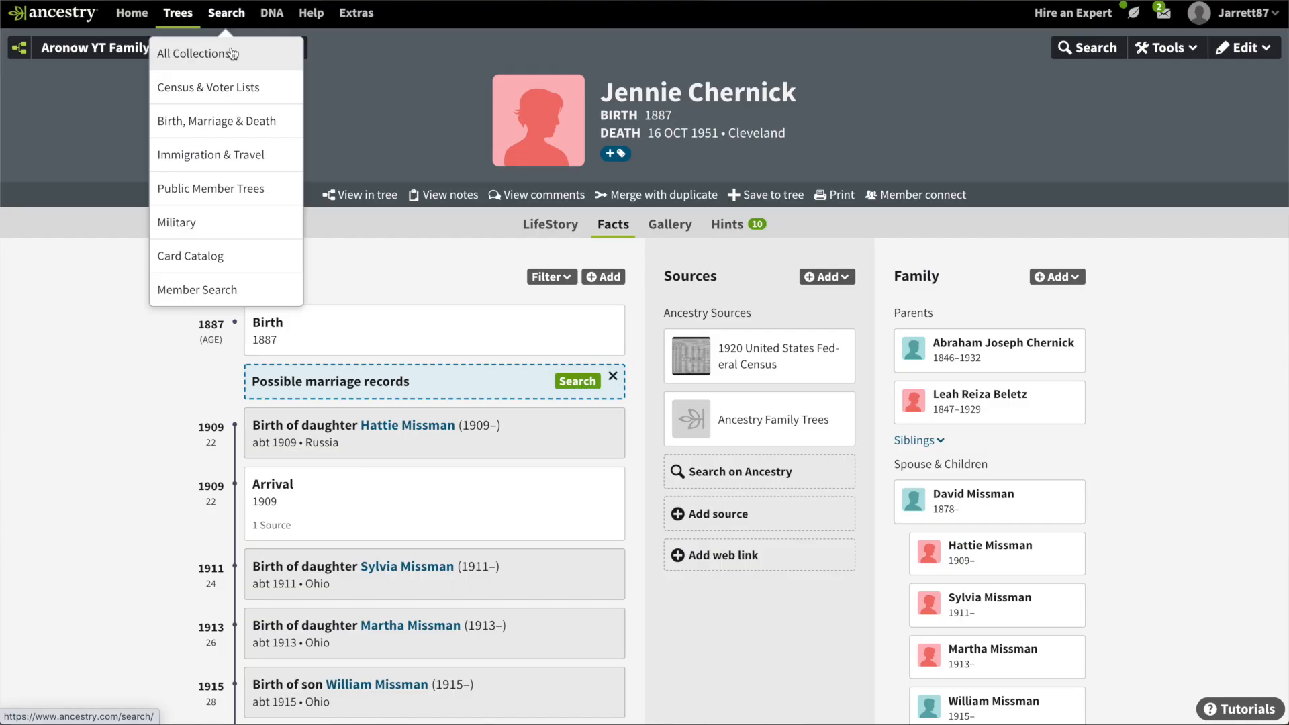
{"action": "left_click", "coordinate": [196, 53]}
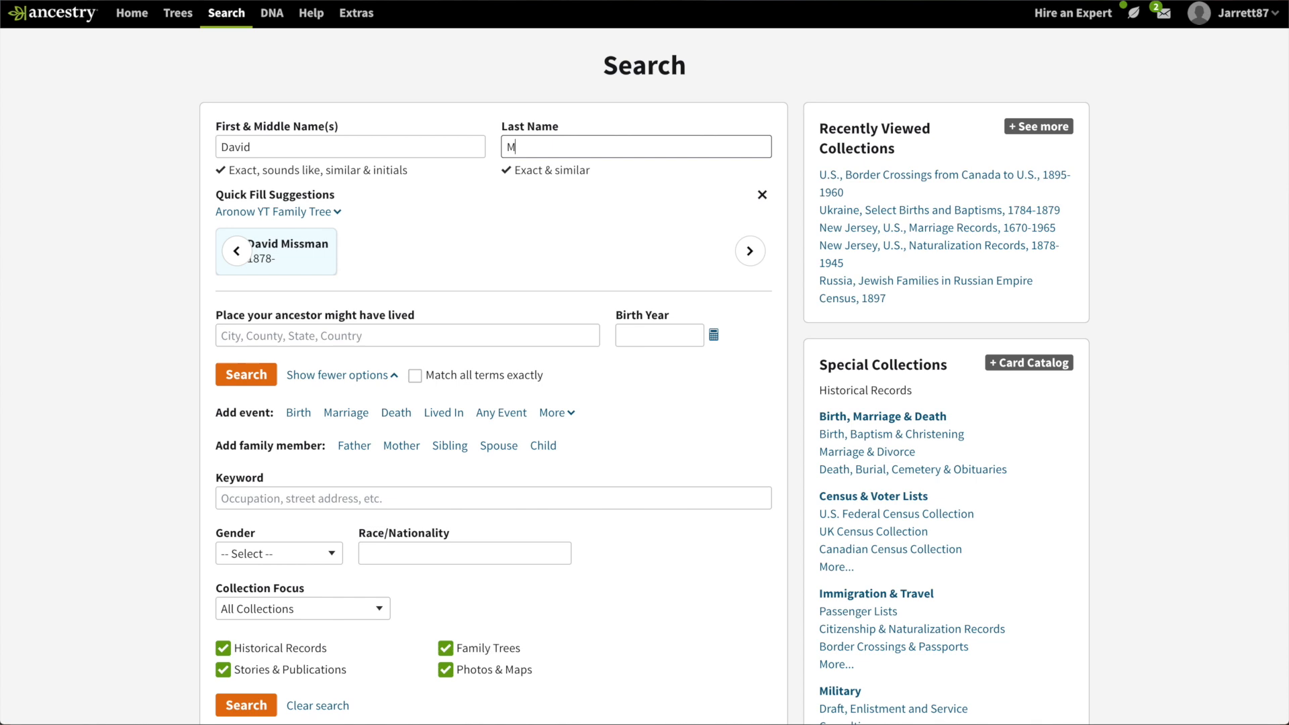
{"action": "type", "text": "Mitzelmacher"}
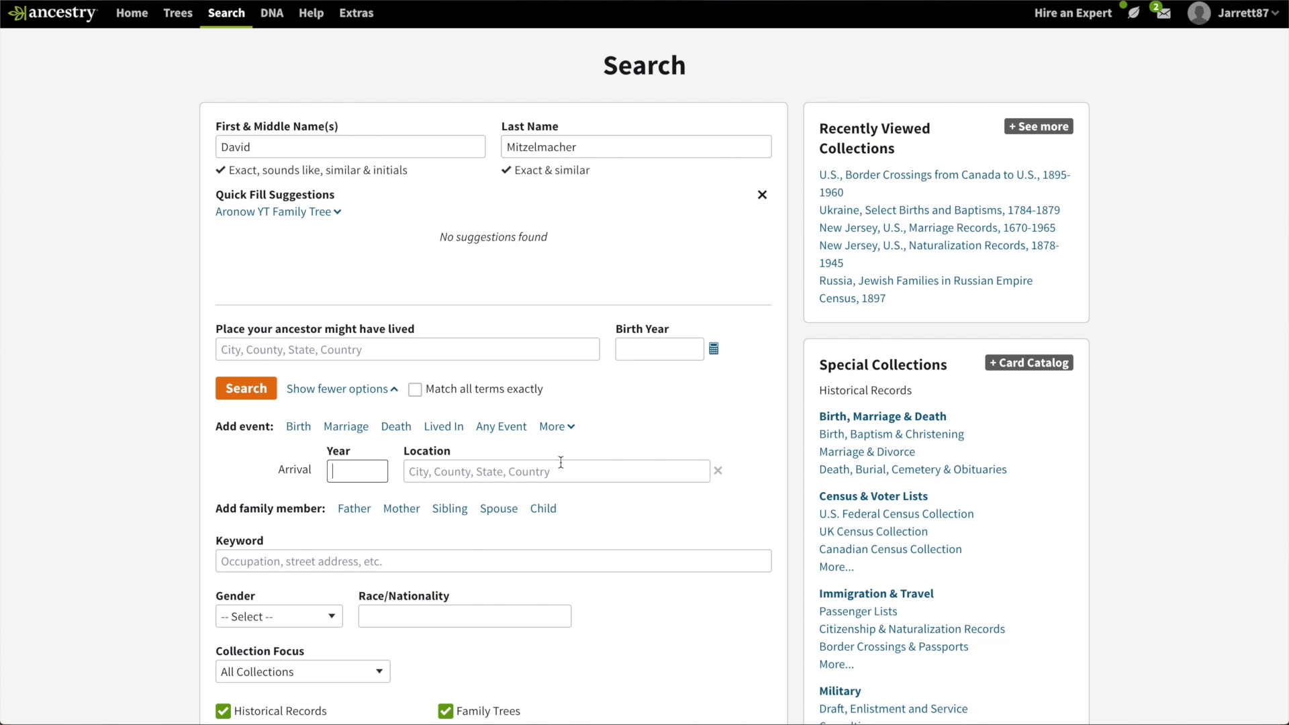
{"action": "left_click", "coordinate": [244, 388]}
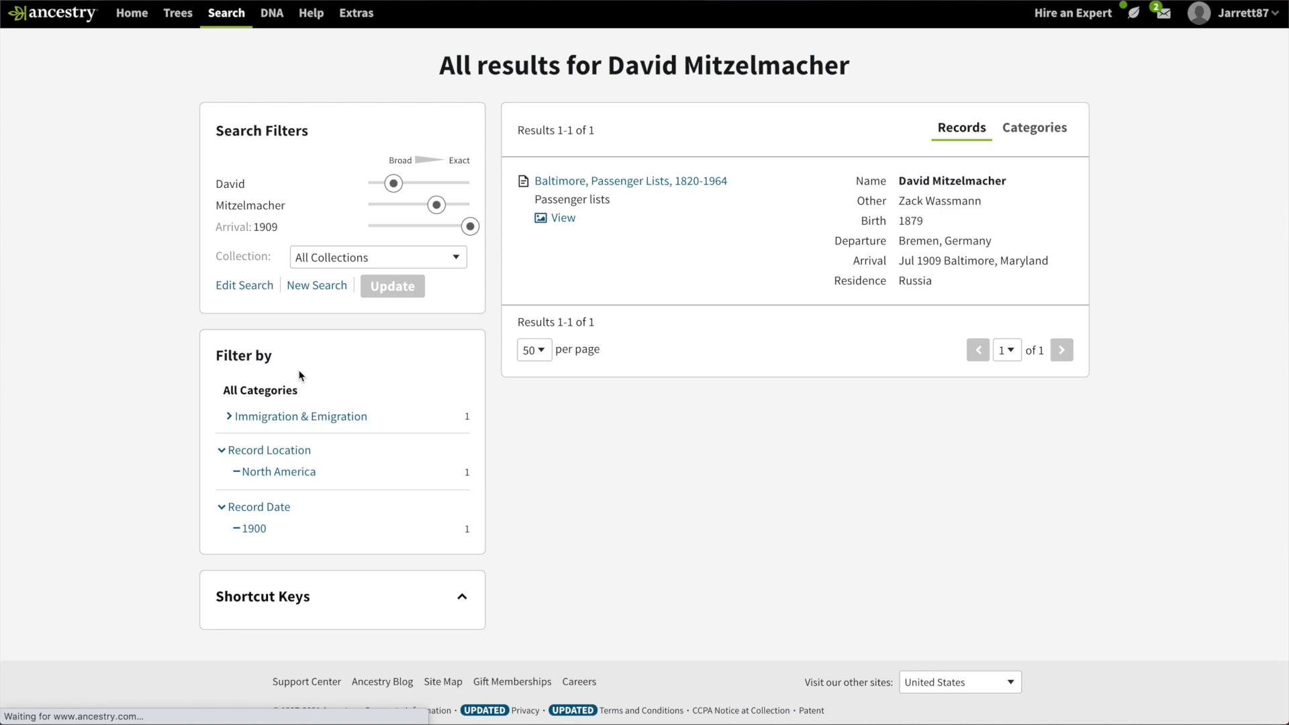
{"action": "left_click", "coordinate": [562, 217]}
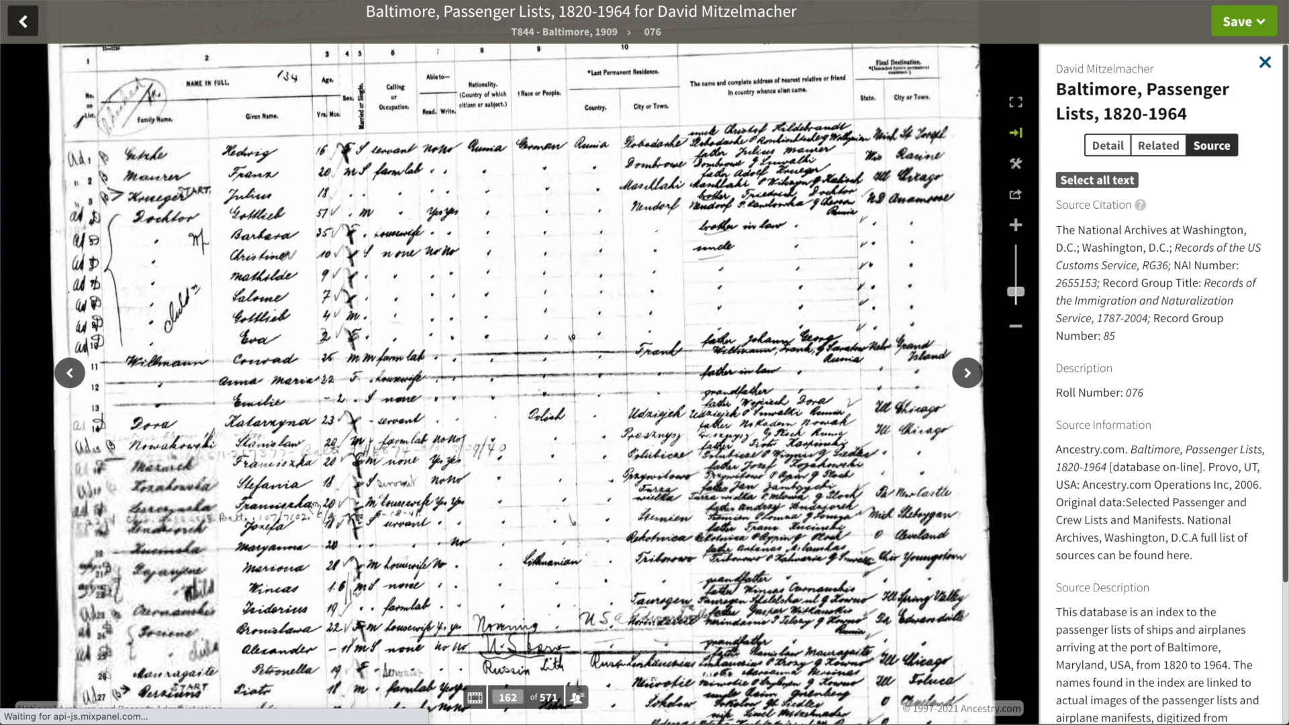
{"action": "left_click", "coordinate": [1015, 224]}
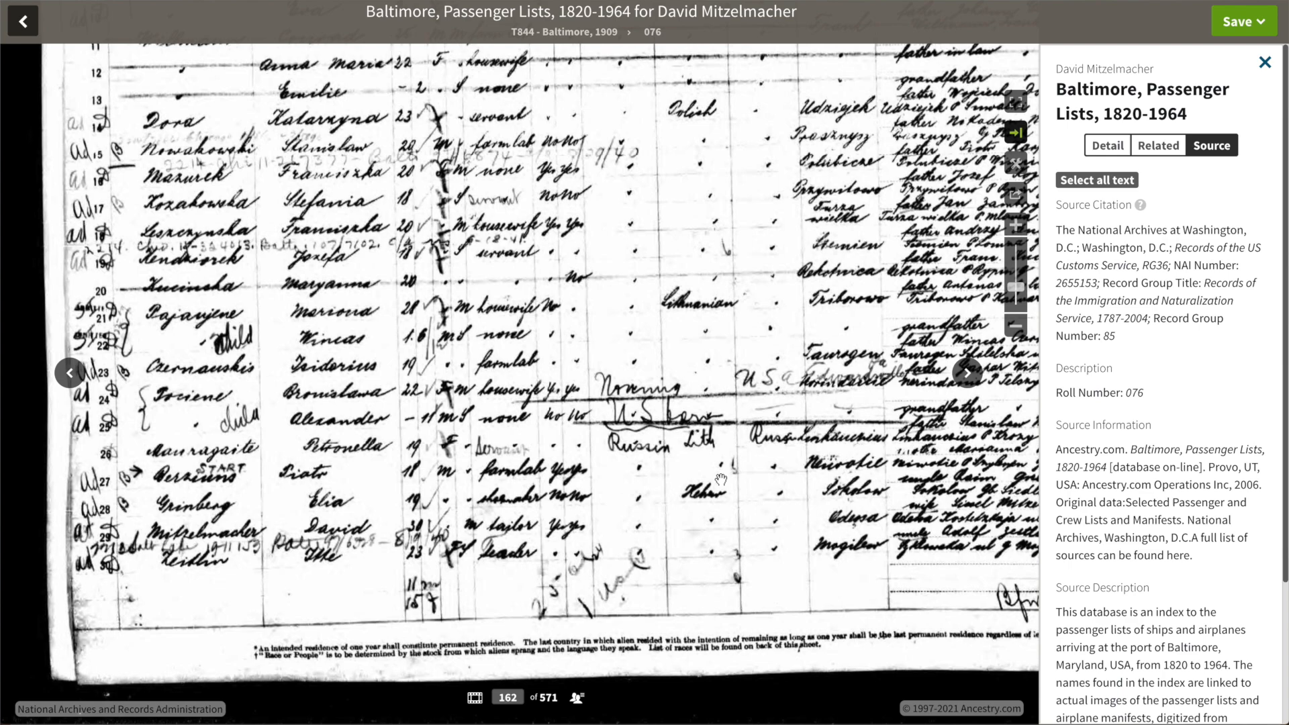
{"action": "scroll", "scroll_direction": "down", "scroll_amount": 3}
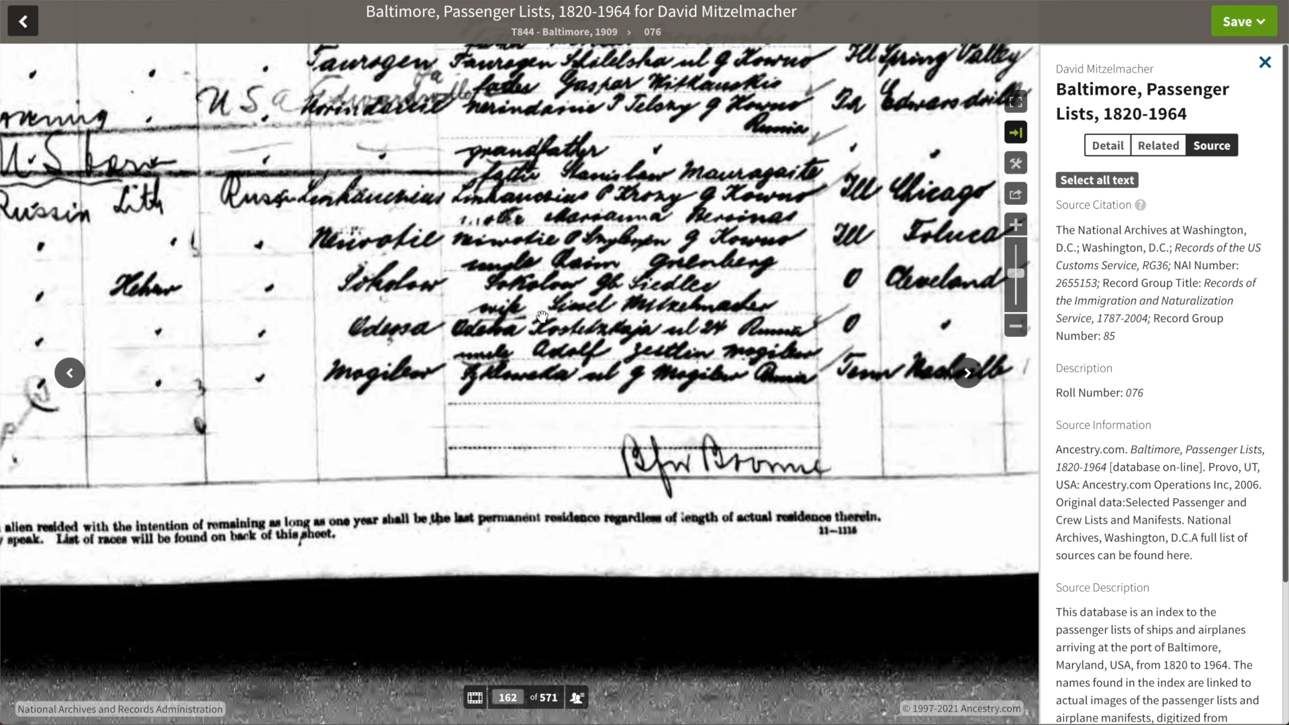
{"action": "mouse_move", "coordinate": [633, 327]}
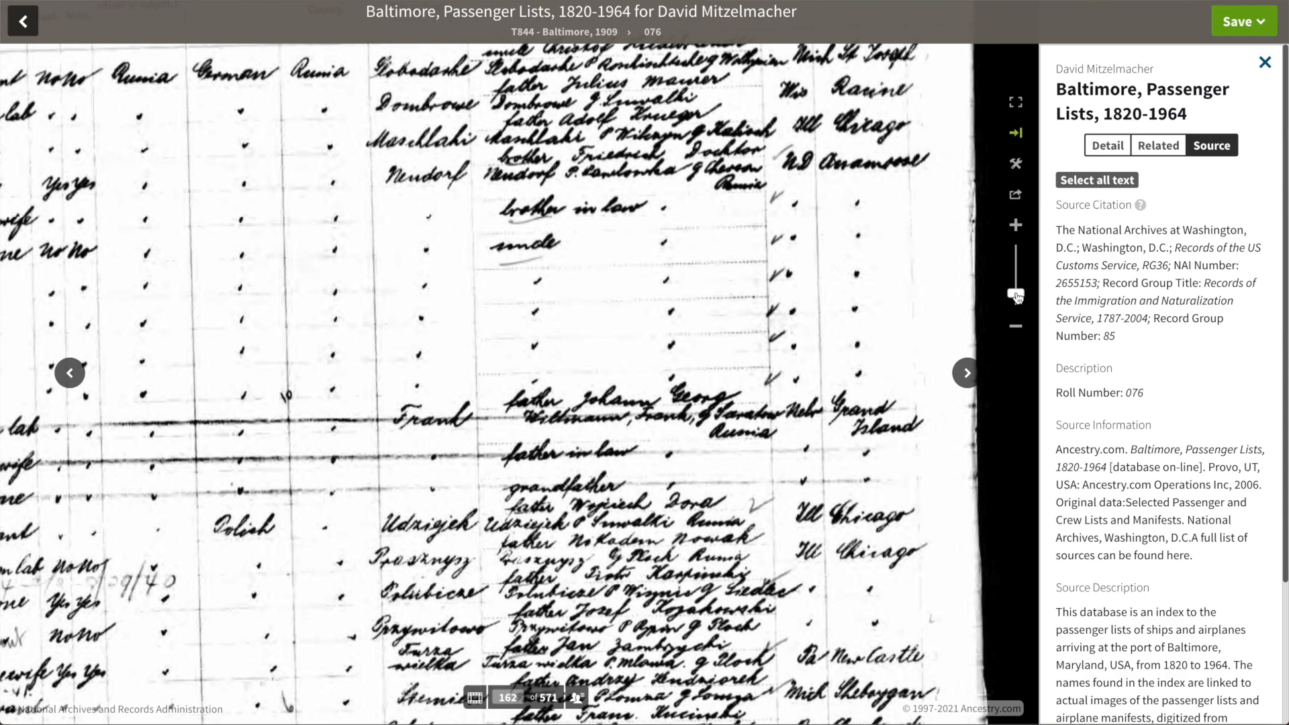
Step: Advance to manifest image 163 of 571 and zoom into the handwritten relatives column
{"action": "left_click", "coordinate": [967, 372]}
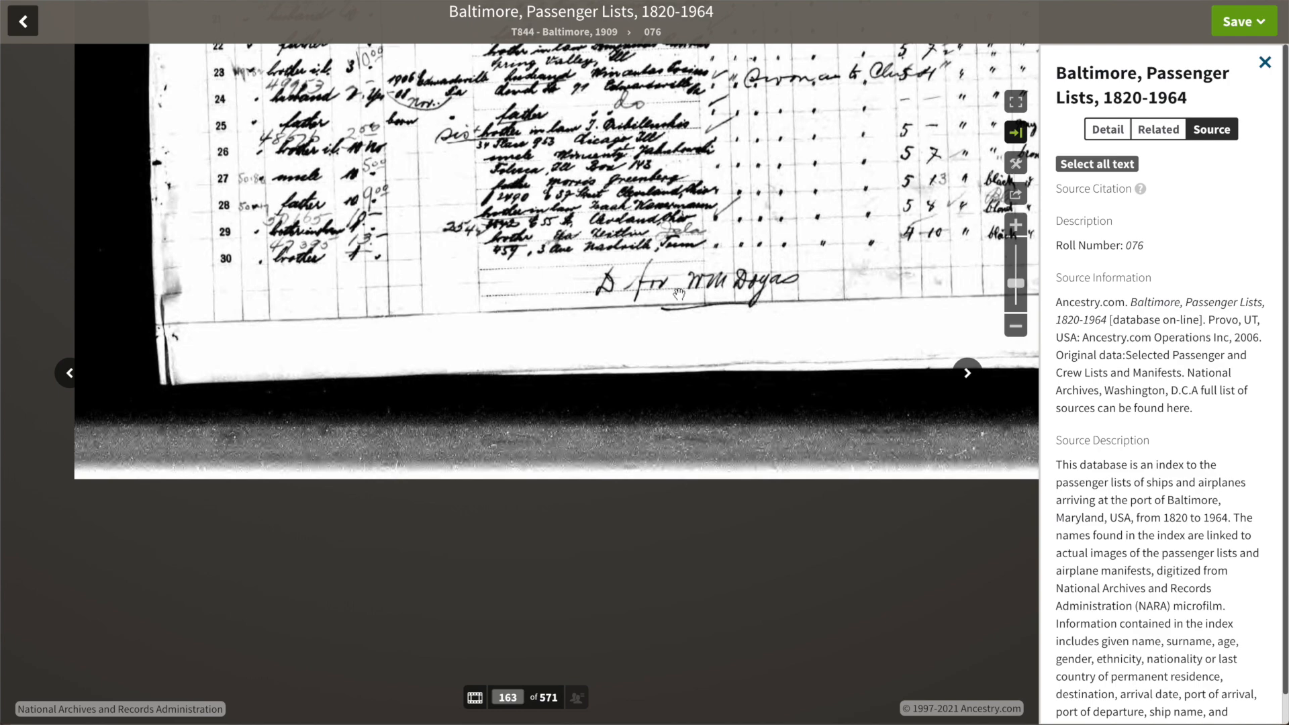
{"action": "left_click", "coordinate": [1014, 222]}
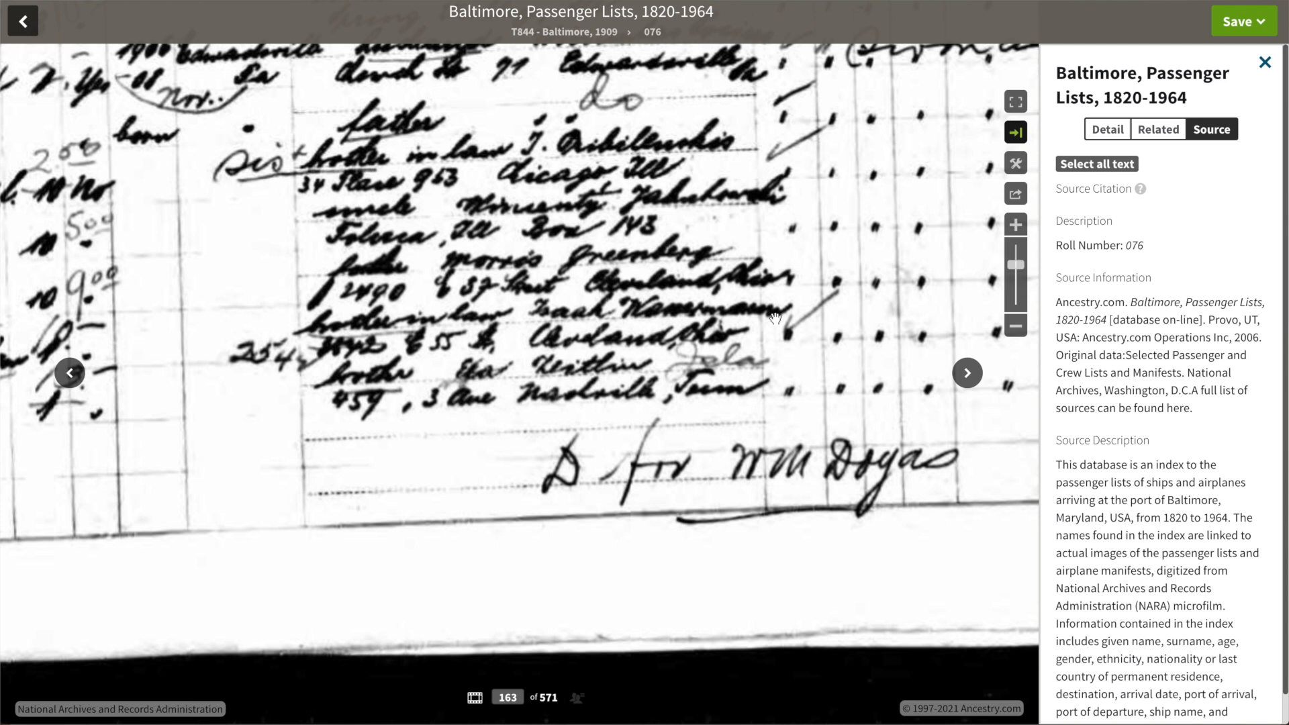
{"action": "mouse_move", "coordinate": [437, 367]}
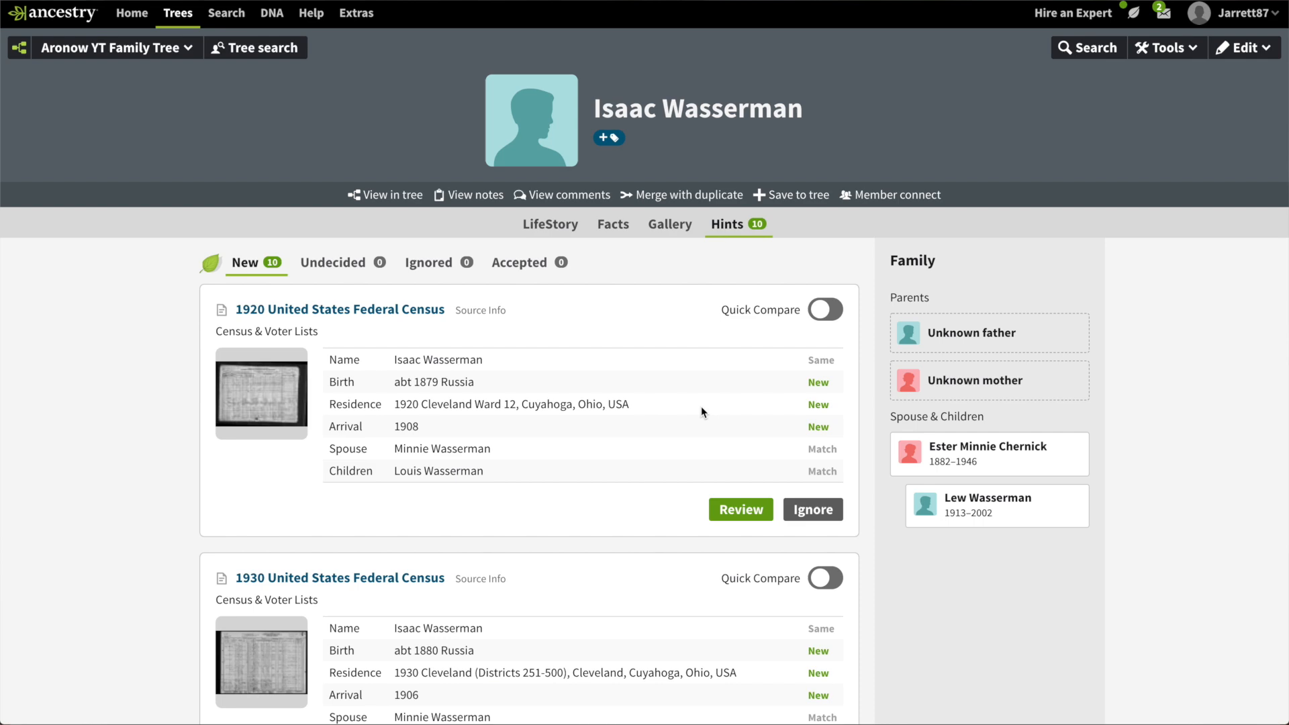
Step: Begin the review of Isaac Wasserman's 1910 United States Federal Census hint
{"action": "scroll", "scroll_direction": "down", "scroll_amount": 3}
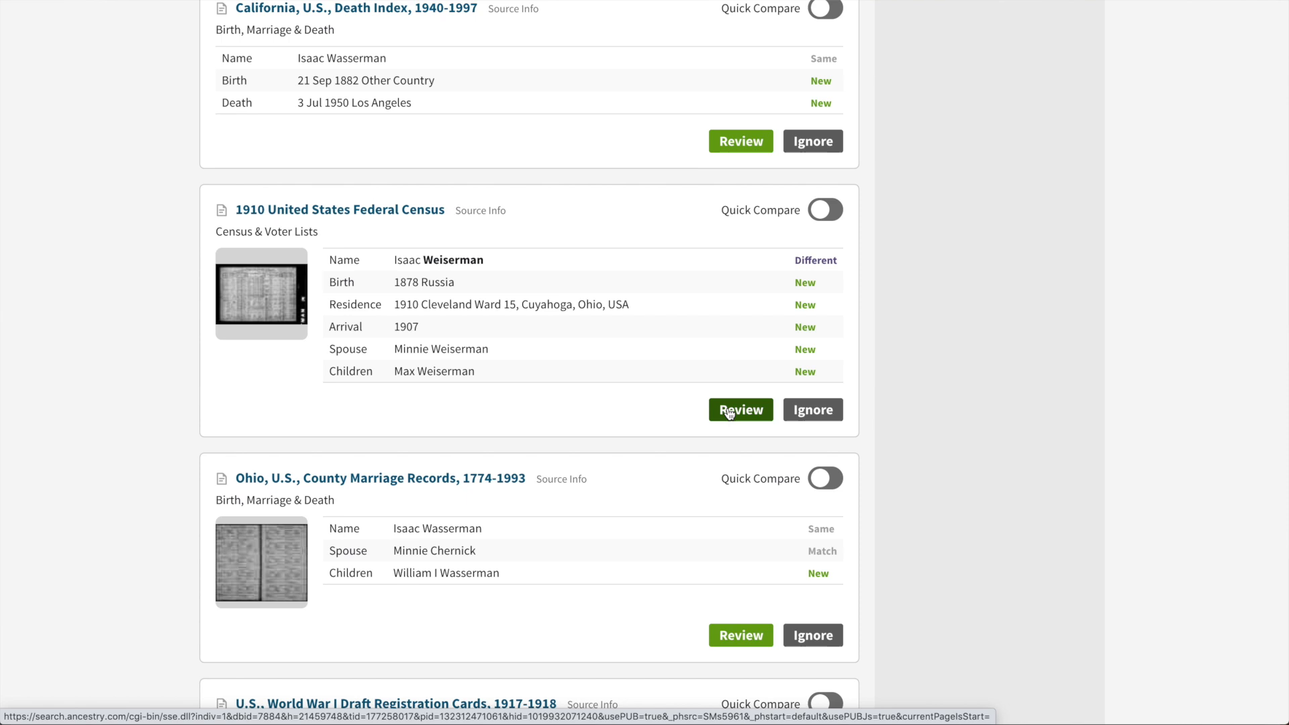
{"action": "left_click", "coordinate": [738, 409]}
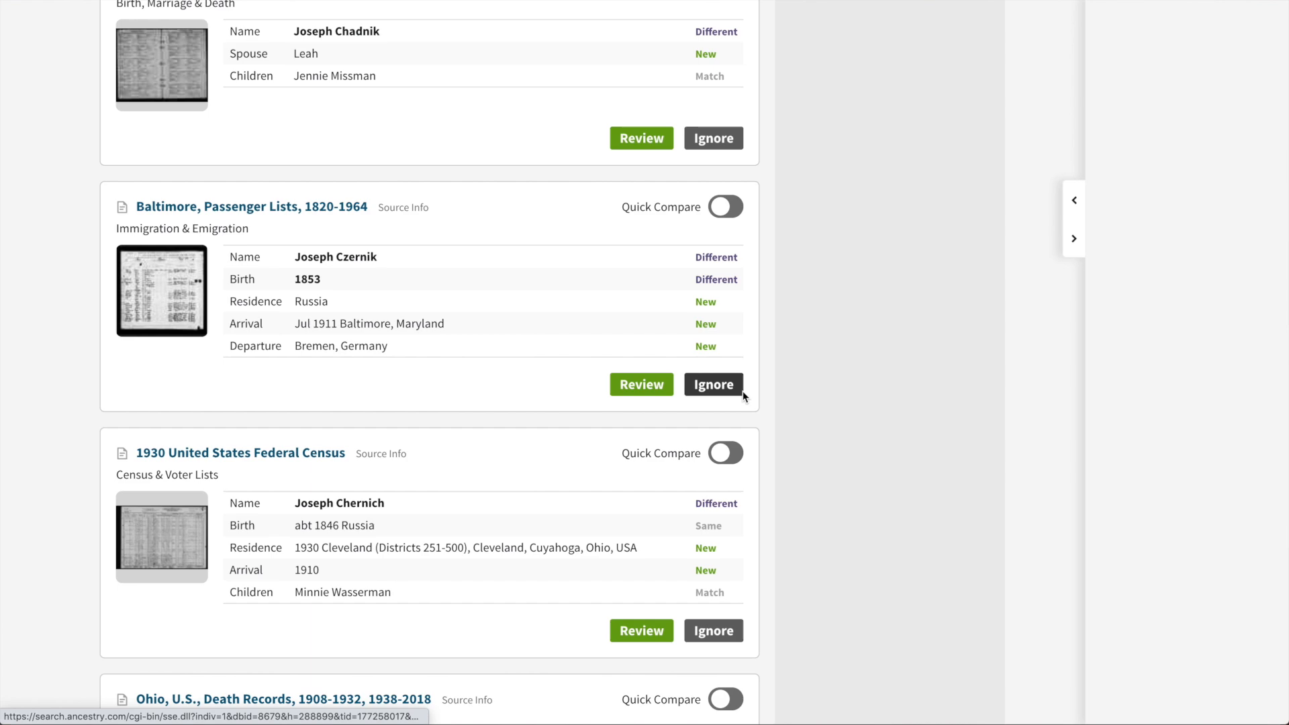
{"action": "left_click", "coordinate": [161, 290]}
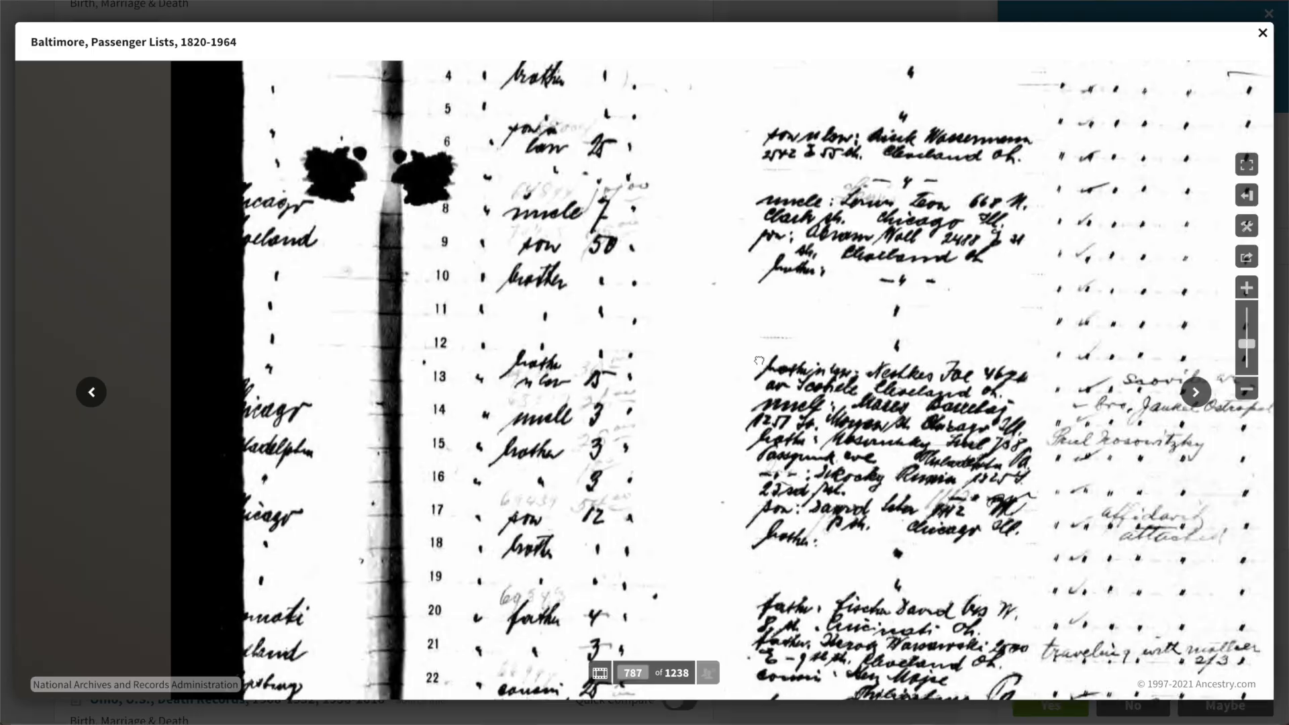
{"action": "left_click", "coordinate": [1263, 32]}
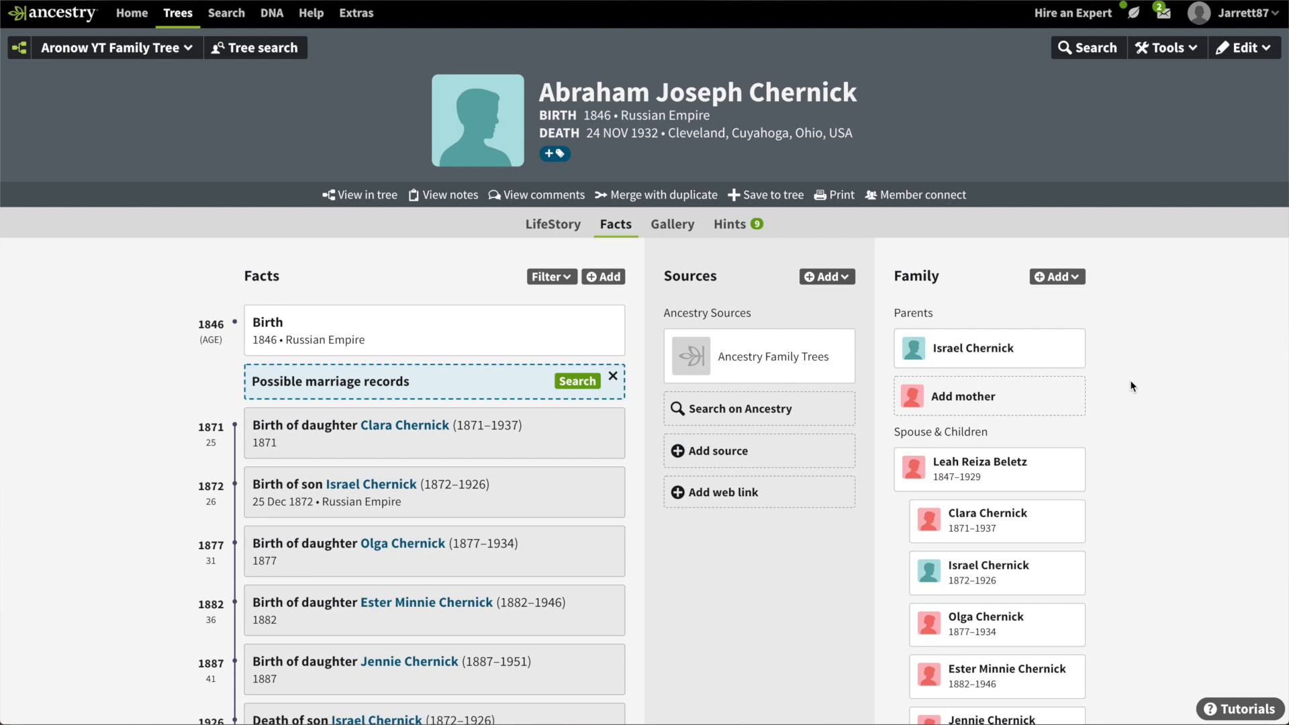
{"action": "mouse_move", "coordinate": [1033, 564]}
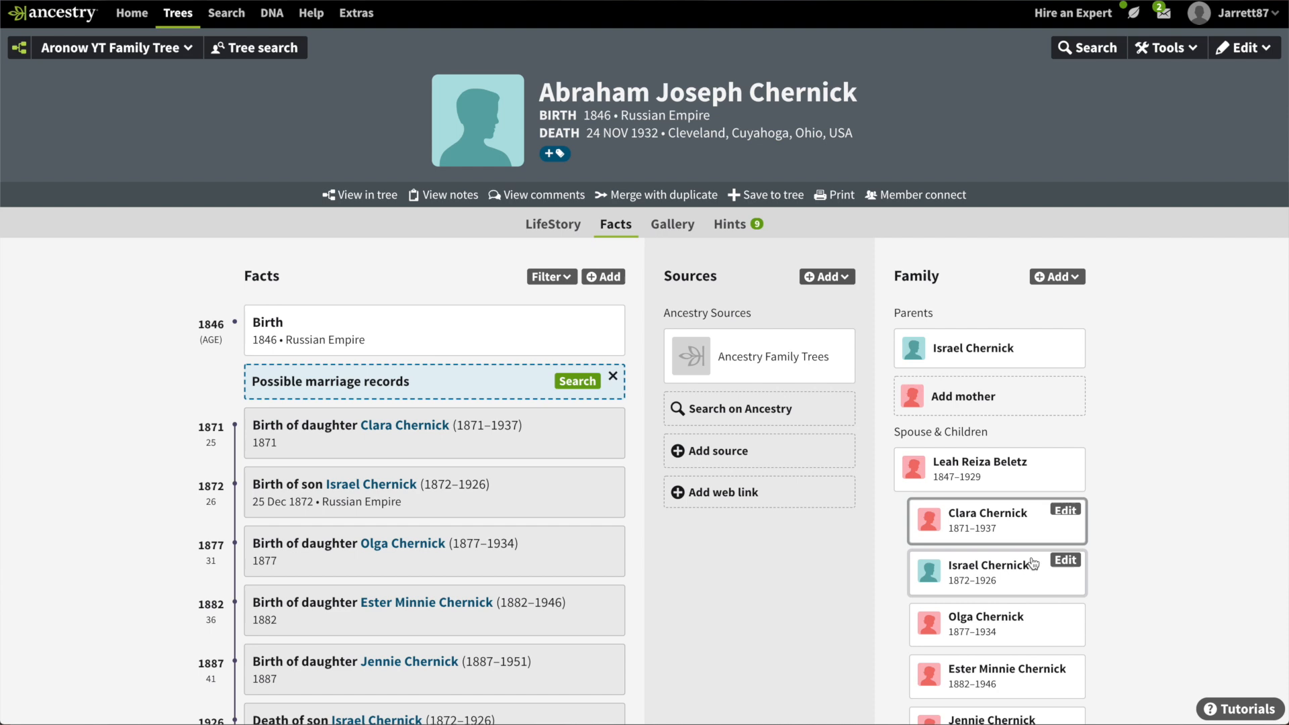
{"action": "left_click", "coordinate": [983, 573]}
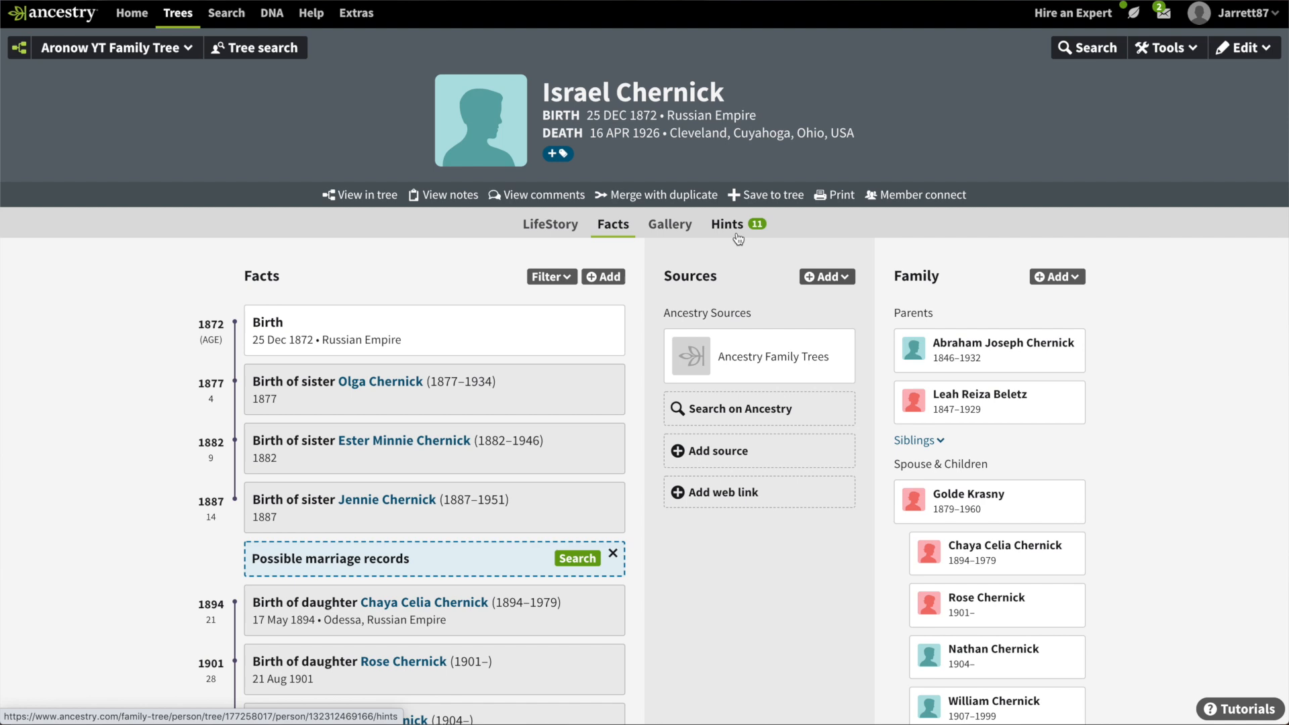
{"action": "left_click", "coordinate": [726, 224]}
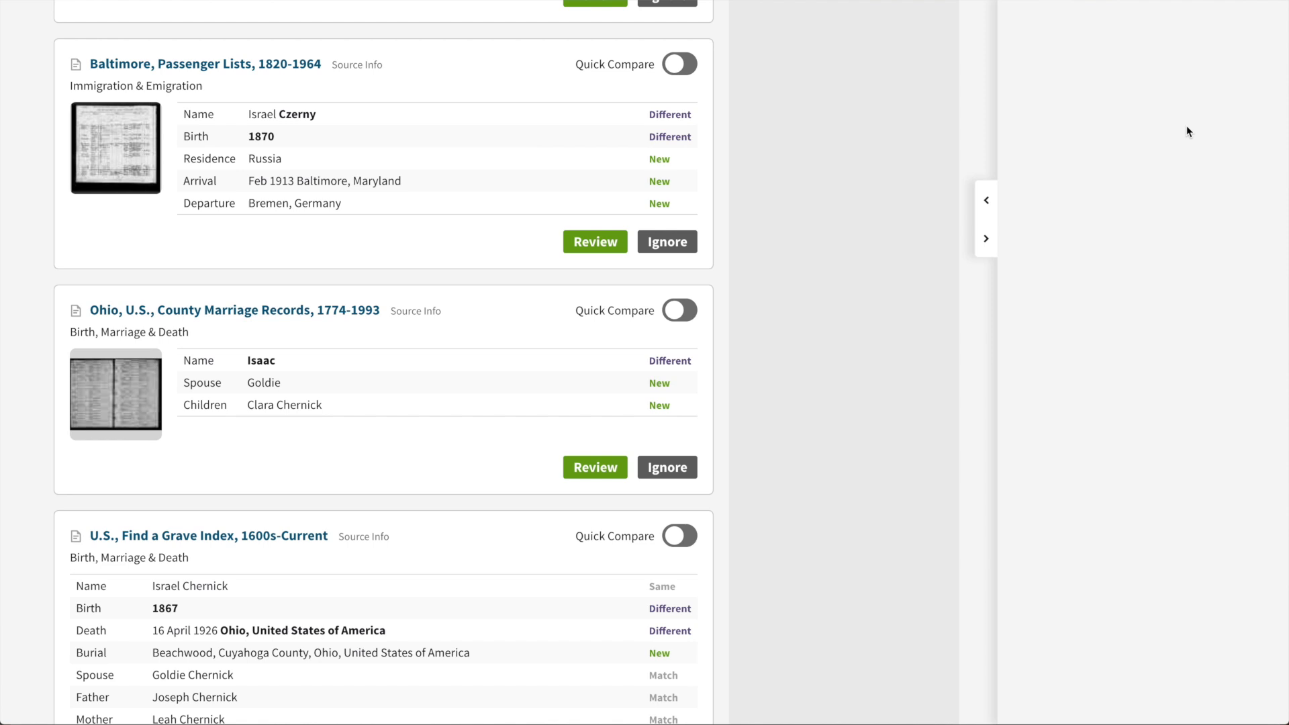
Step: Begin reviewing the 1913 Baltimore Passenger Lists hint for Israel Czerny
{"action": "left_click", "coordinate": [595, 241]}
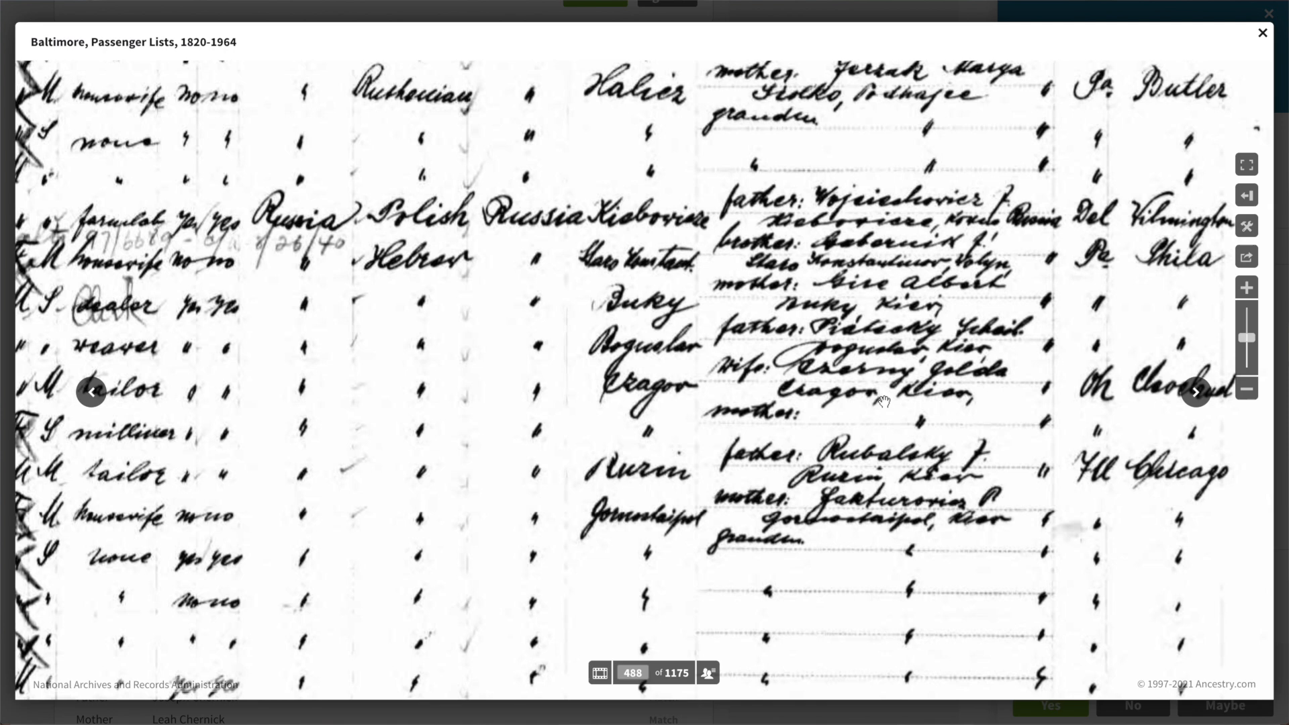
{"action": "left_click", "coordinate": [1195, 392]}
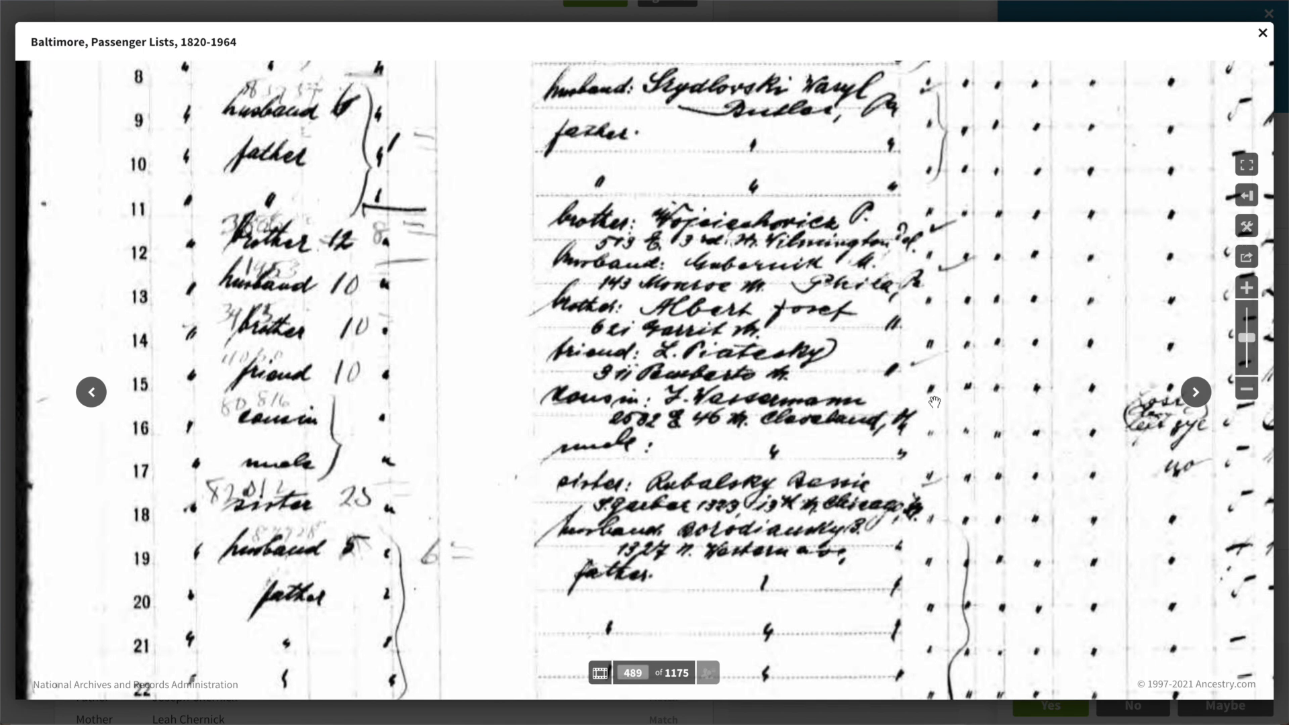
{"action": "left_click", "coordinate": [1262, 33]}
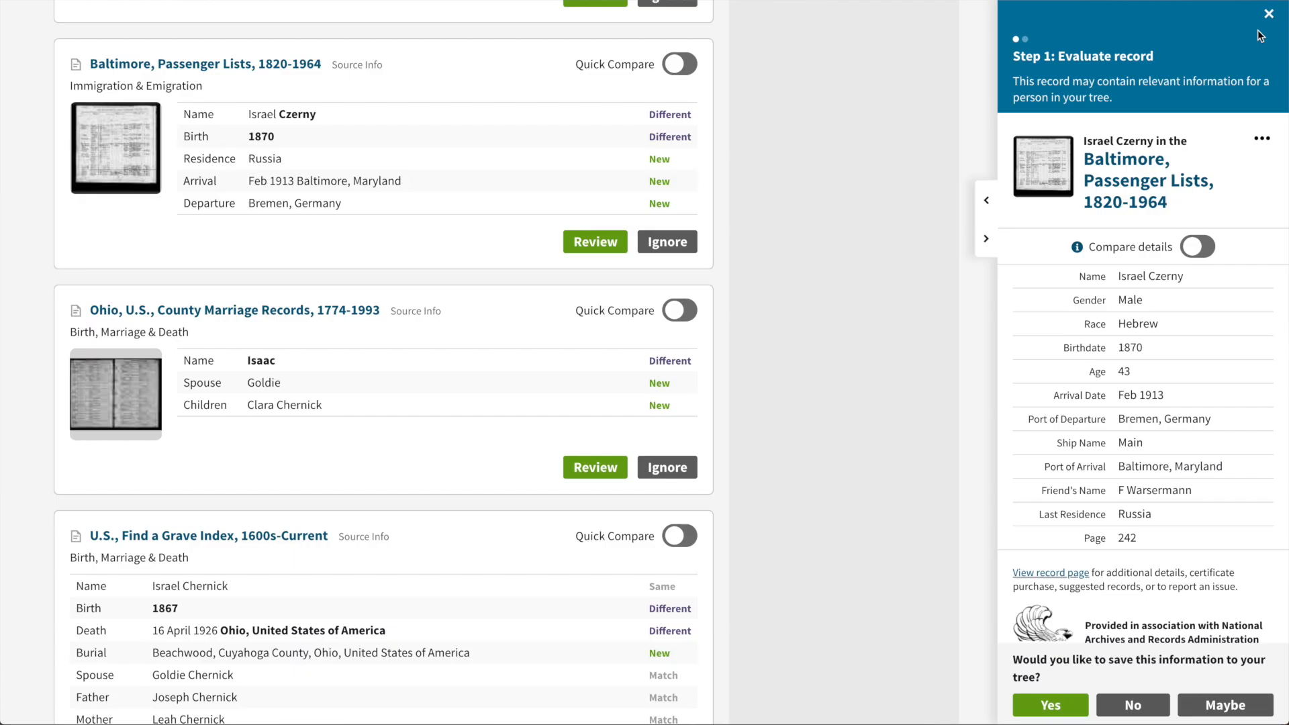
{"action": "mouse_move", "coordinate": [796, 252]}
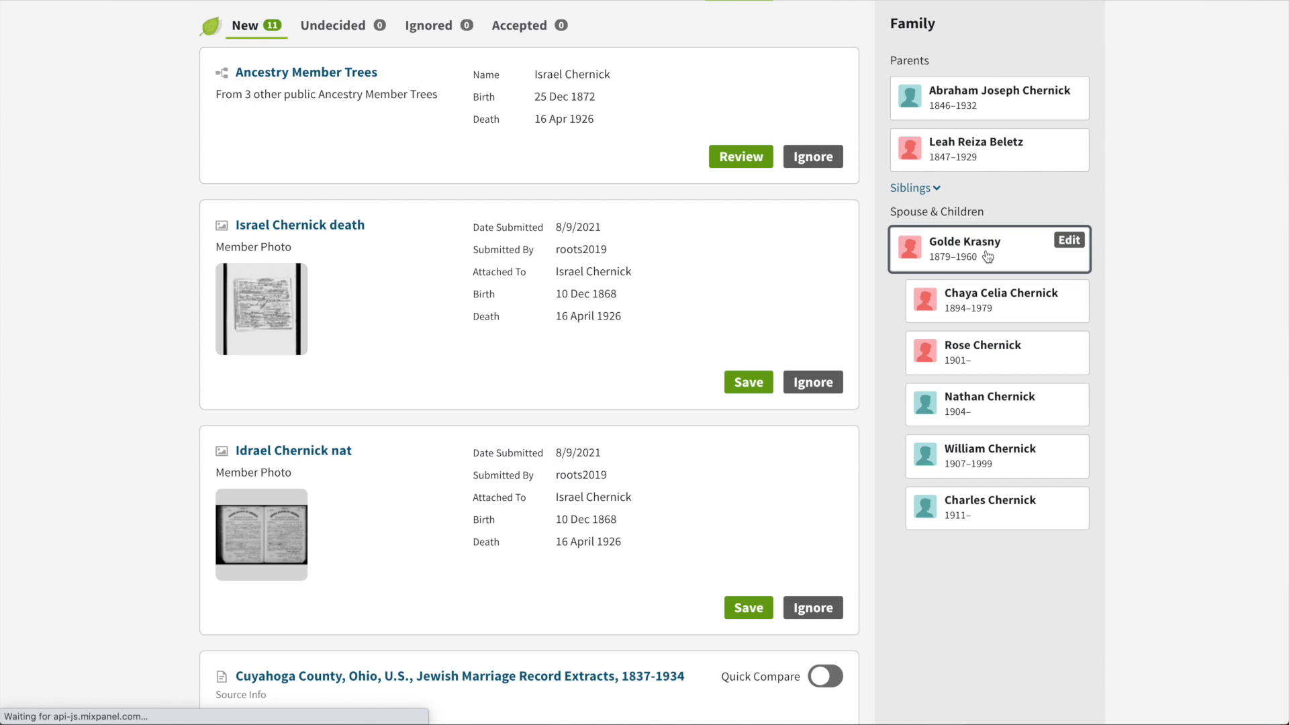
{"action": "left_click", "coordinate": [955, 241]}
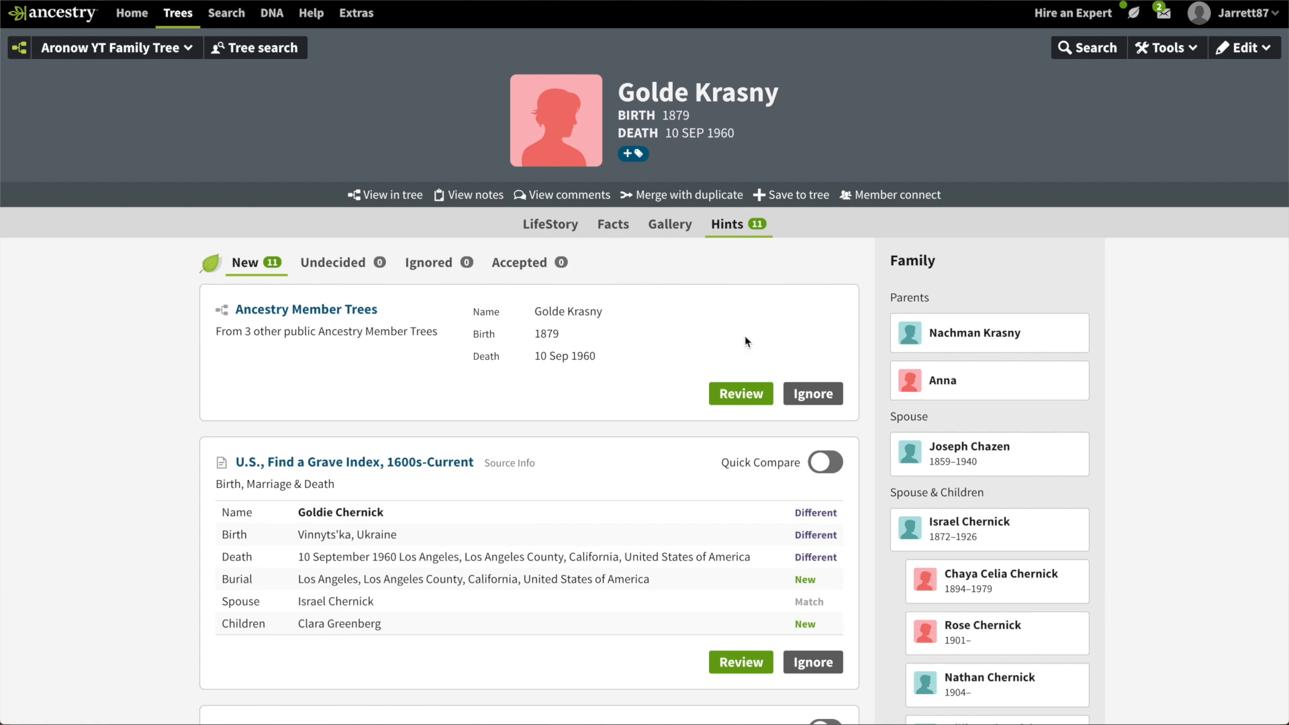
{"action": "scroll", "scroll_direction": "down", "scroll_amount": 3}
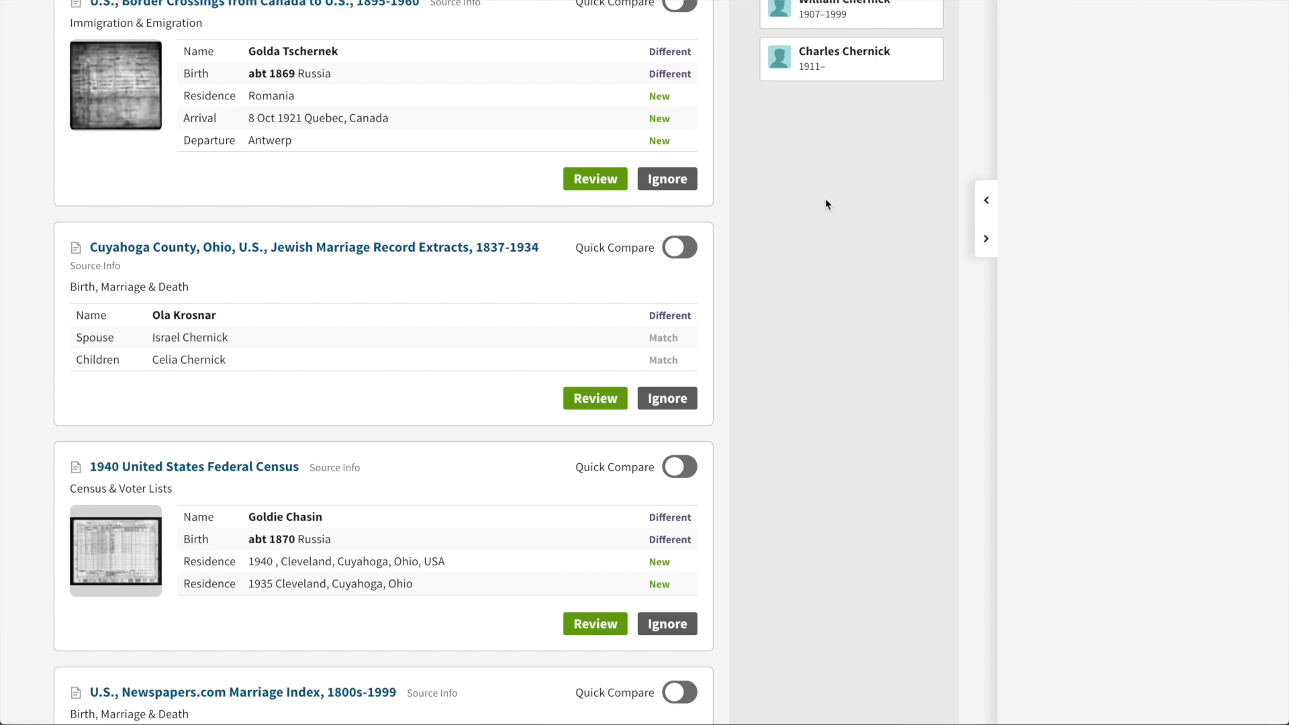
{"action": "left_click", "coordinate": [116, 86]}
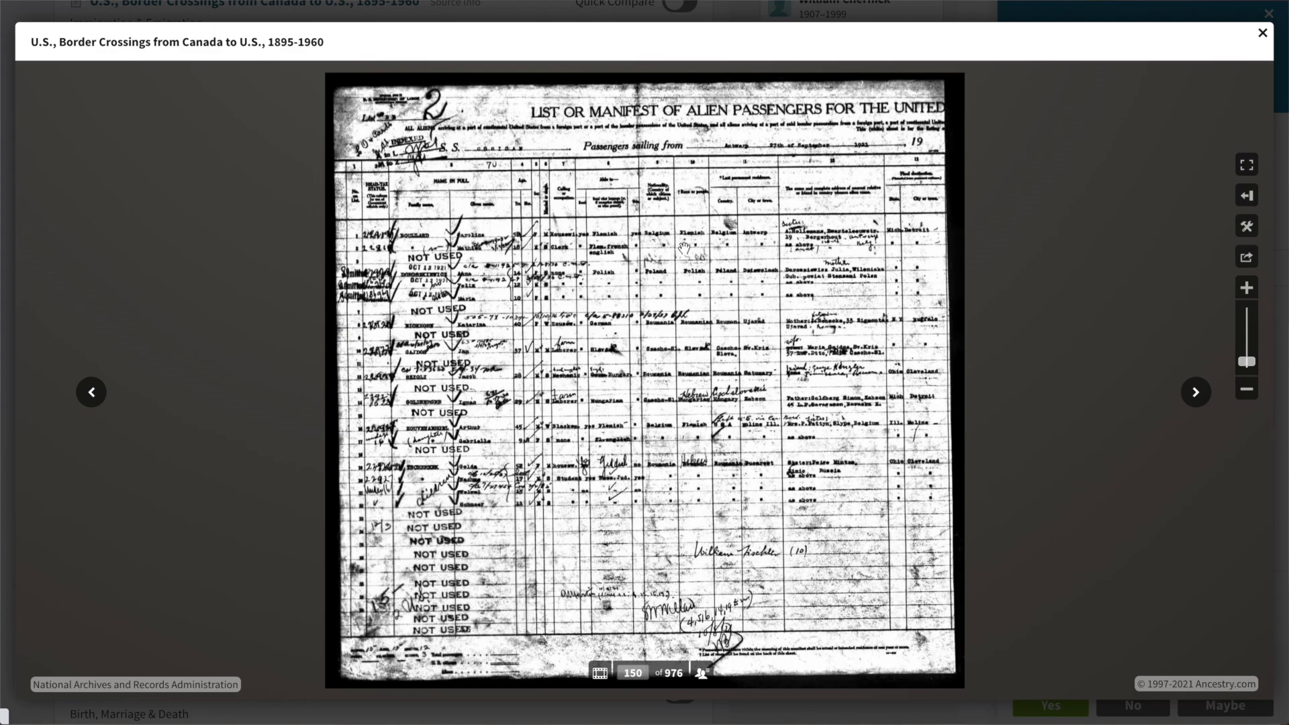
{"action": "left_click", "coordinate": [1246, 287]}
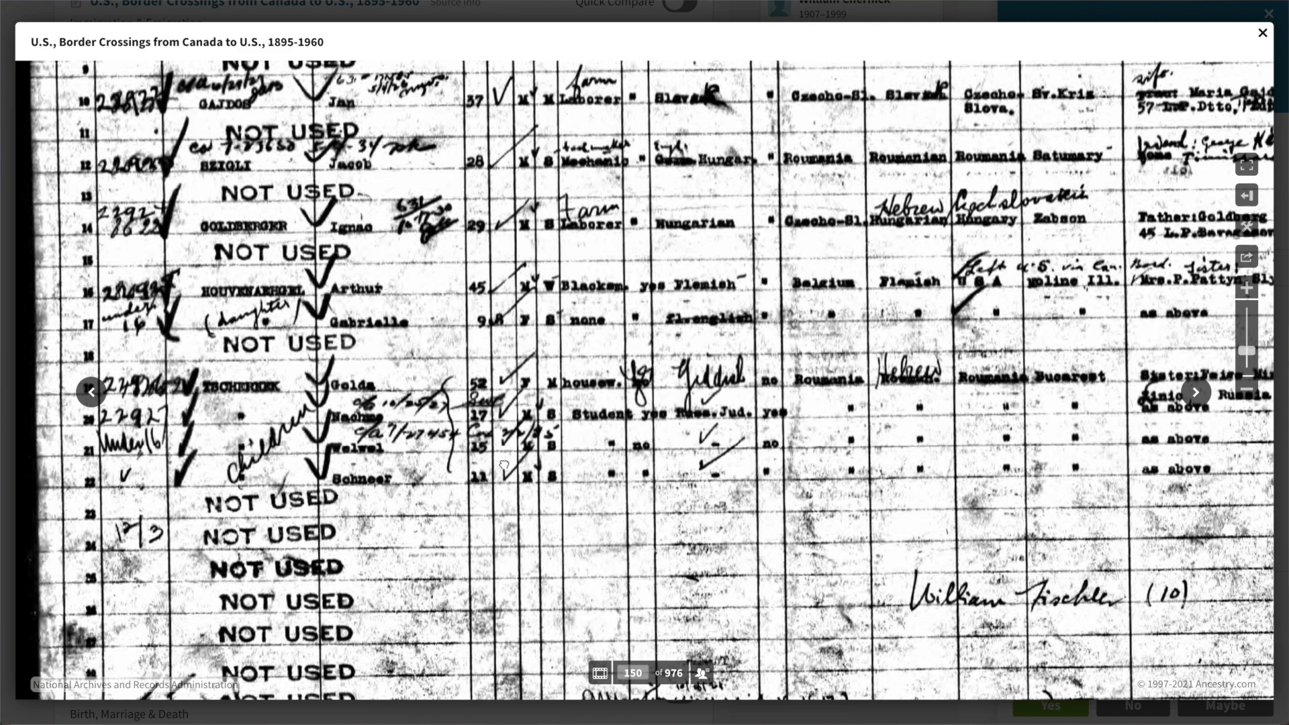
{"action": "left_click", "coordinate": [1195, 390]}
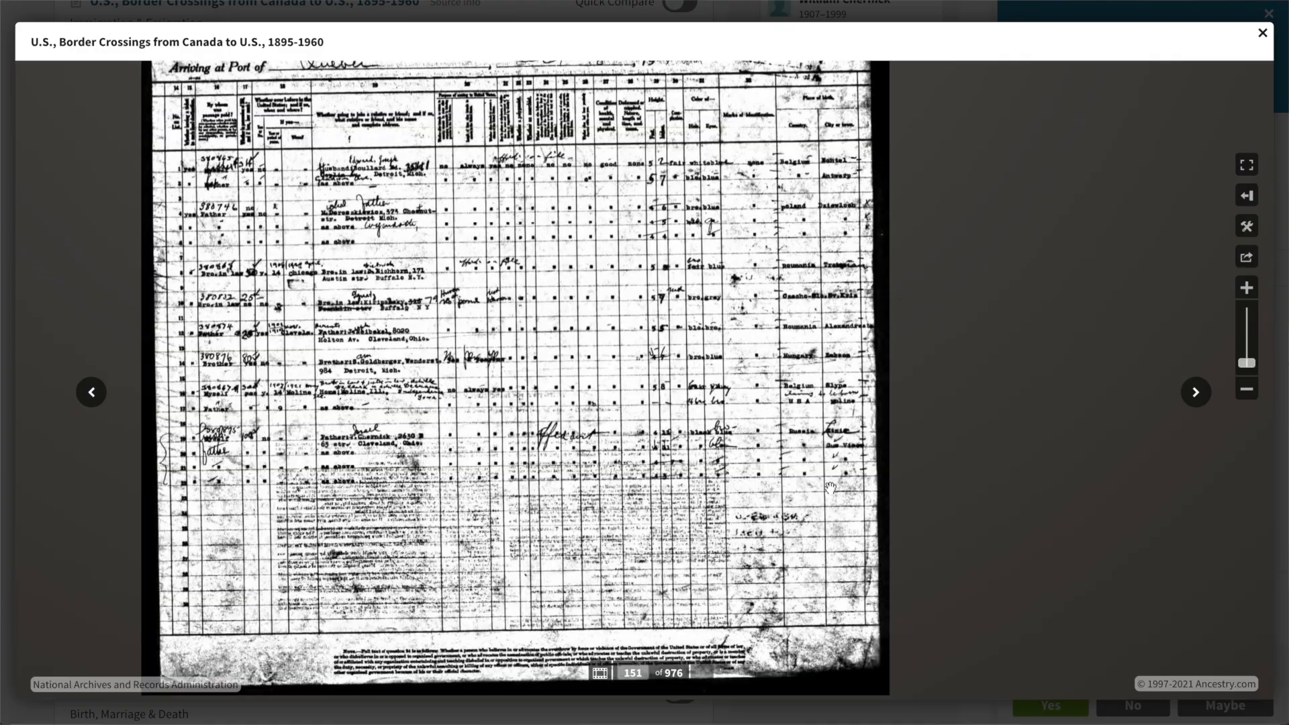
{"action": "left_click", "coordinate": [1245, 287]}
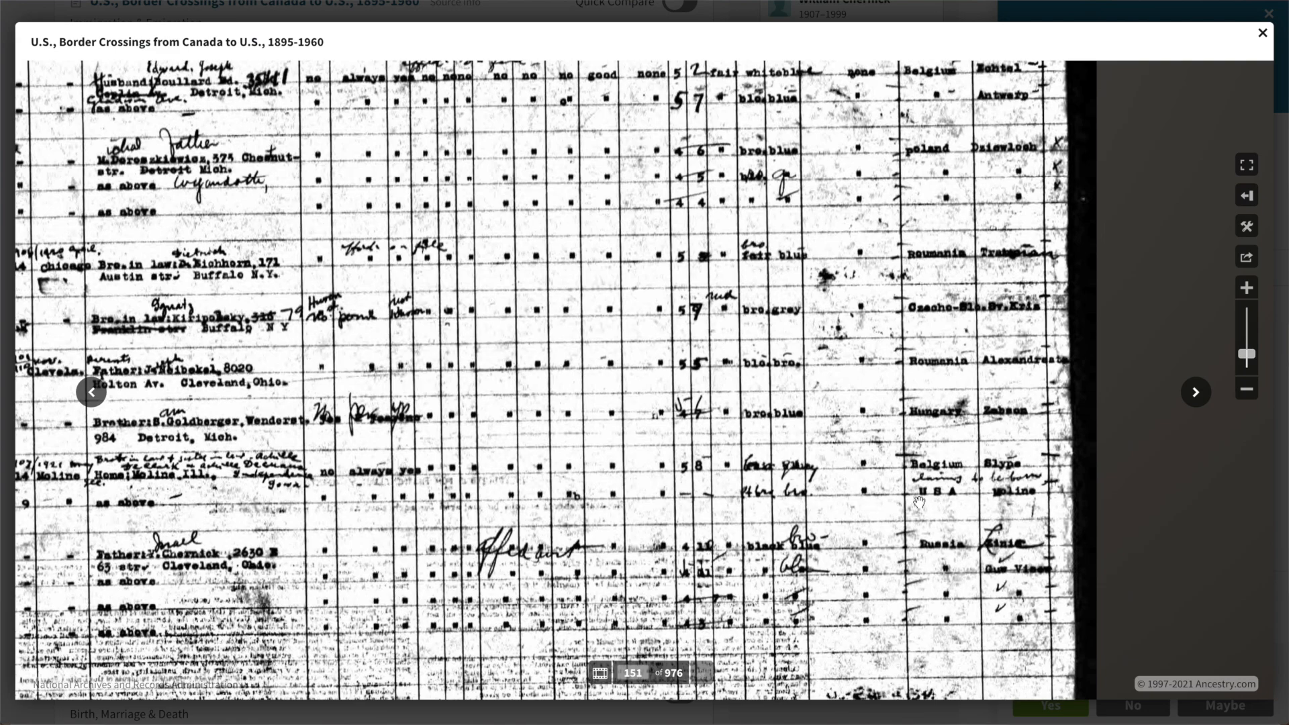
{"action": "left_click", "coordinate": [1261, 32]}
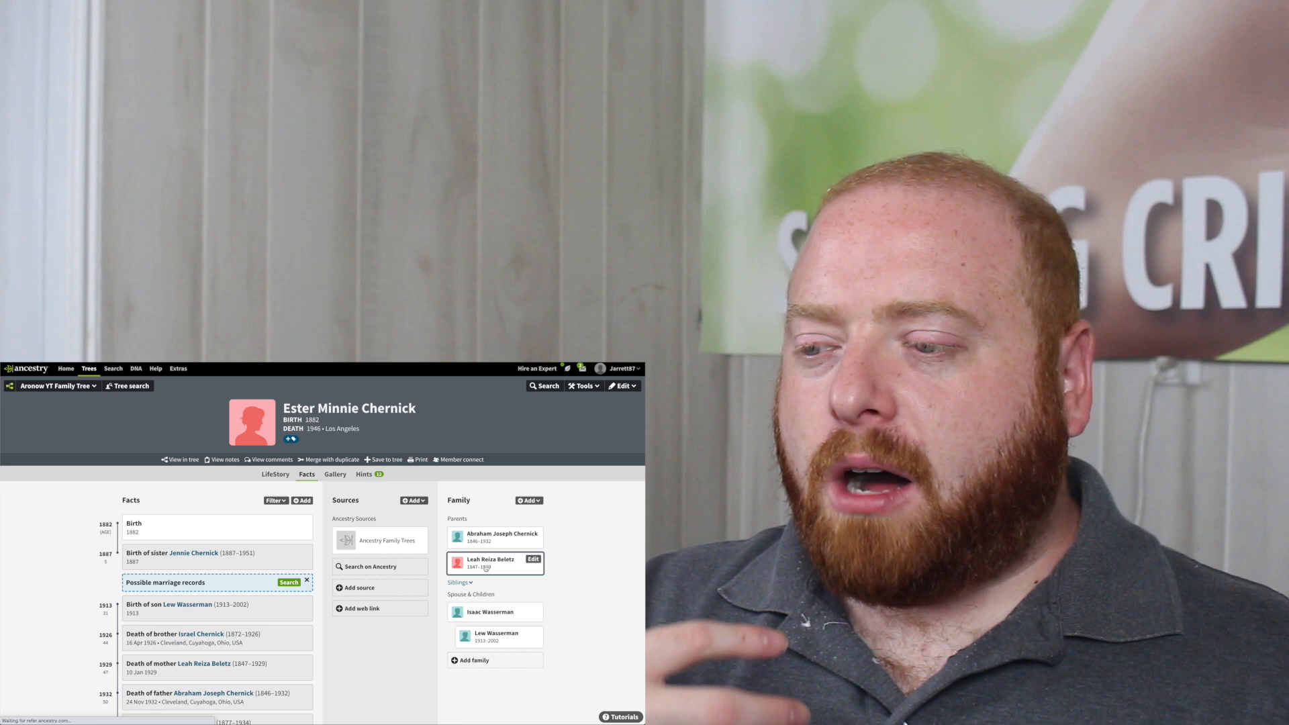
{"action": "left_click", "coordinate": [491, 561]}
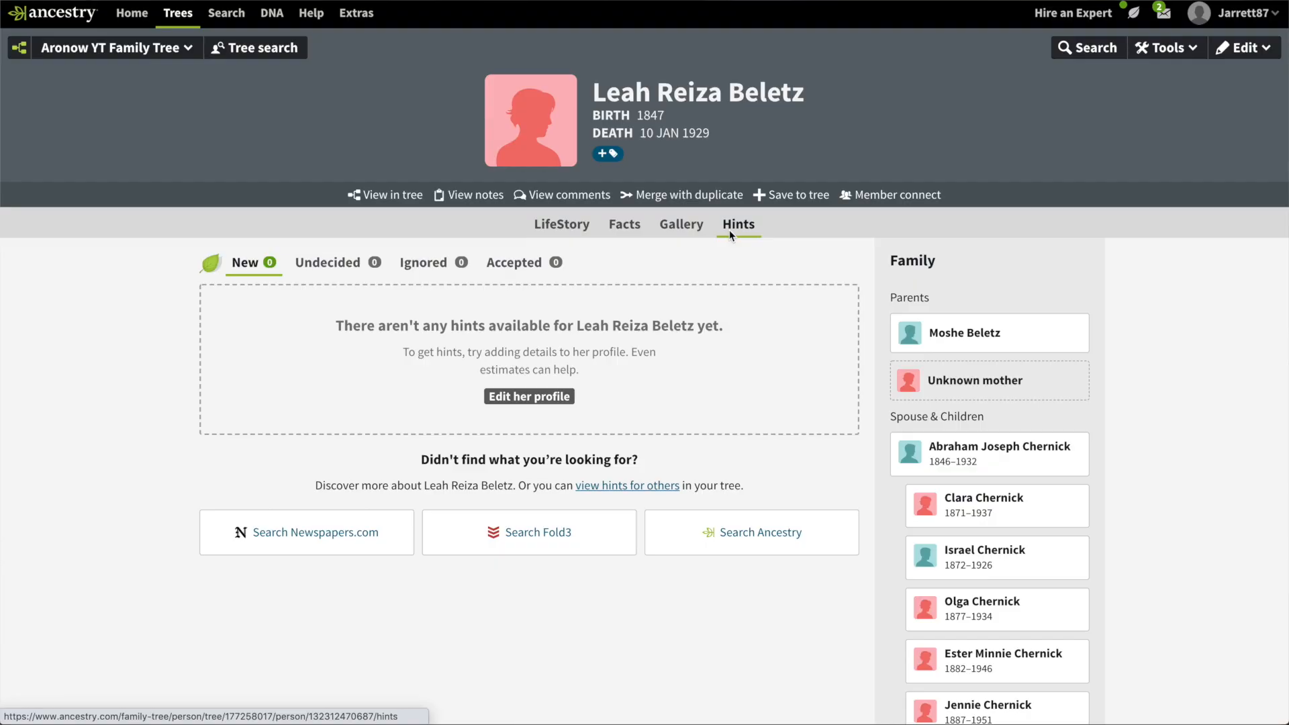
{"action": "mouse_move", "coordinate": [726, 284]}
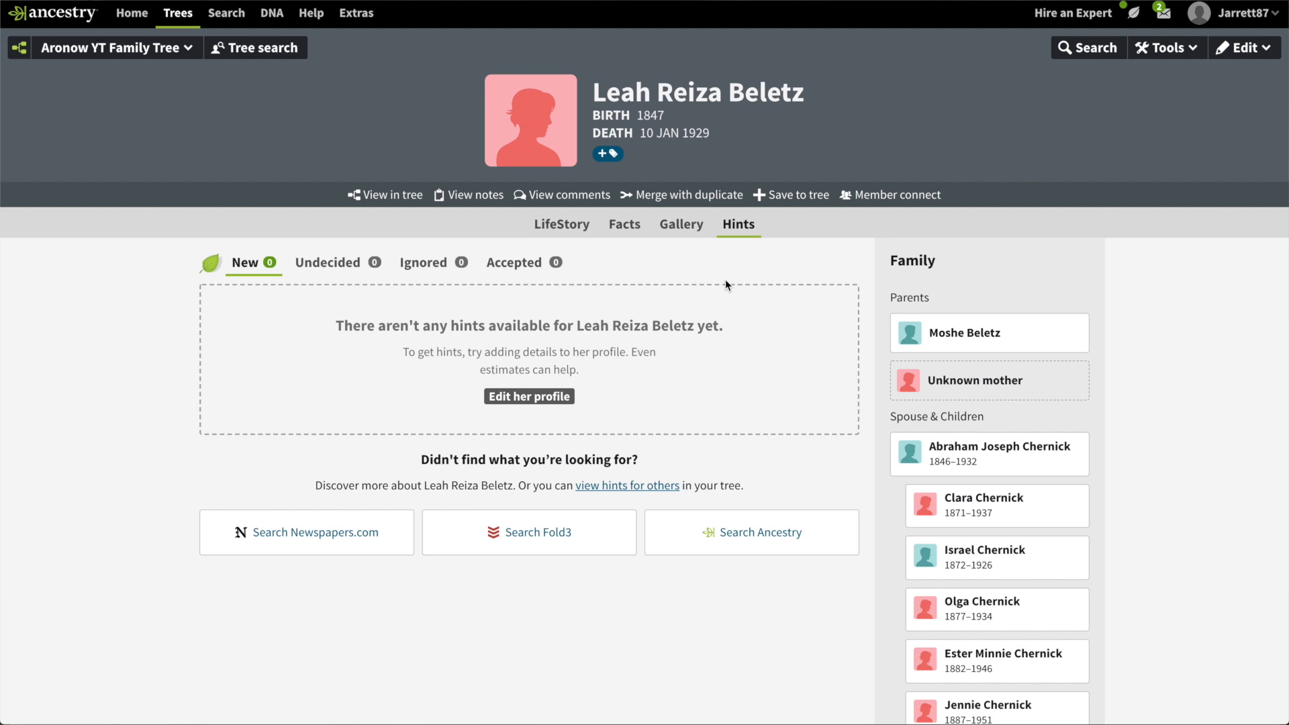
{"action": "left_click", "coordinate": [624, 224]}
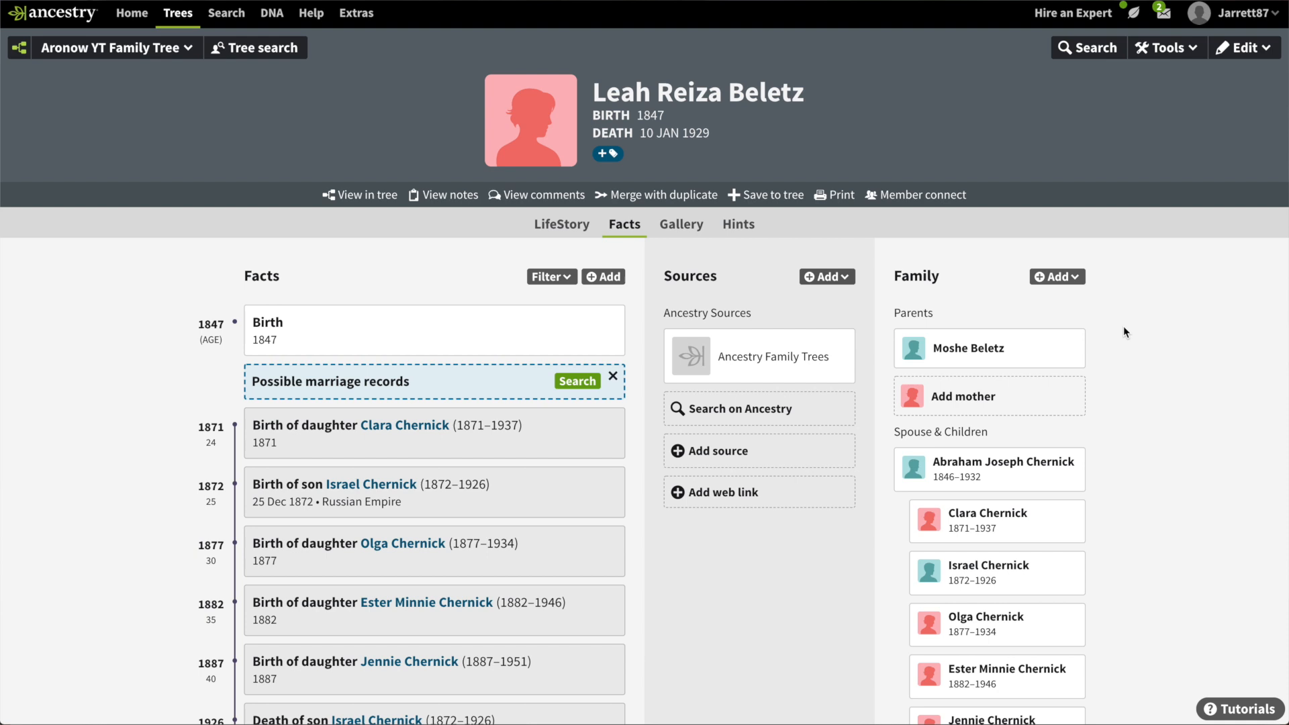
{"action": "mouse_move", "coordinate": [705, 156]}
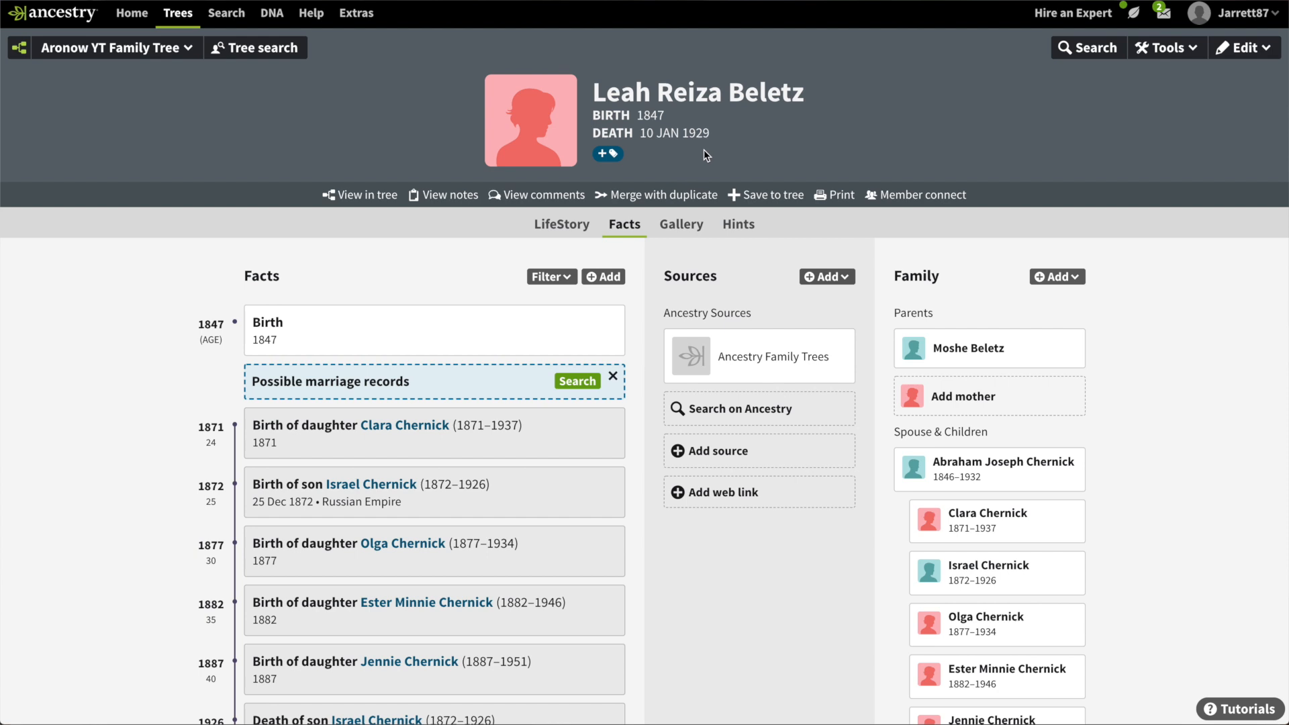
{"action": "mouse_move", "coordinate": [226, 13]}
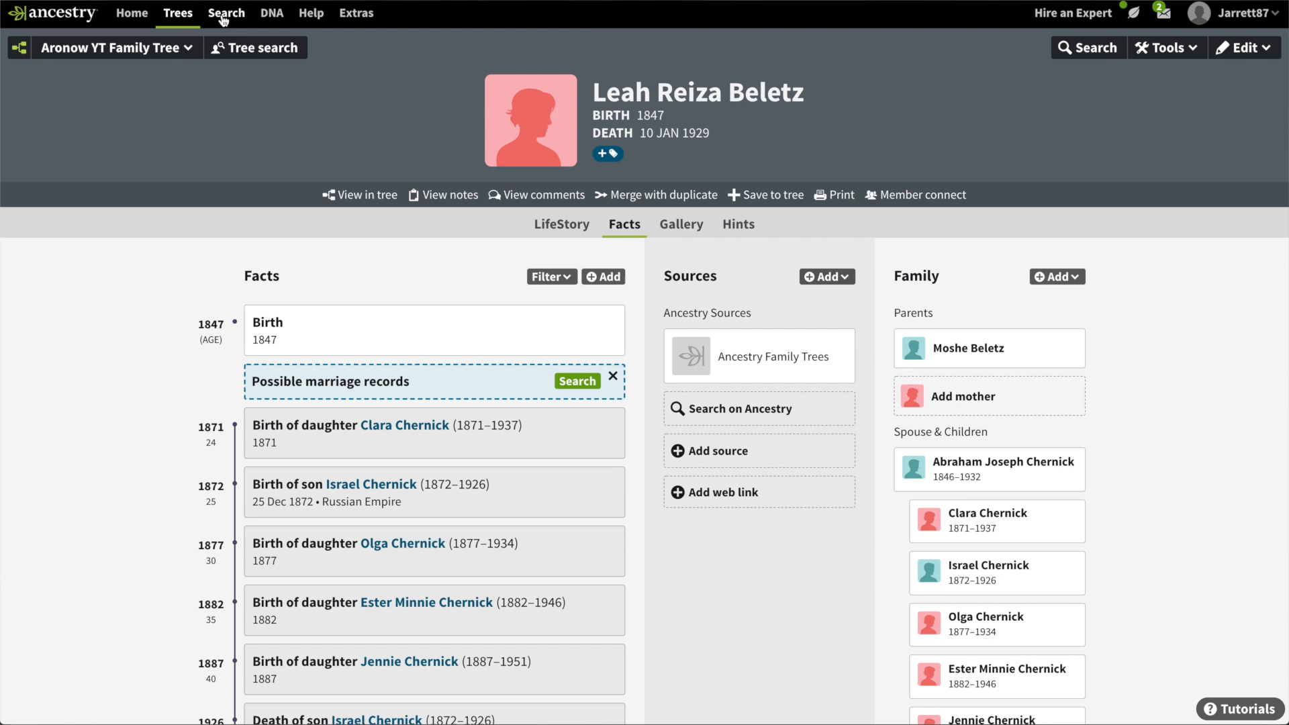
{"action": "left_click", "coordinate": [226, 12]}
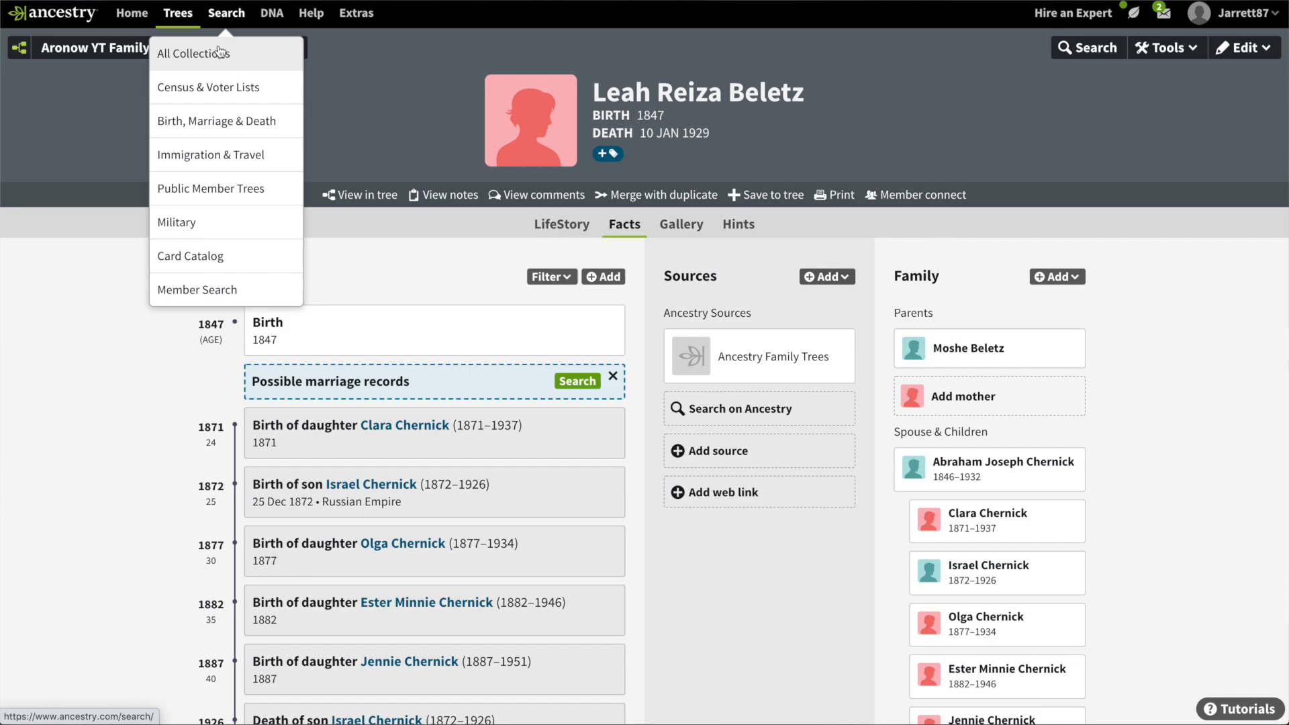
{"action": "left_click", "coordinate": [193, 53]}
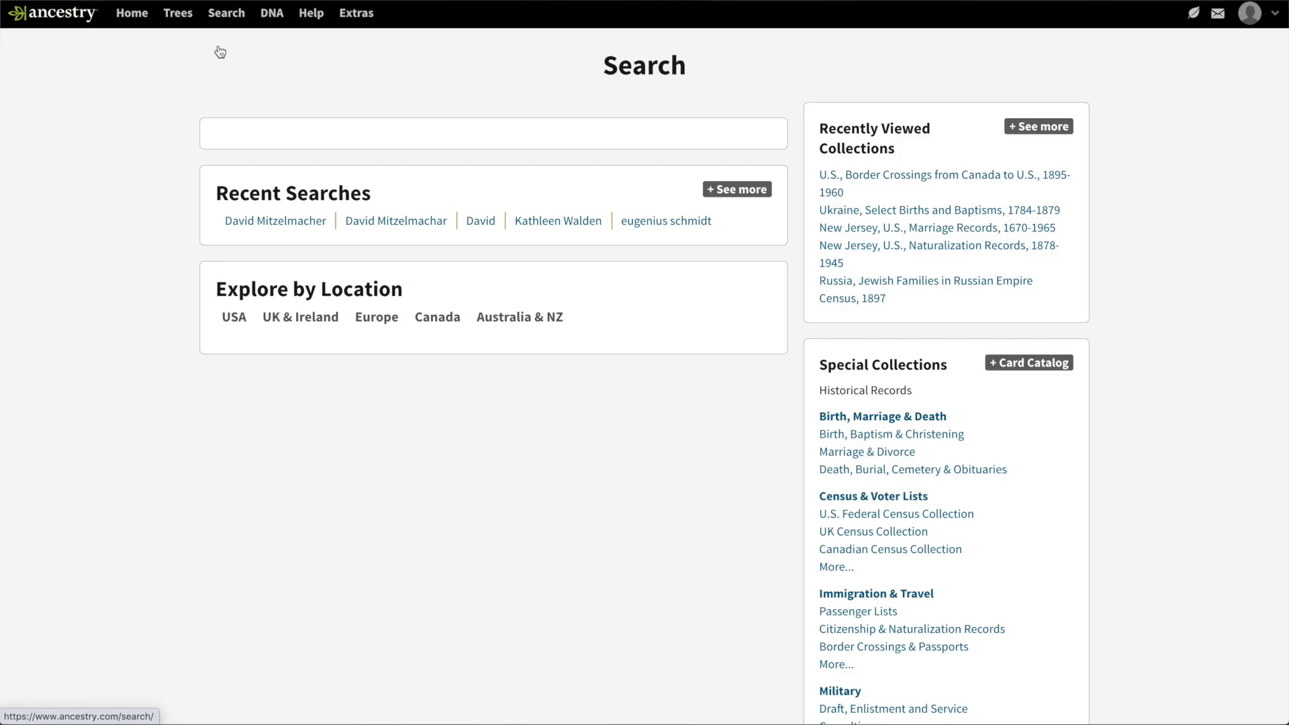
{"action": "type", "text": "Leah"}
{"action": "type", "text": "ohio"}
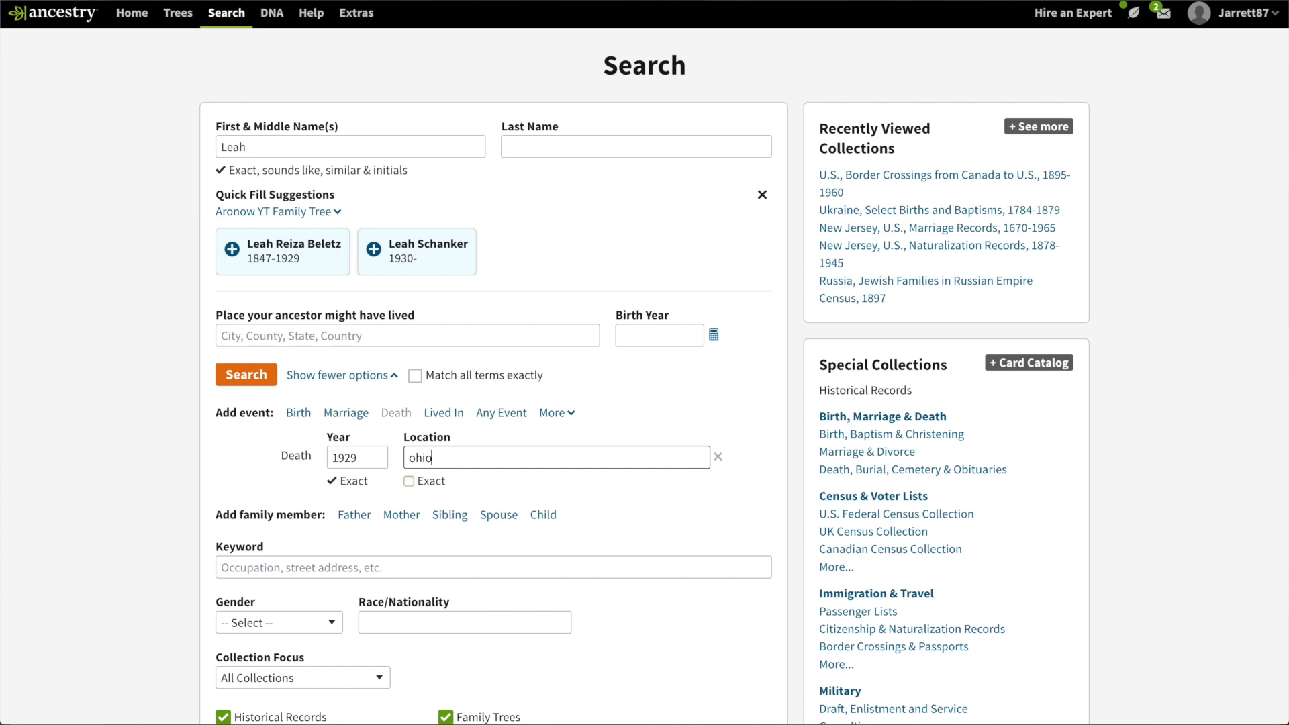
{"action": "left_click", "coordinate": [246, 375]}
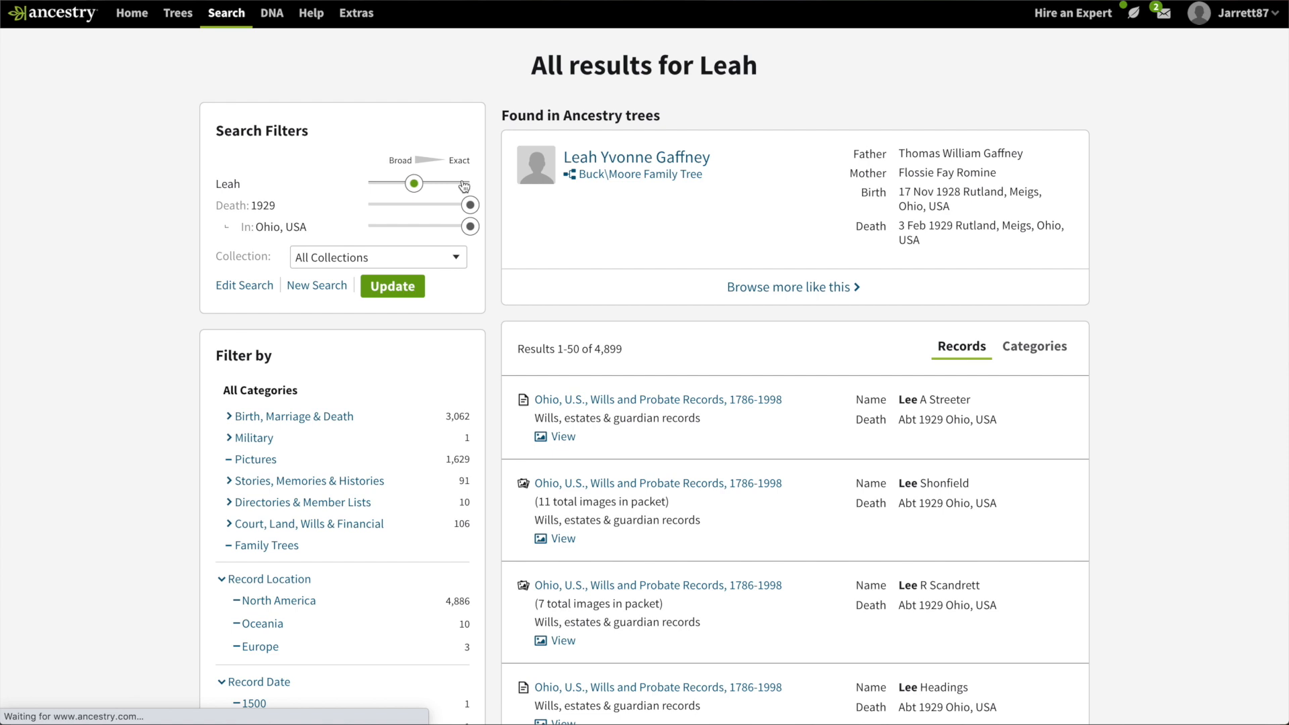
{"action": "left_click", "coordinate": [392, 286]}
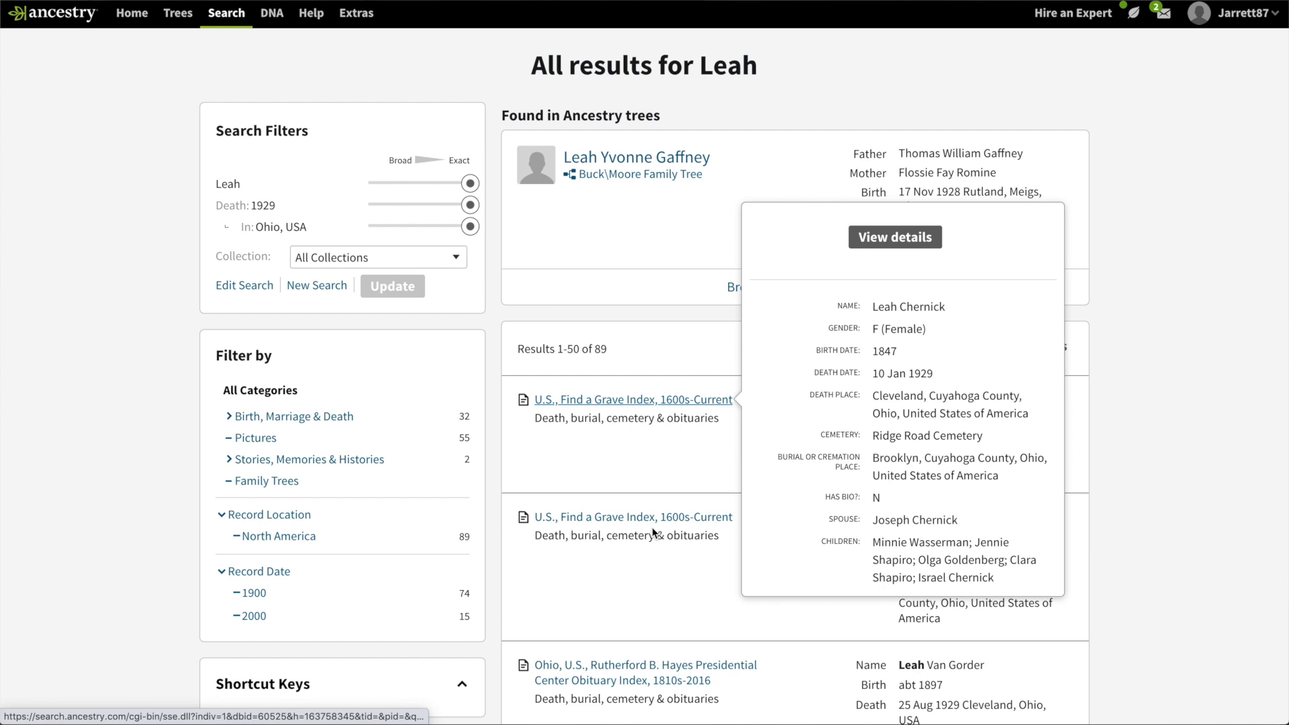
{"action": "left_click", "coordinate": [894, 236]}
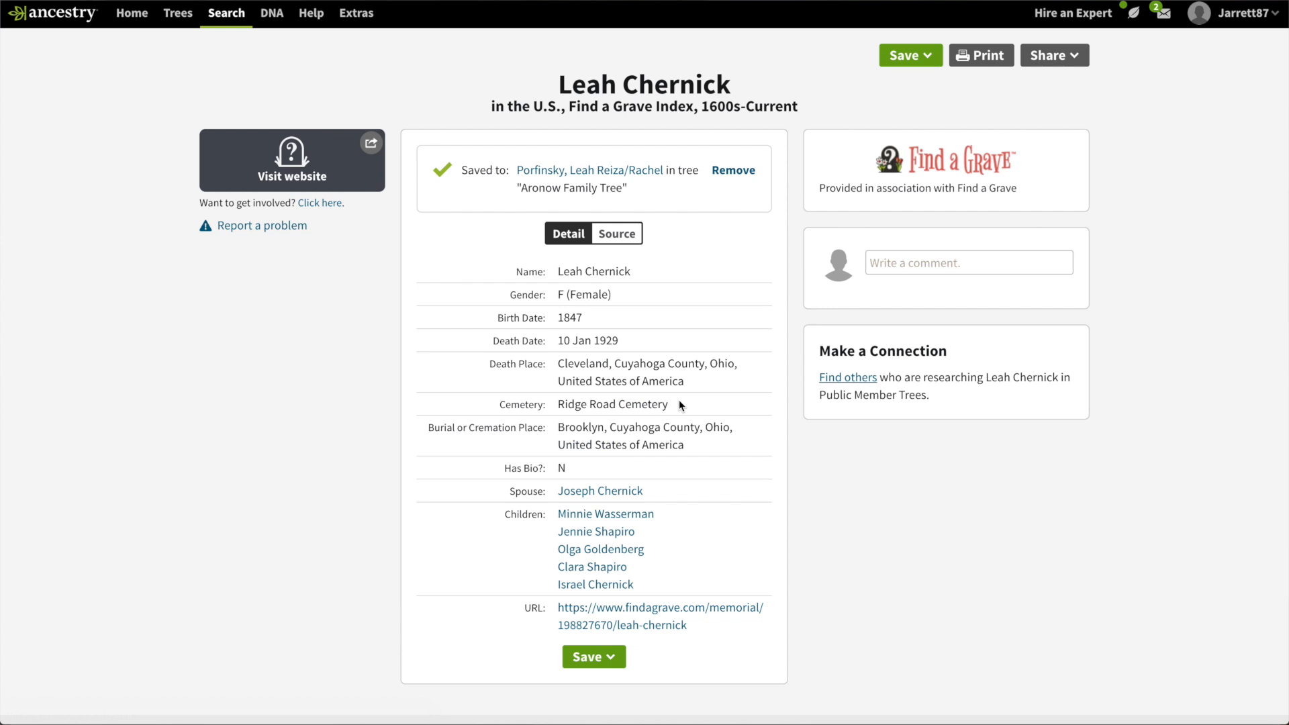
{"action": "mouse_move", "coordinate": [667, 612]}
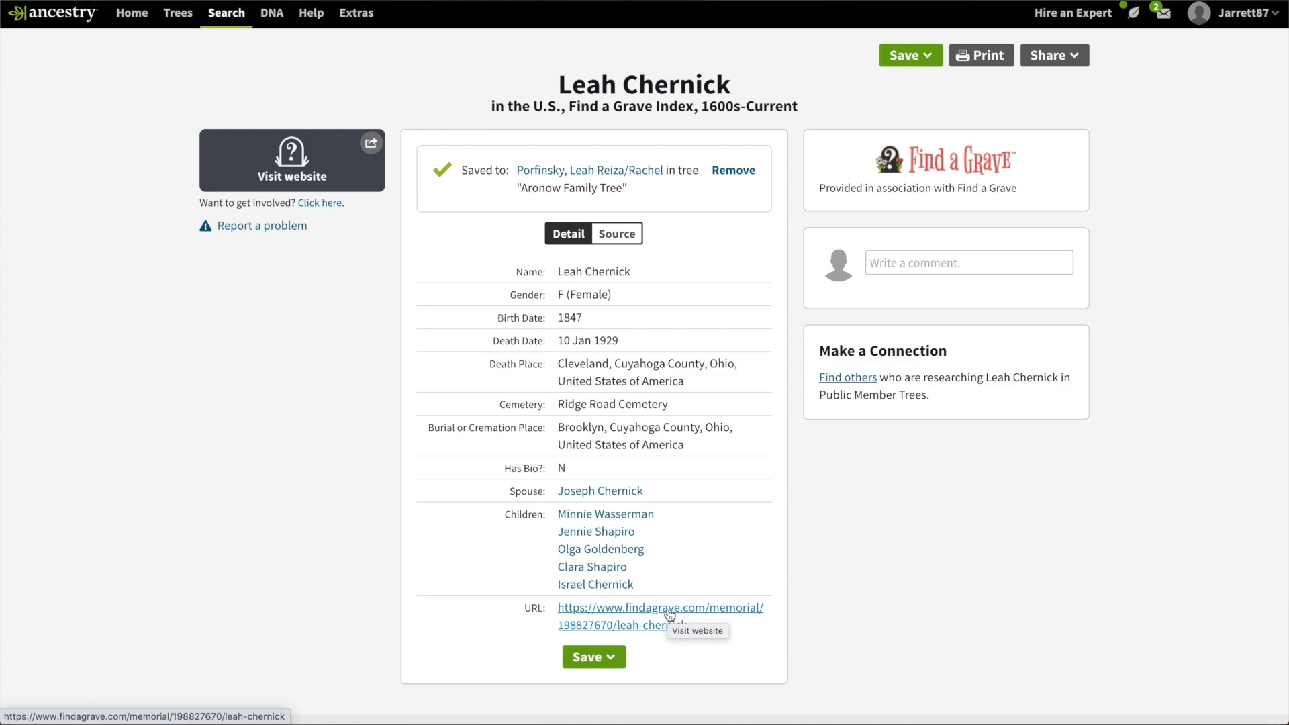
{"action": "left_click", "coordinate": [660, 607]}
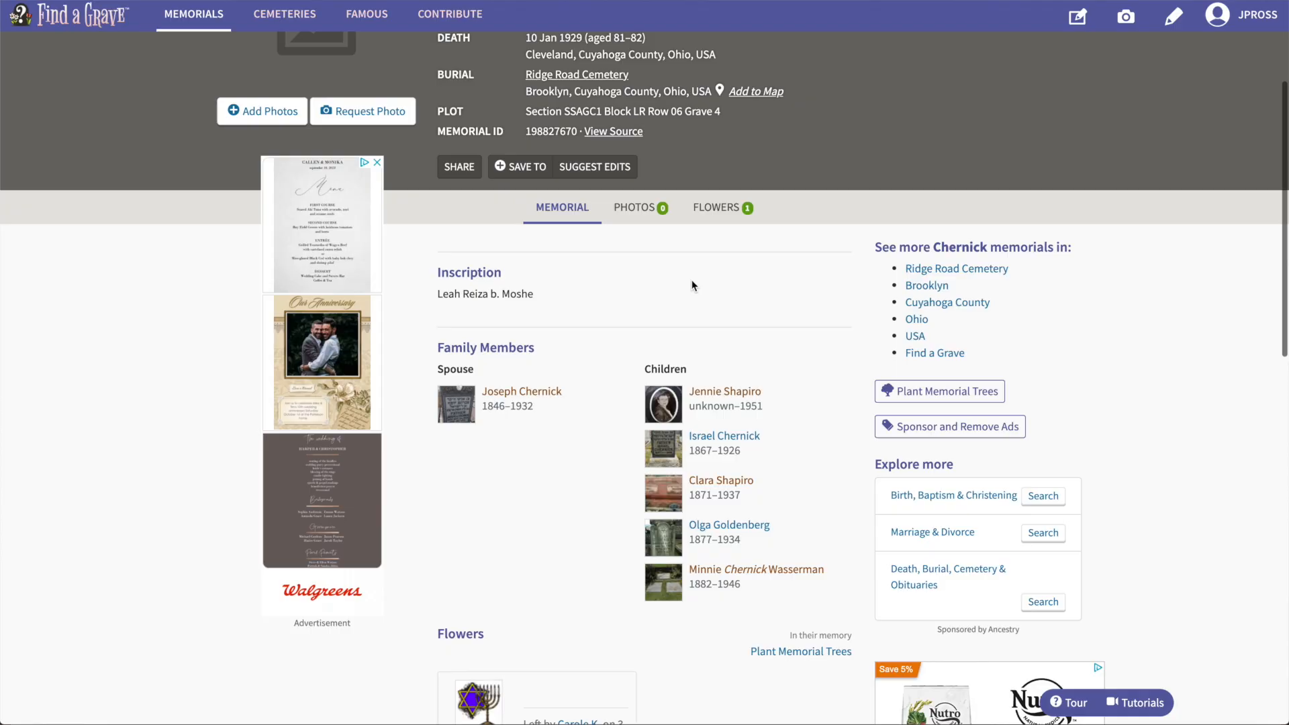
{"action": "mouse_move", "coordinate": [682, 293]}
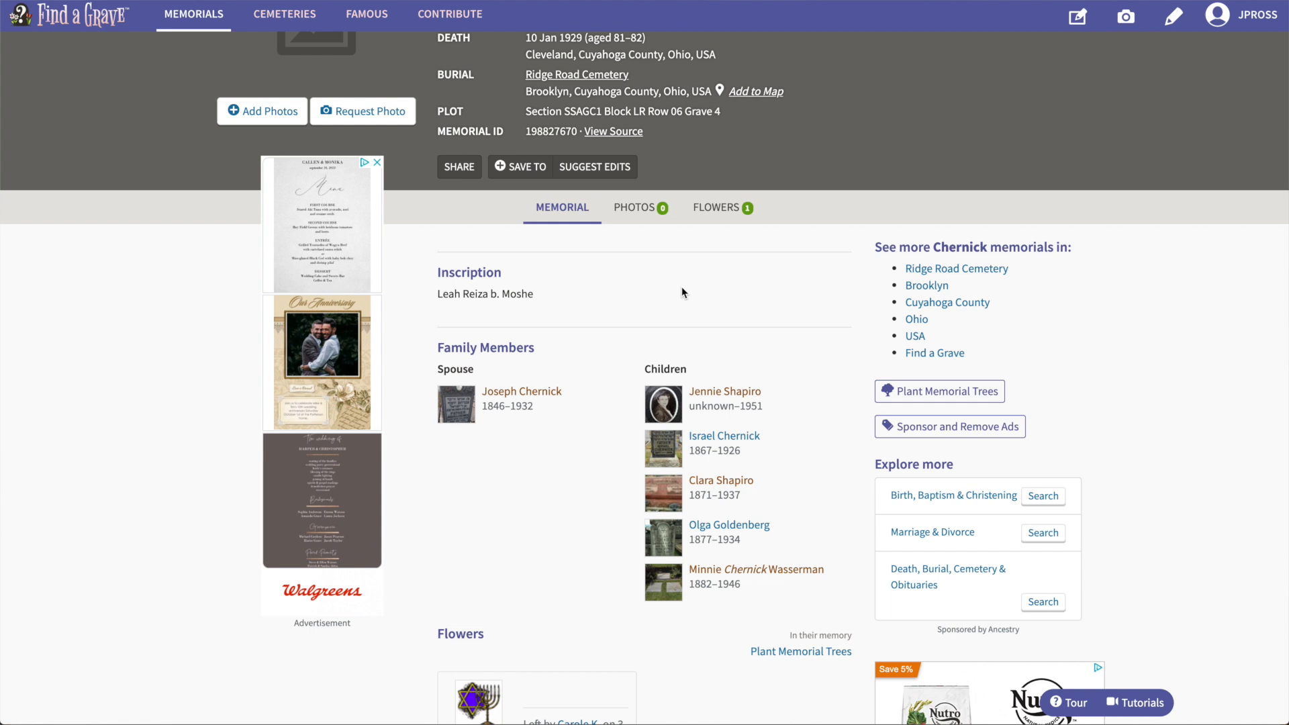
{"action": "left_click", "coordinate": [521, 391]}
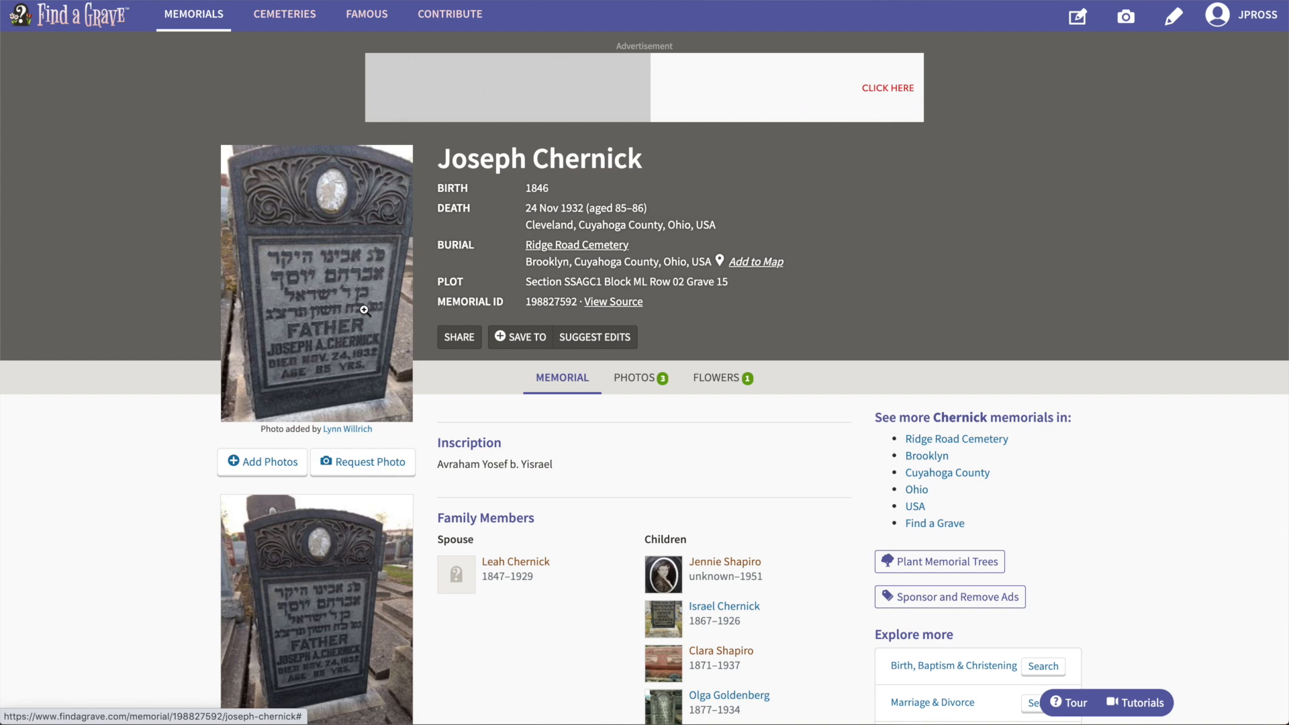
{"action": "left_click", "coordinate": [723, 561]}
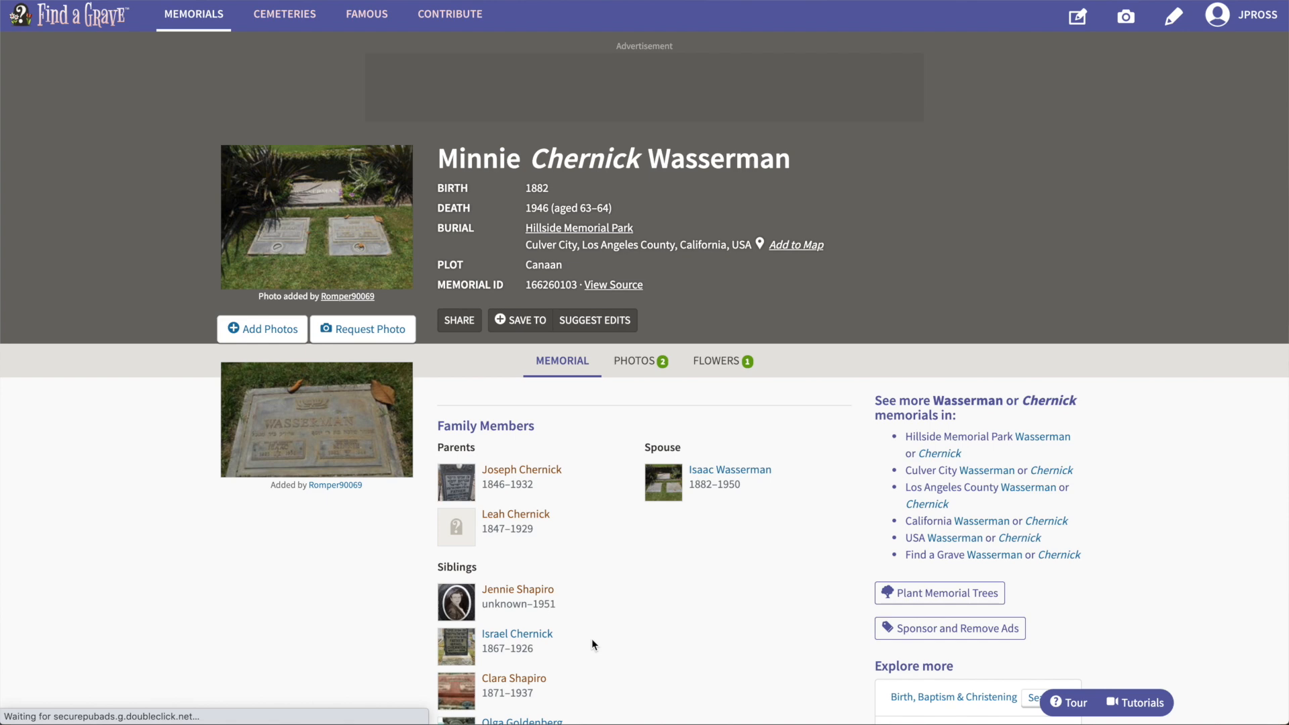
{"action": "left_click", "coordinate": [518, 587]}
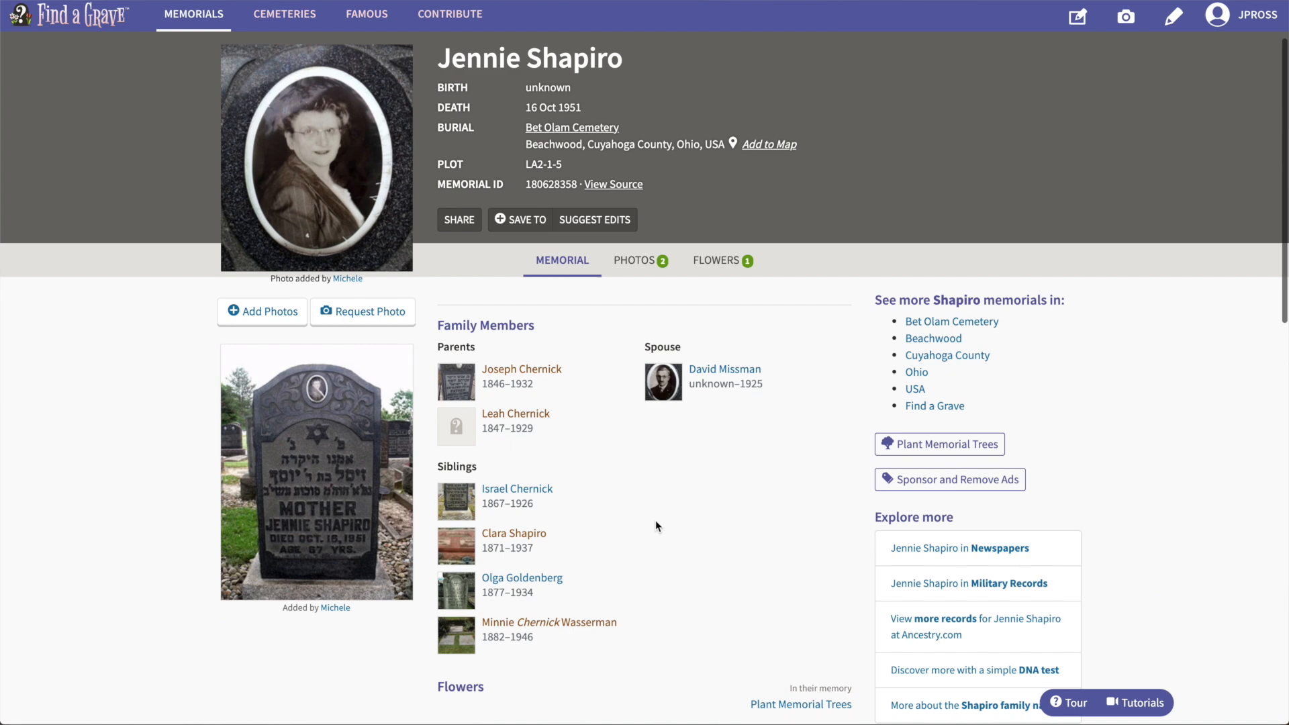
{"action": "left_click", "coordinate": [517, 489]}
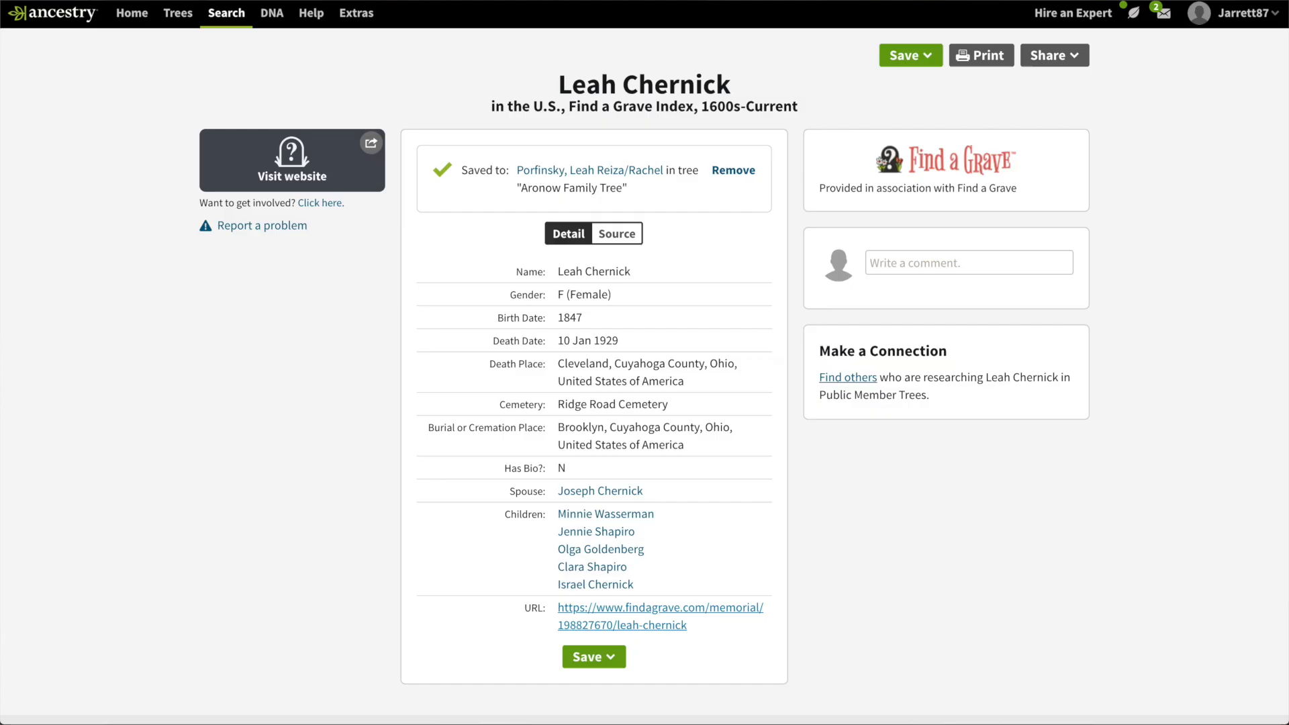
{"action": "left_click", "coordinate": [593, 656]}
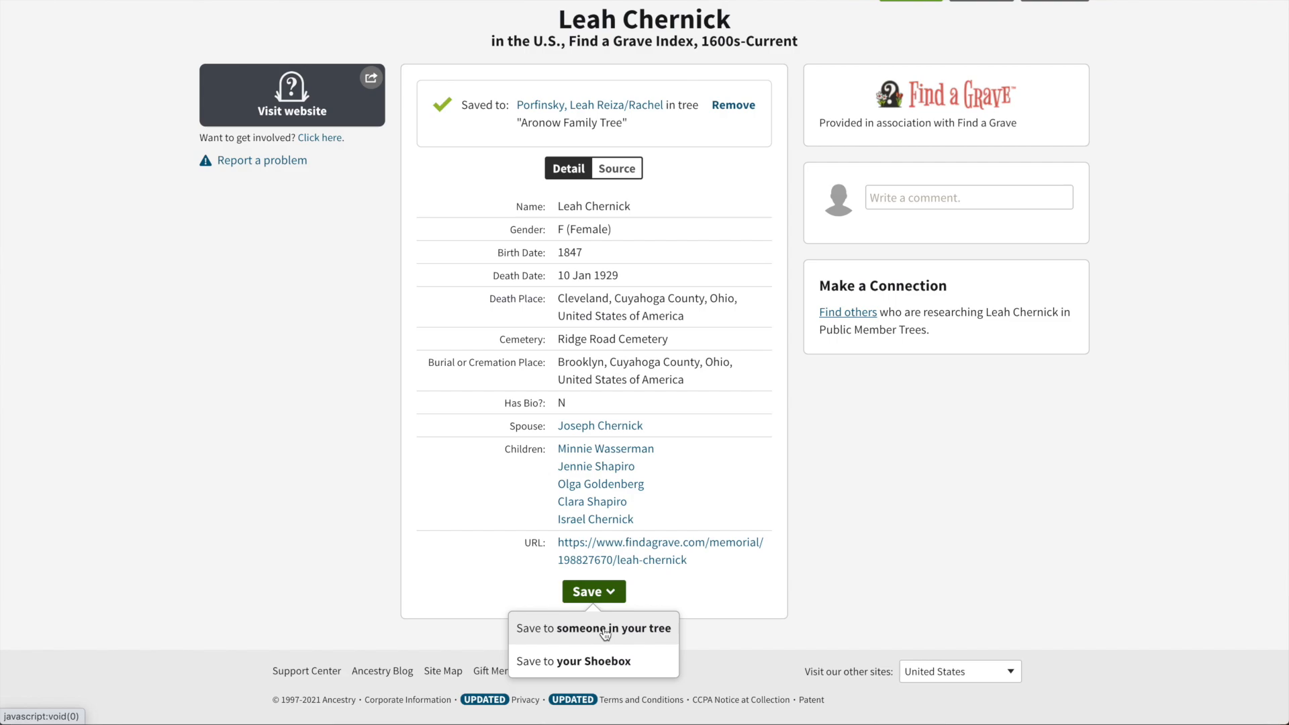
{"action": "left_click", "coordinate": [591, 628]}
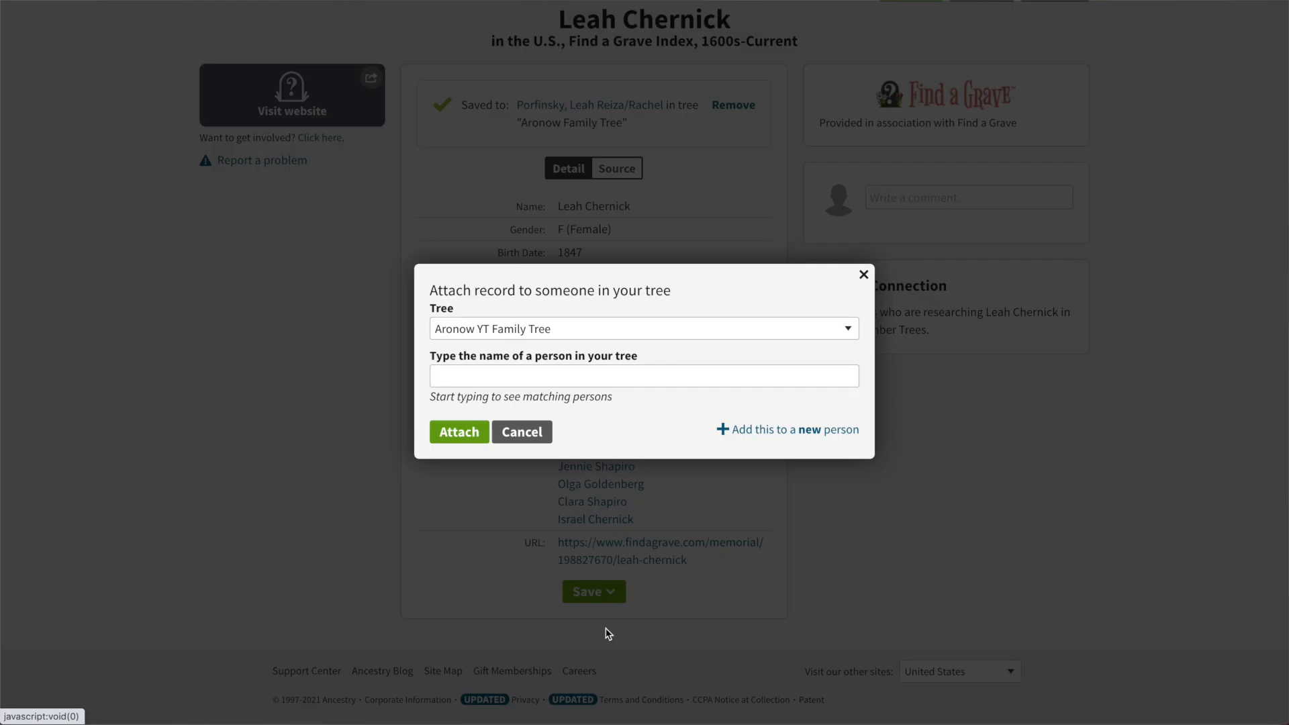
{"action": "type", "text": "leah"}
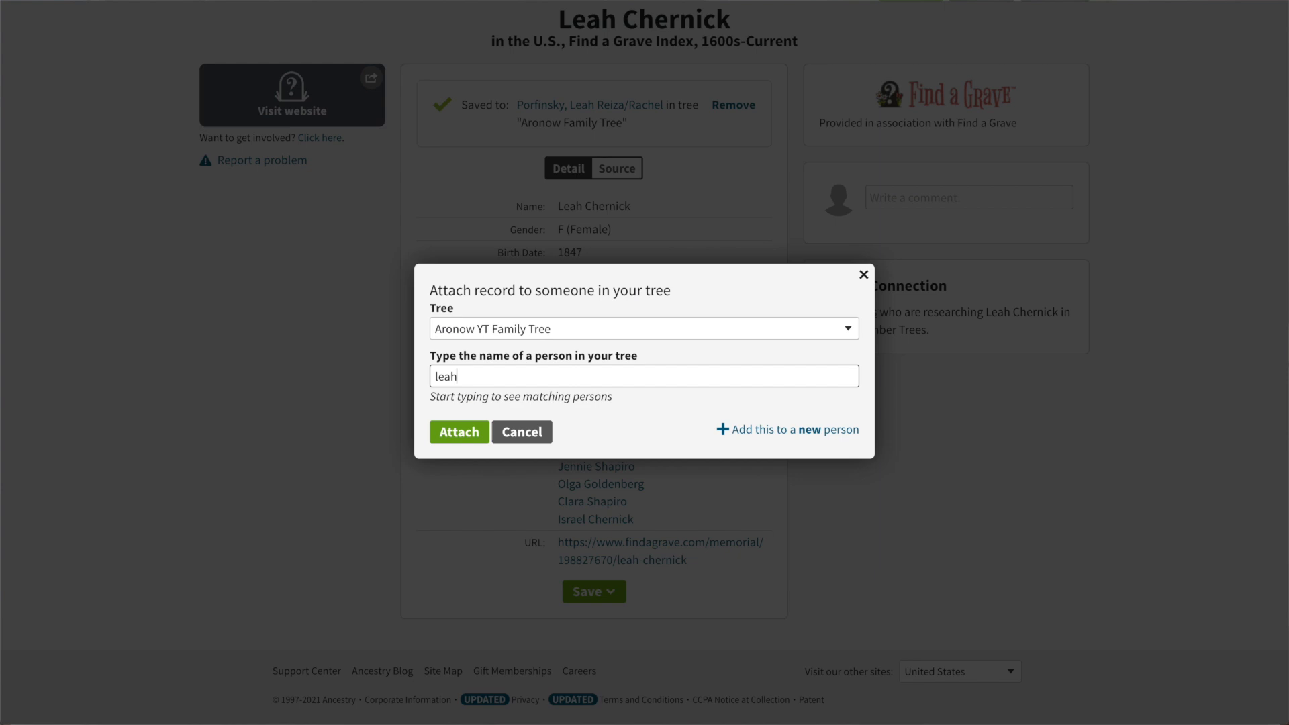
{"action": "left_click", "coordinate": [459, 431]}
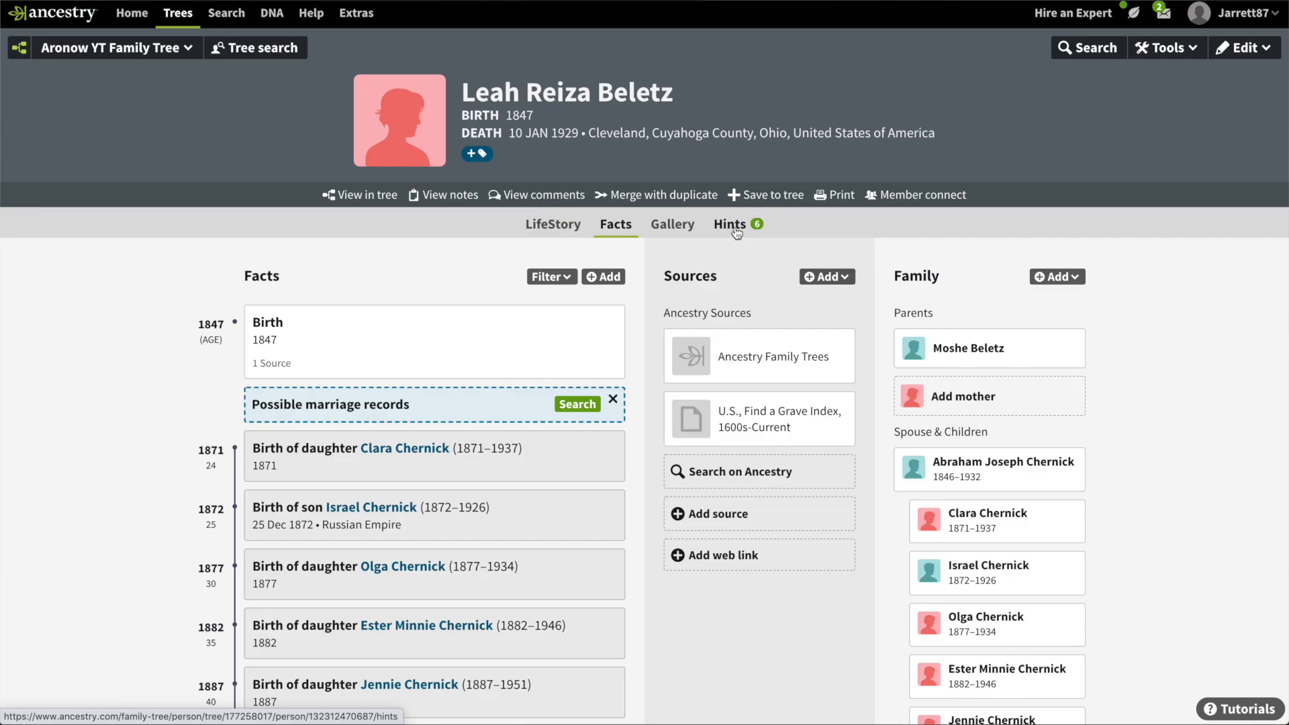
{"action": "left_click", "coordinate": [729, 224]}
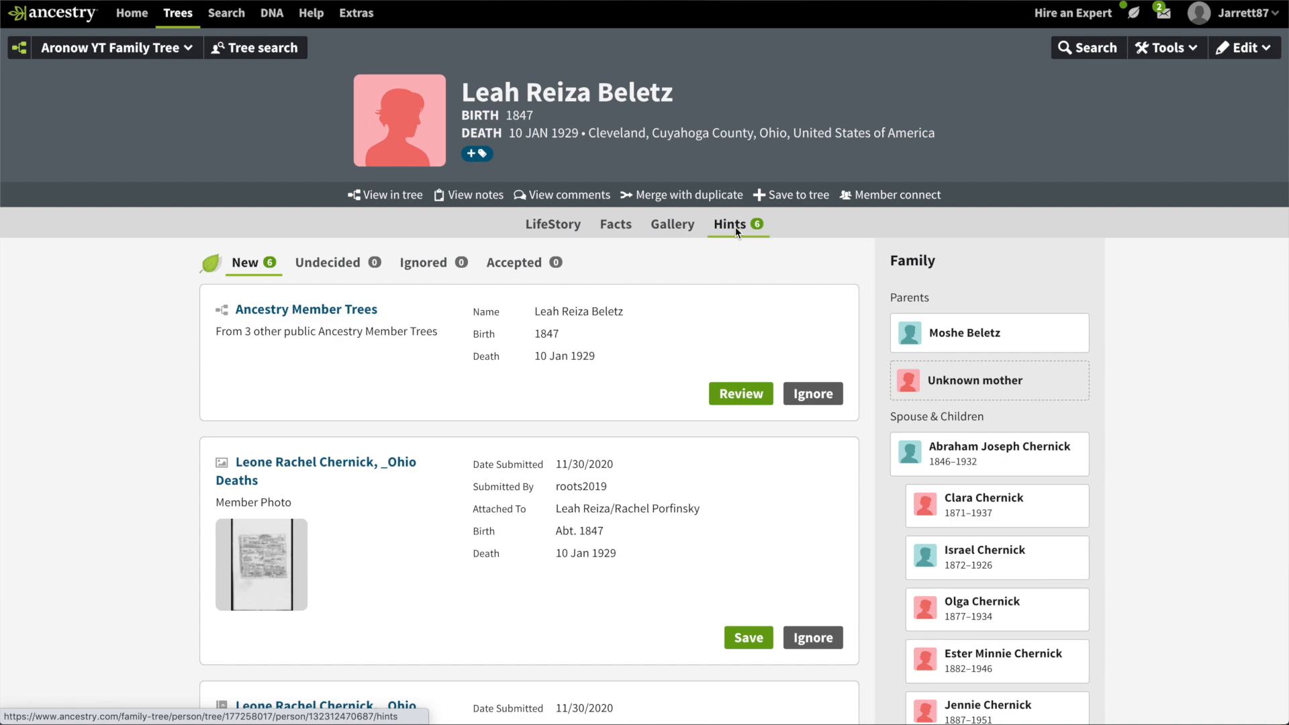
{"action": "scroll", "scroll_direction": "down", "scroll_amount": 3}
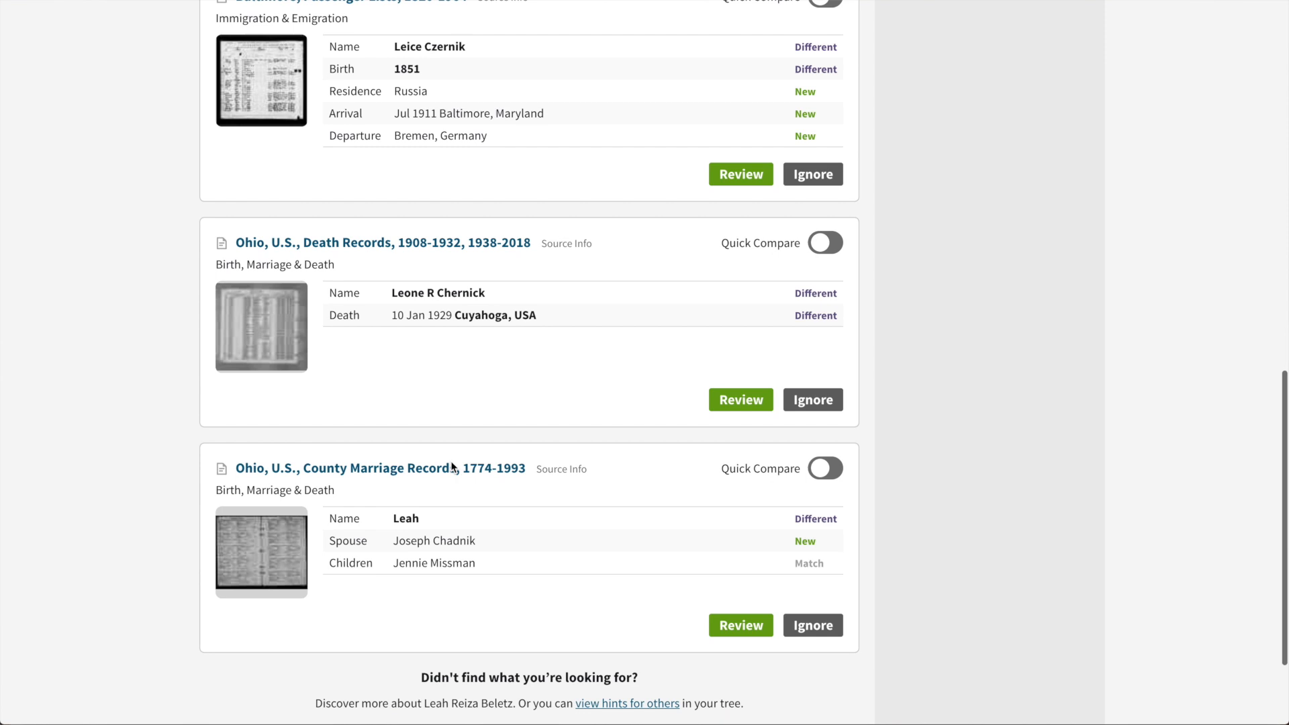
{"action": "scroll", "scroll_direction": "up", "scroll_amount": 3}
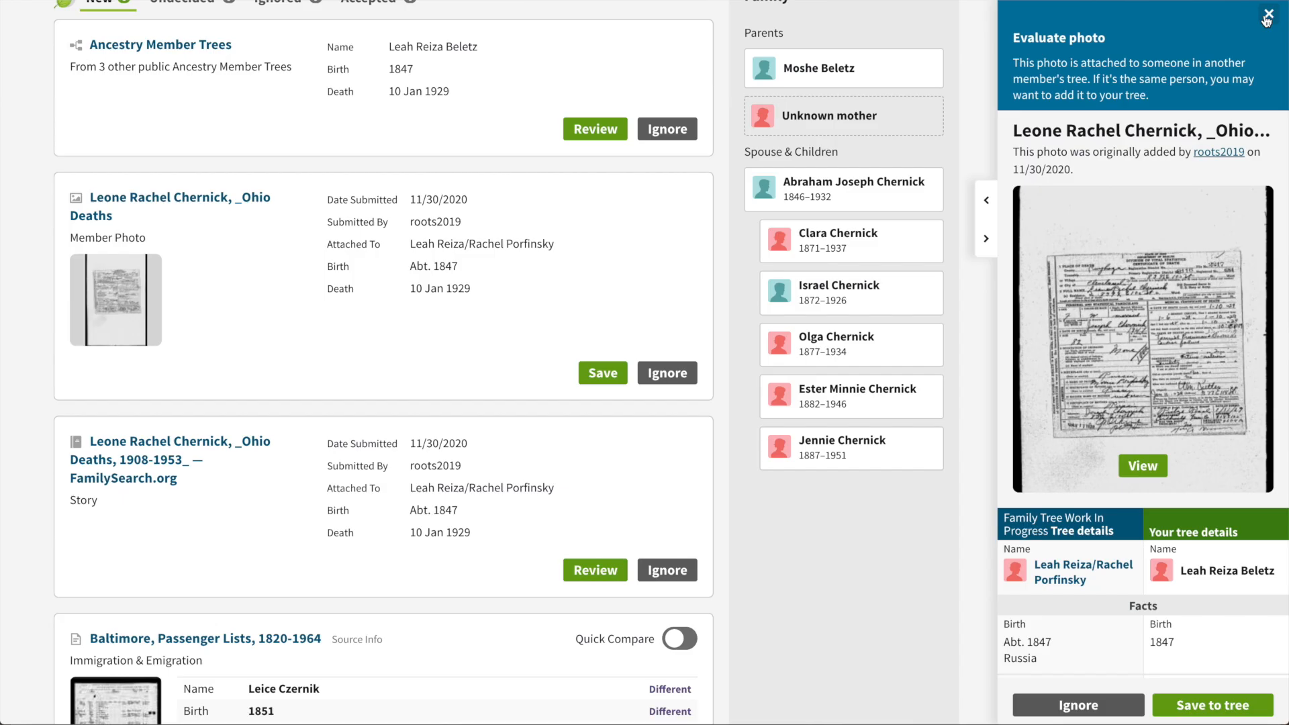
{"action": "mouse_move", "coordinate": [863, 197]}
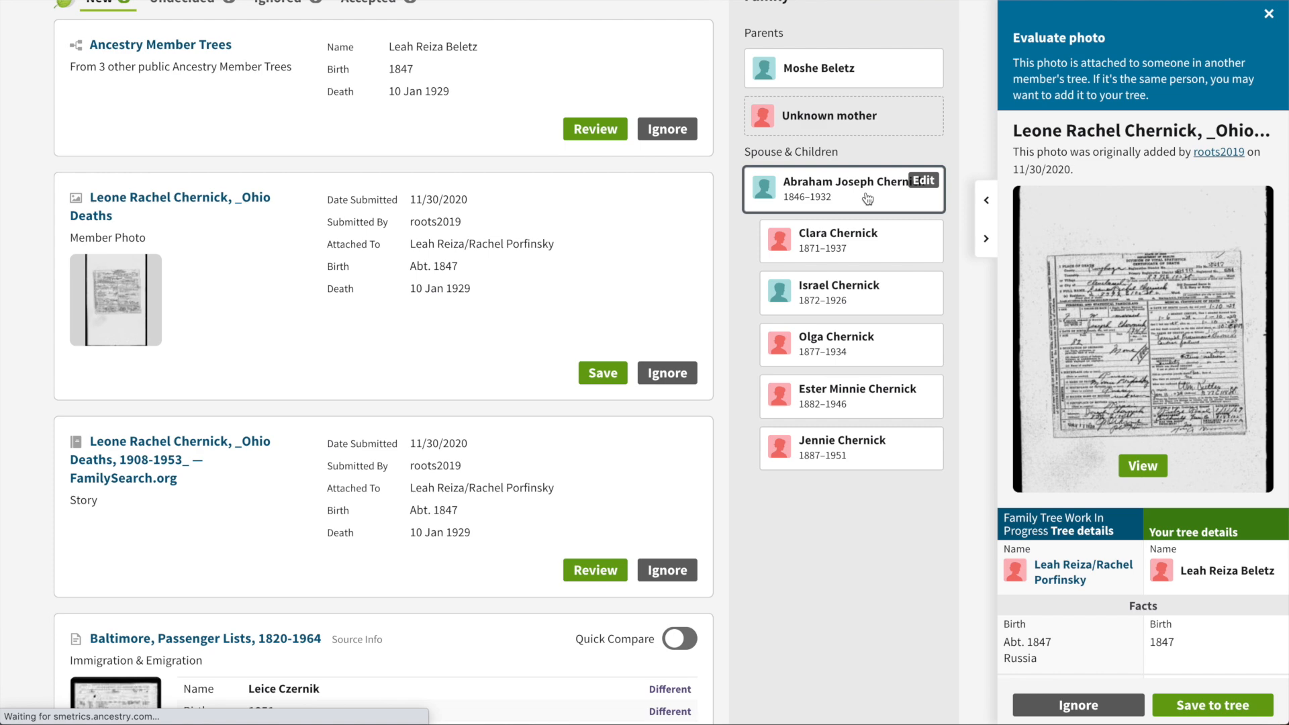
{"action": "scroll", "scroll_direction": "down", "scroll_amount": 3}
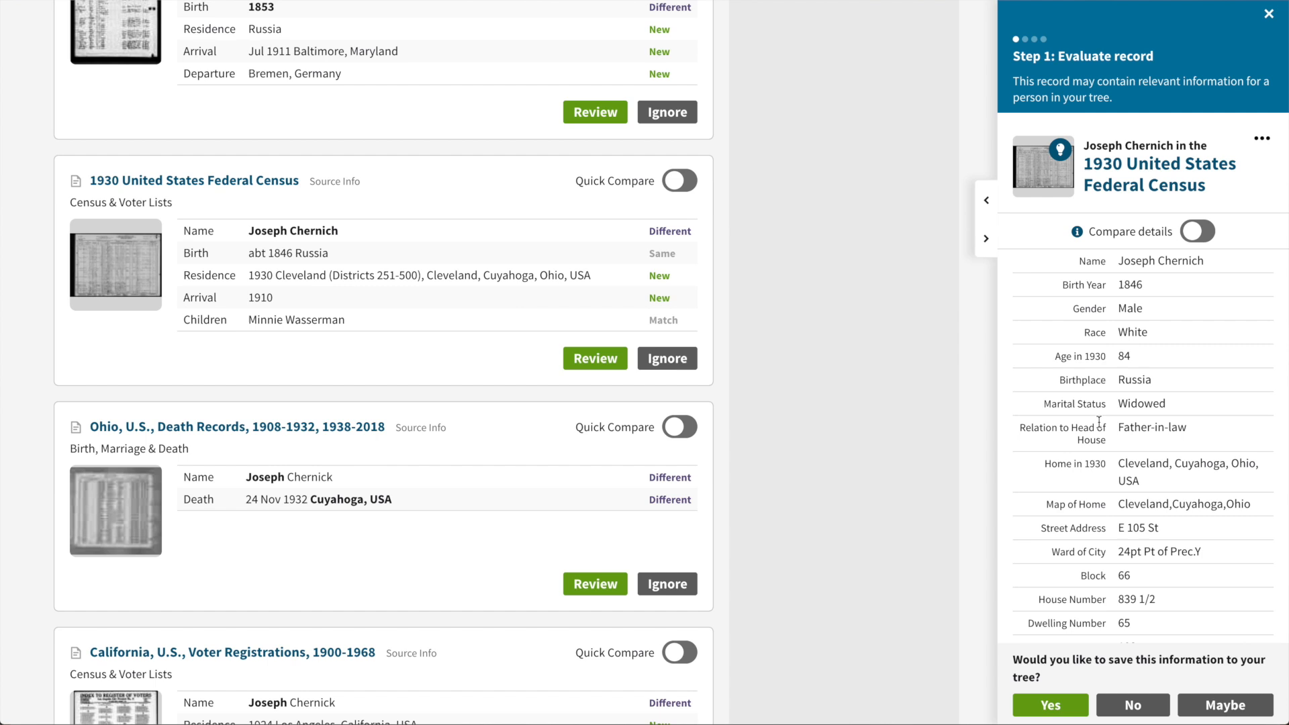
{"action": "scroll", "scroll_direction": "down", "scroll_amount": 3}
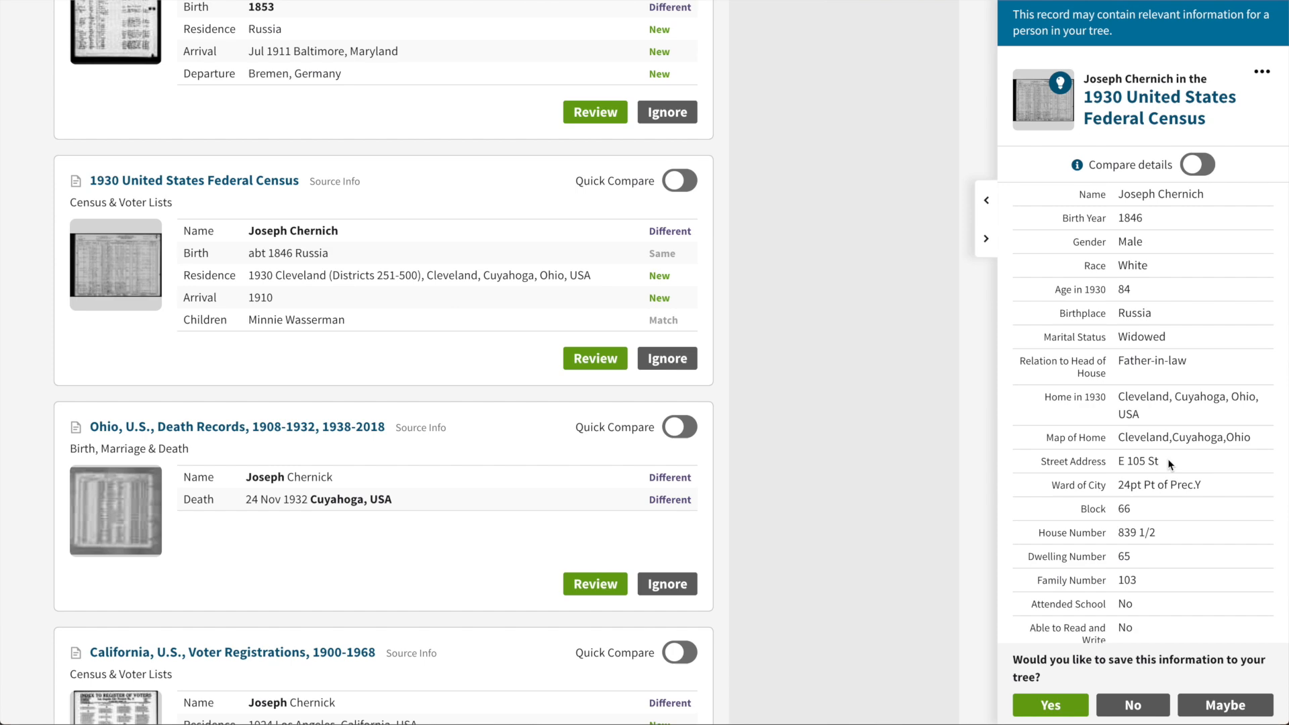
{"action": "scroll", "scroll_direction": "down", "scroll_amount": 3}
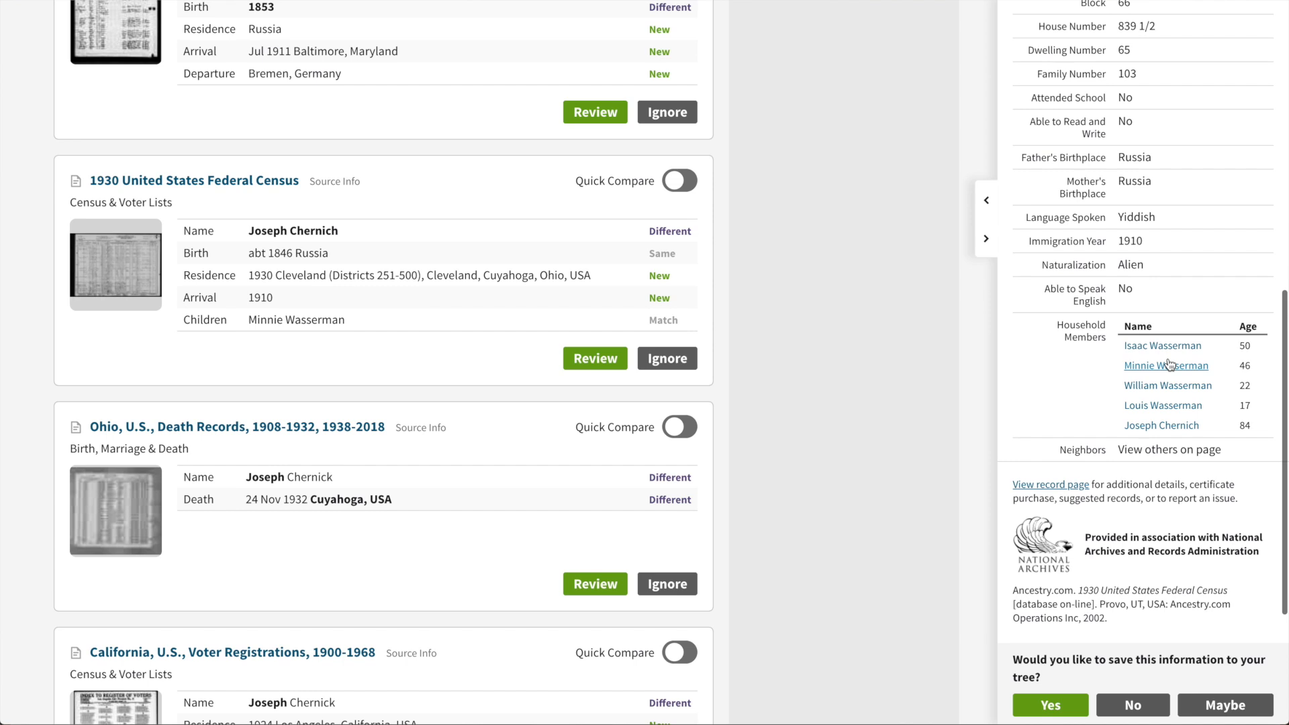
{"action": "mouse_move", "coordinate": [1163, 405]}
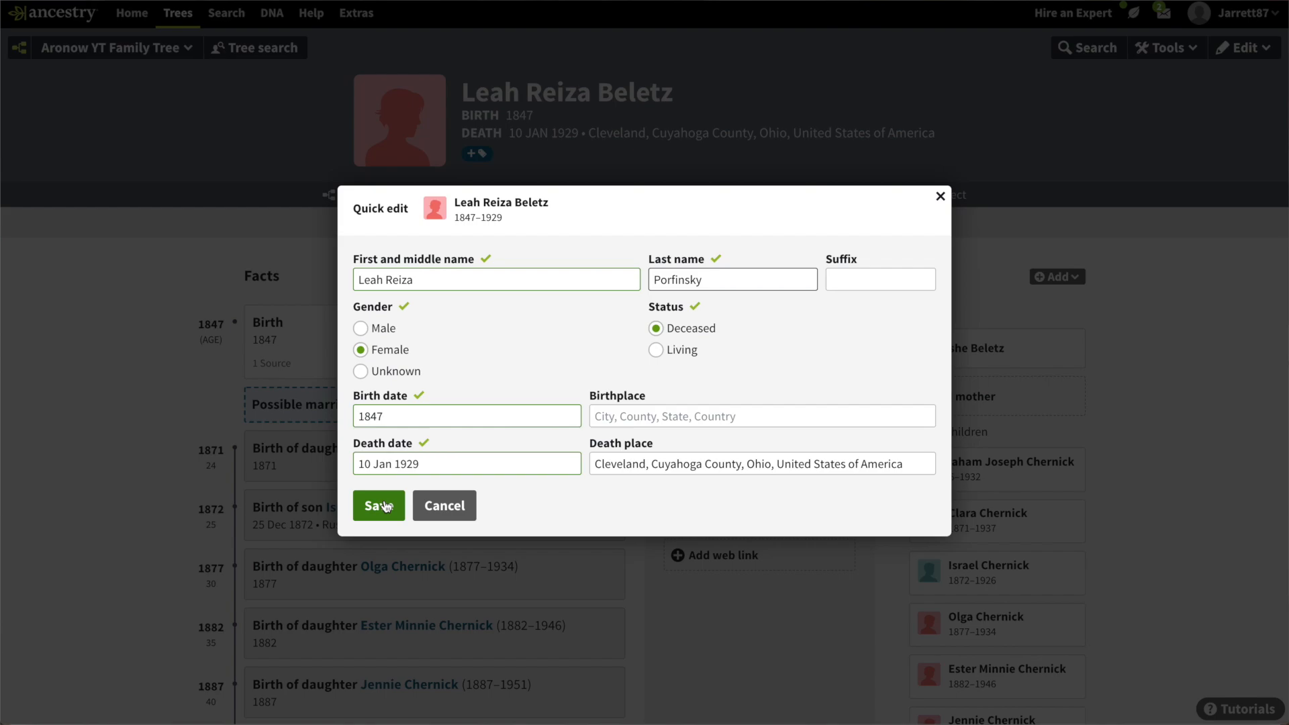
{"action": "left_click", "coordinate": [379, 506]}
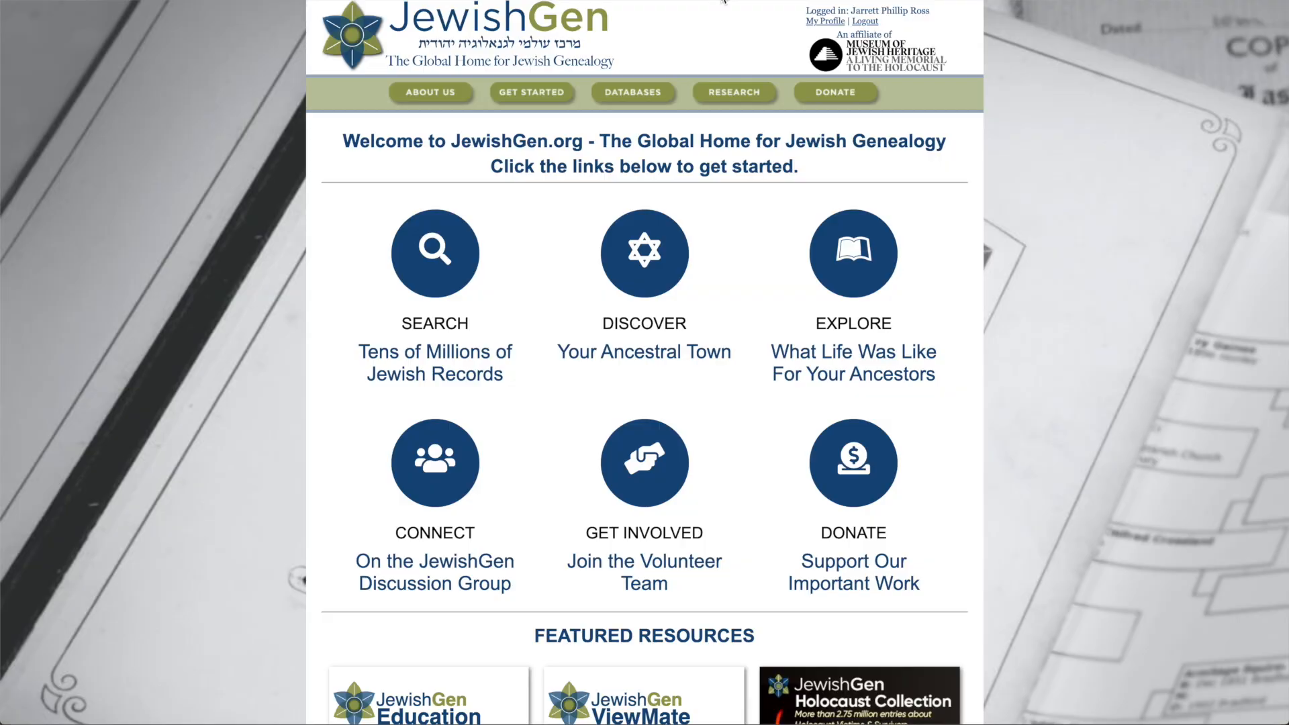
Step: Run the JewishGen surname search and list the 252 All Lithuania Revision List matches
{"action": "left_click", "coordinate": [434, 253]}
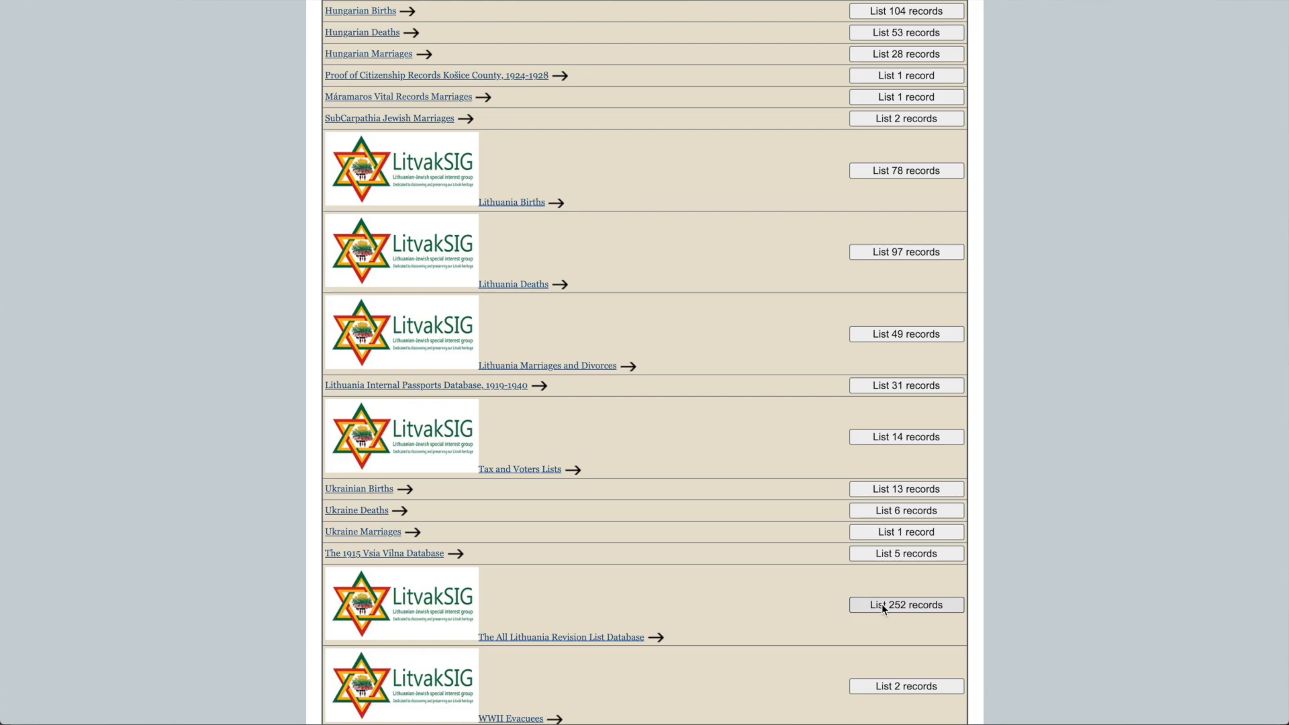
{"action": "left_click", "coordinate": [905, 604]}
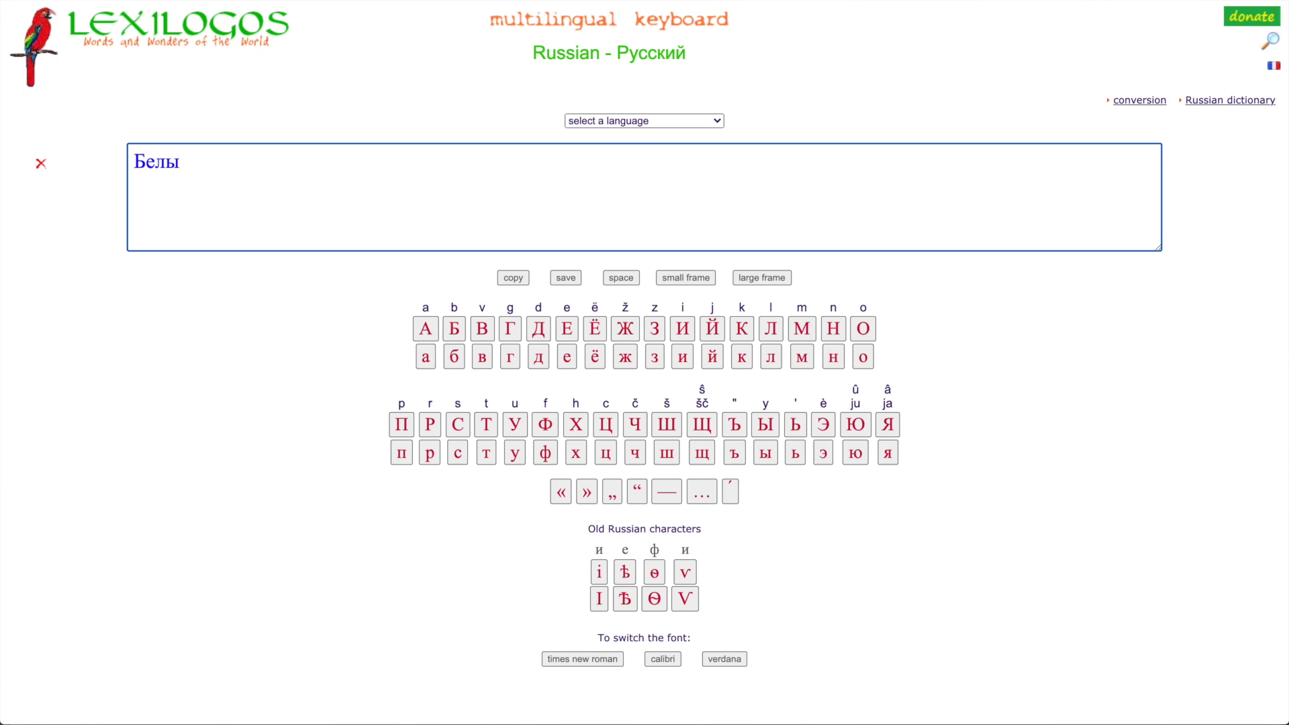
Step: Spell the surname in Cyrillic as Белич and Бели on the Russian virtual keyboard
{"action": "left_click", "coordinate": [624, 357]}
{"action": "type", "text": "ич"}
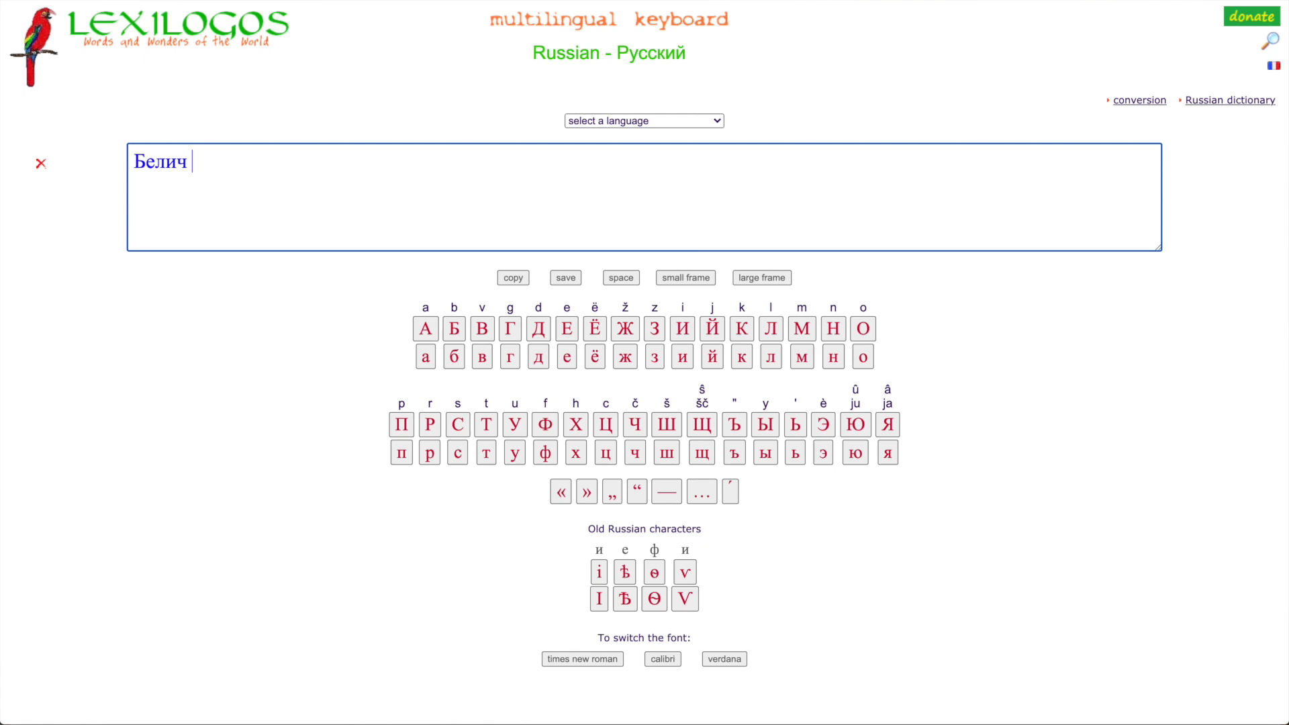
{"action": "type", "text": "Бели"}
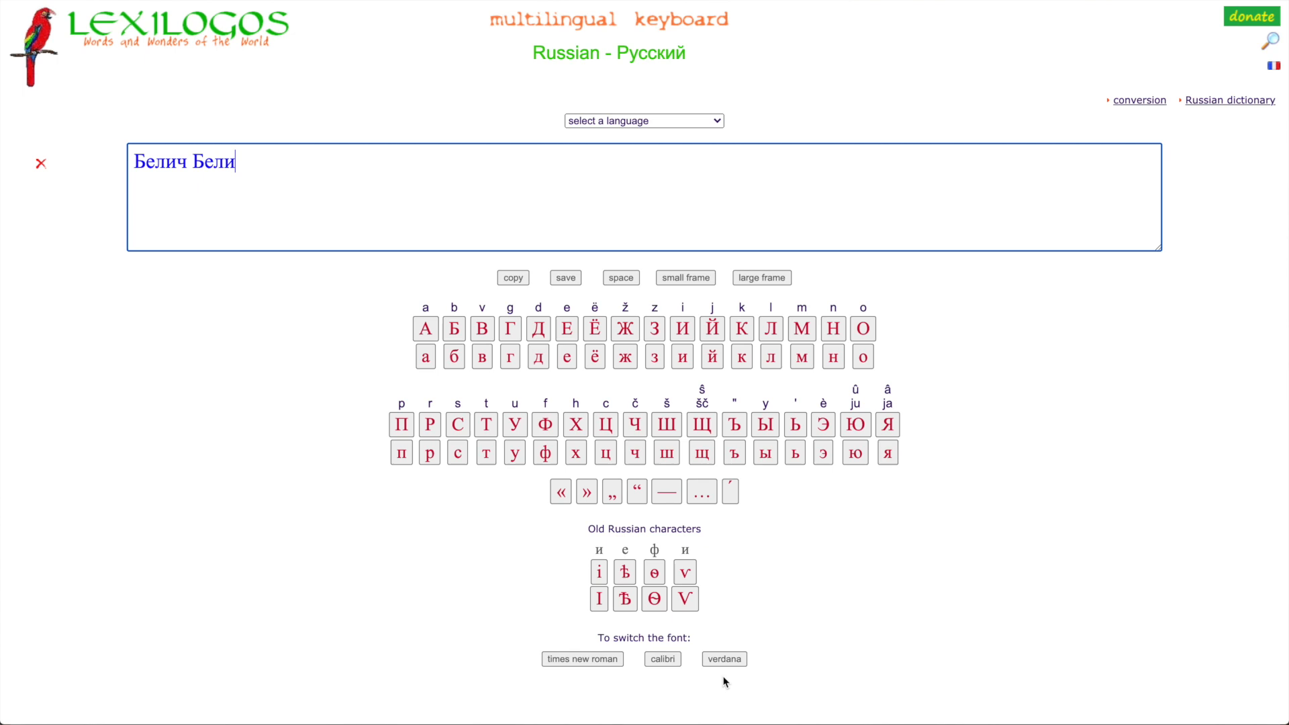
{"action": "left_click", "coordinate": [605, 453]}
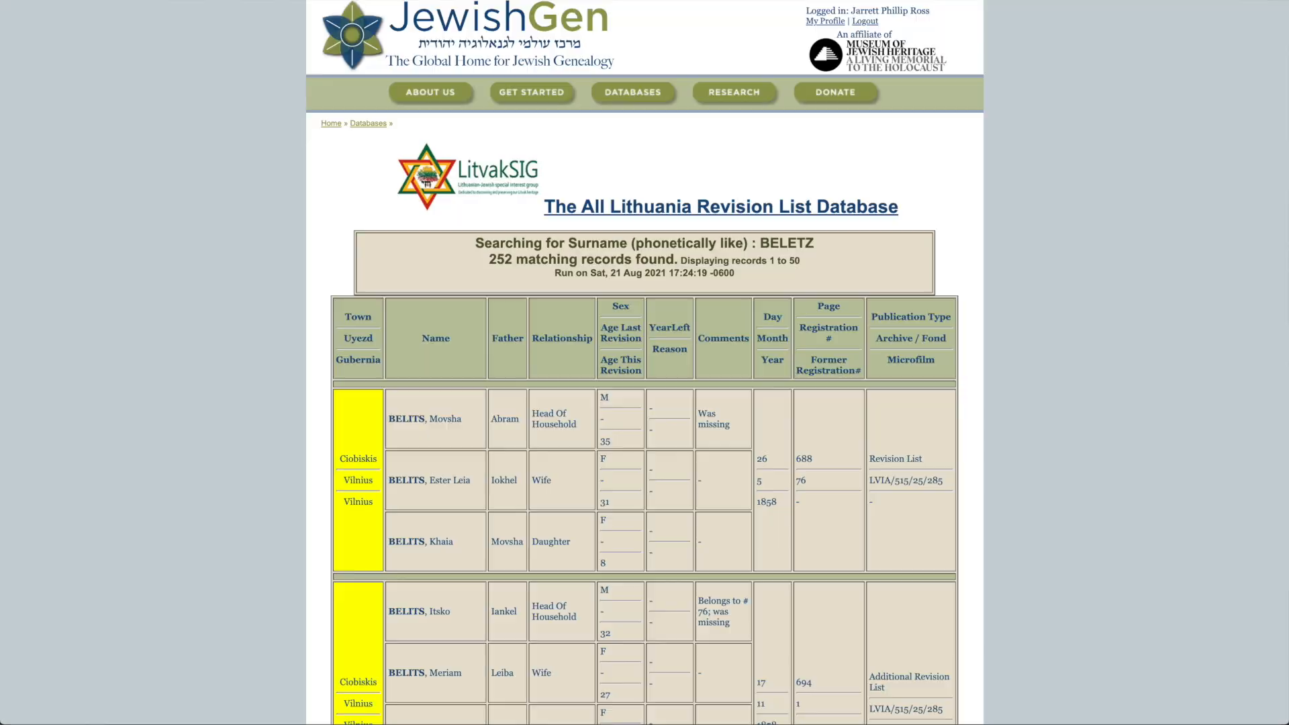
{"action": "scroll", "scroll_direction": "down", "scroll_amount": 3}
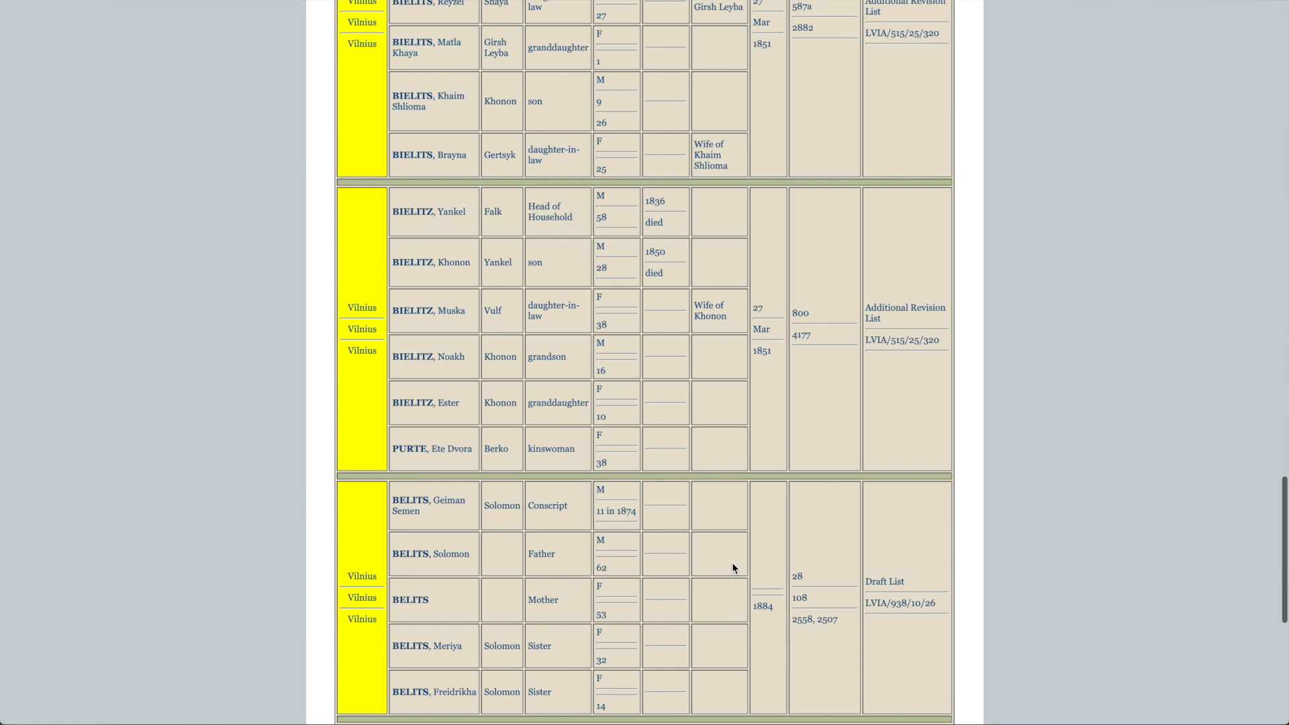
{"action": "scroll", "scroll_direction": "up", "scroll_amount": 3}
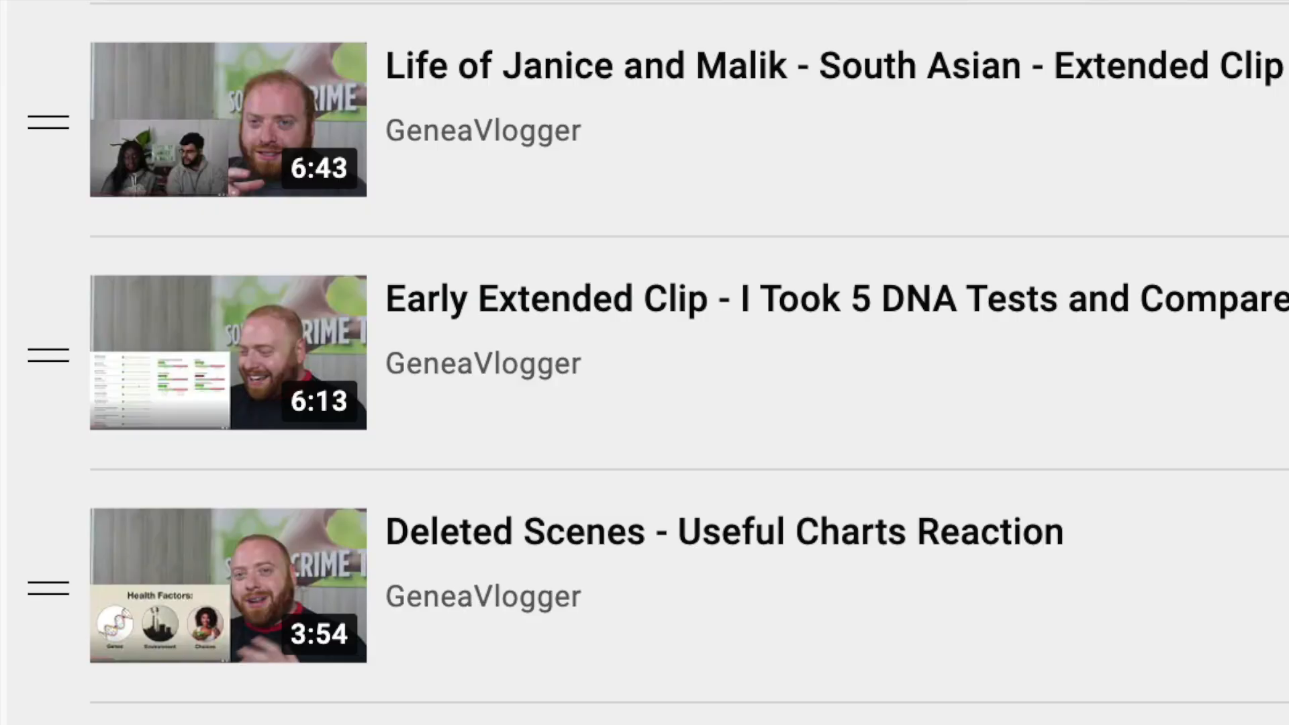
Step: Scroll down the GeneaVlogger video list to show more outro entries
{"action": "scroll", "scroll_direction": "down", "scroll_amount": 3}
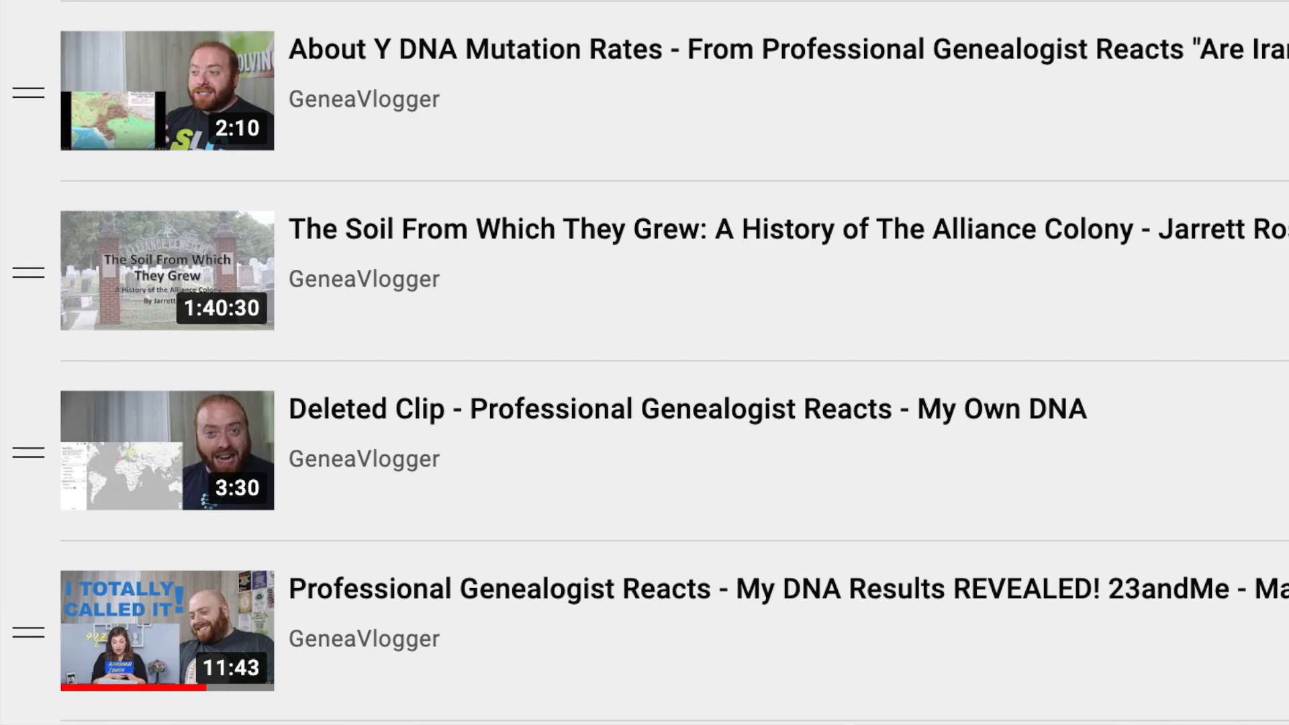